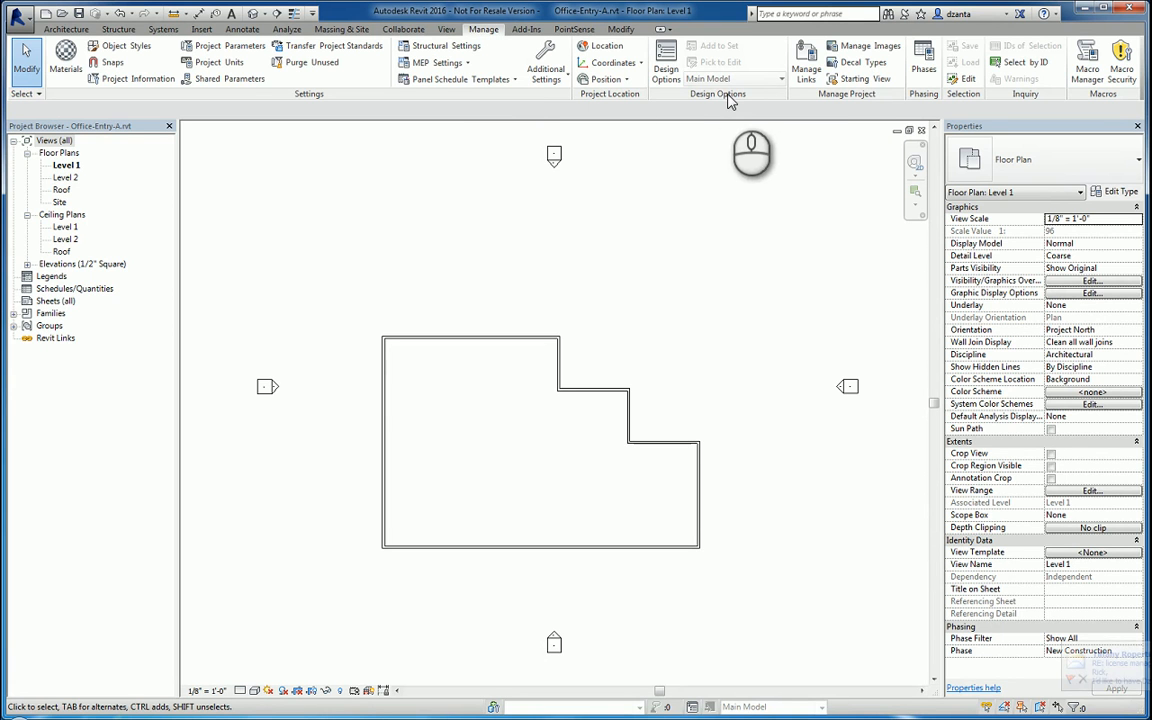
mouse_move(666, 64)
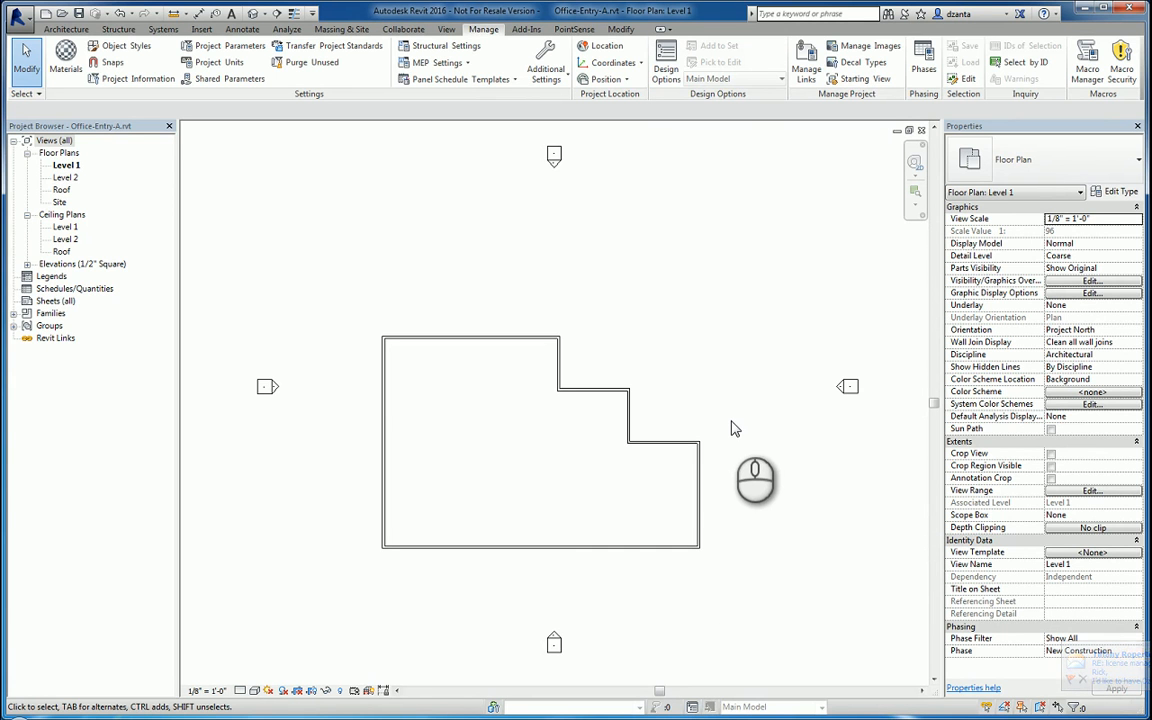
mouse_move(736, 424)
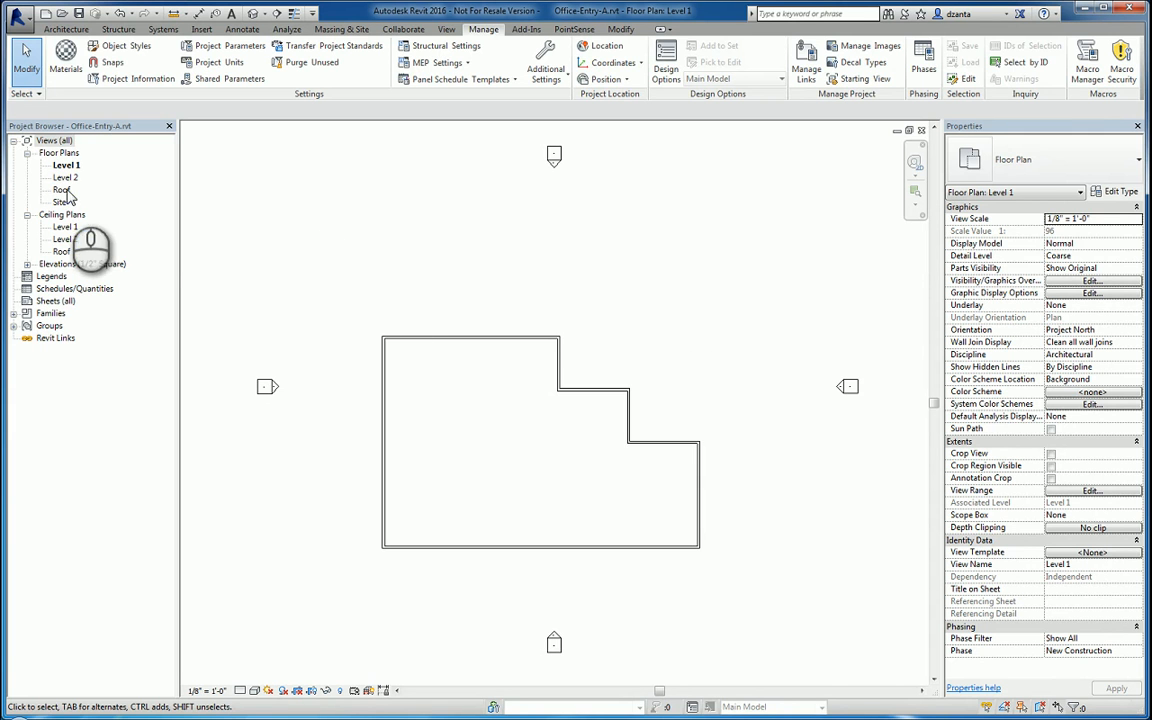
- Check the walls in the default 3D view, then switch to the Roof floor plan
double_click(60, 188)
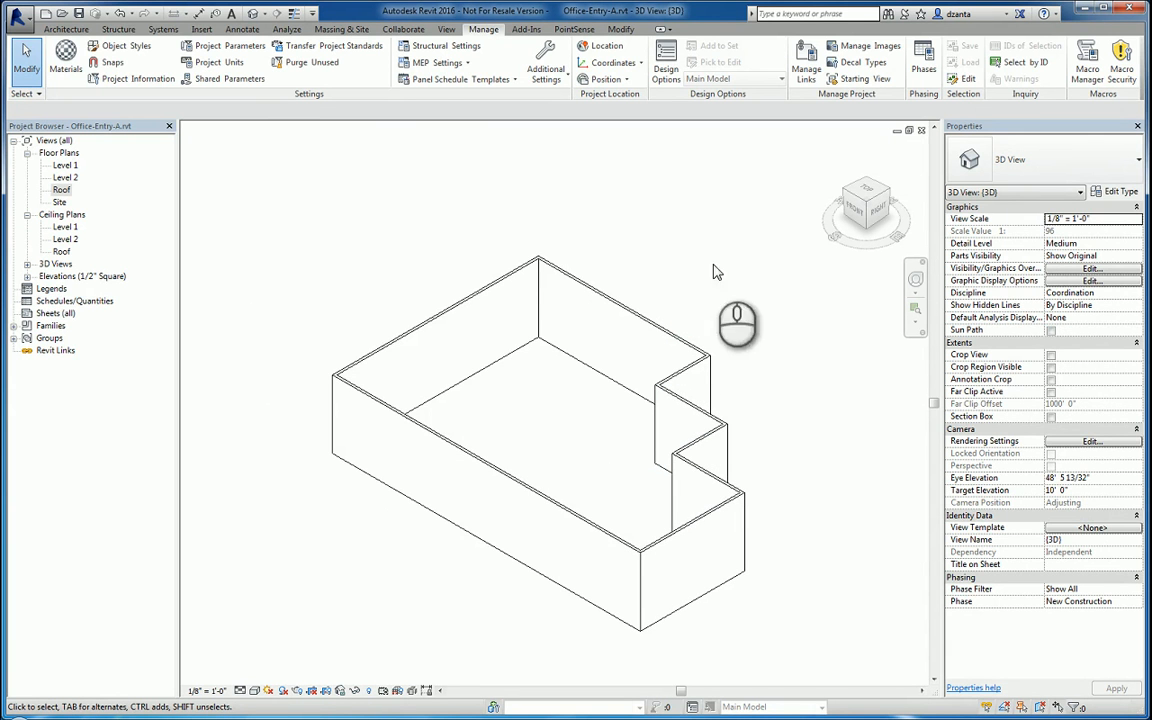
mouse_move(784, 458)
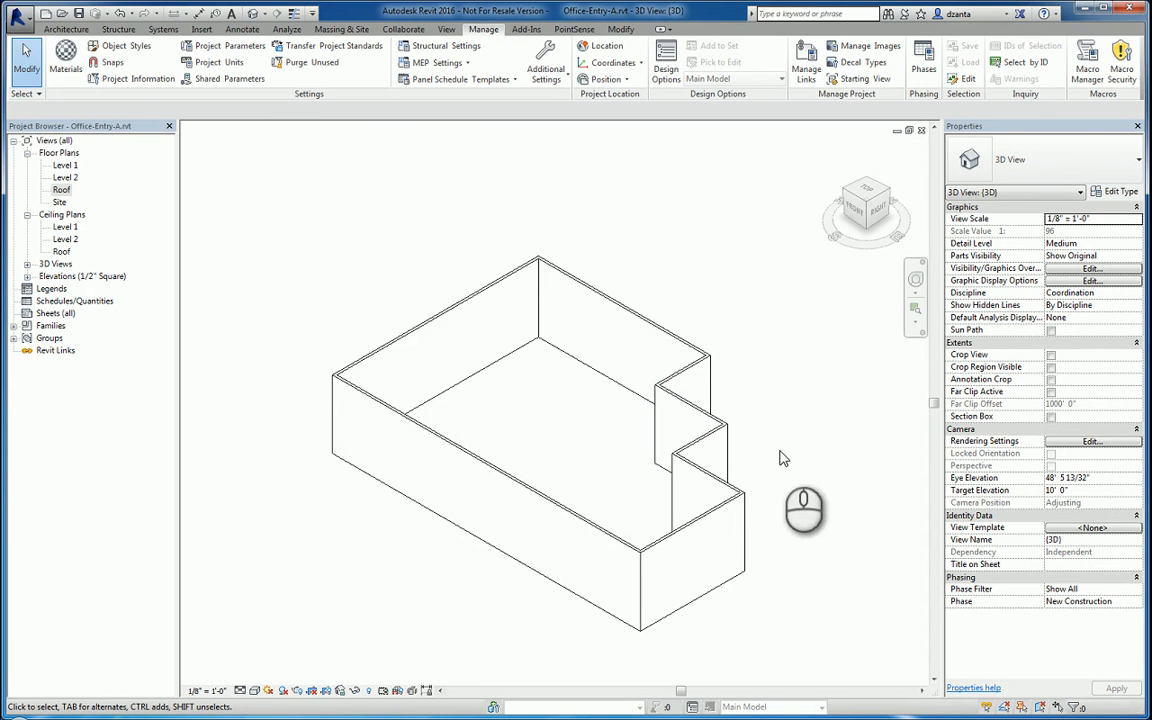
double_click(62, 188)
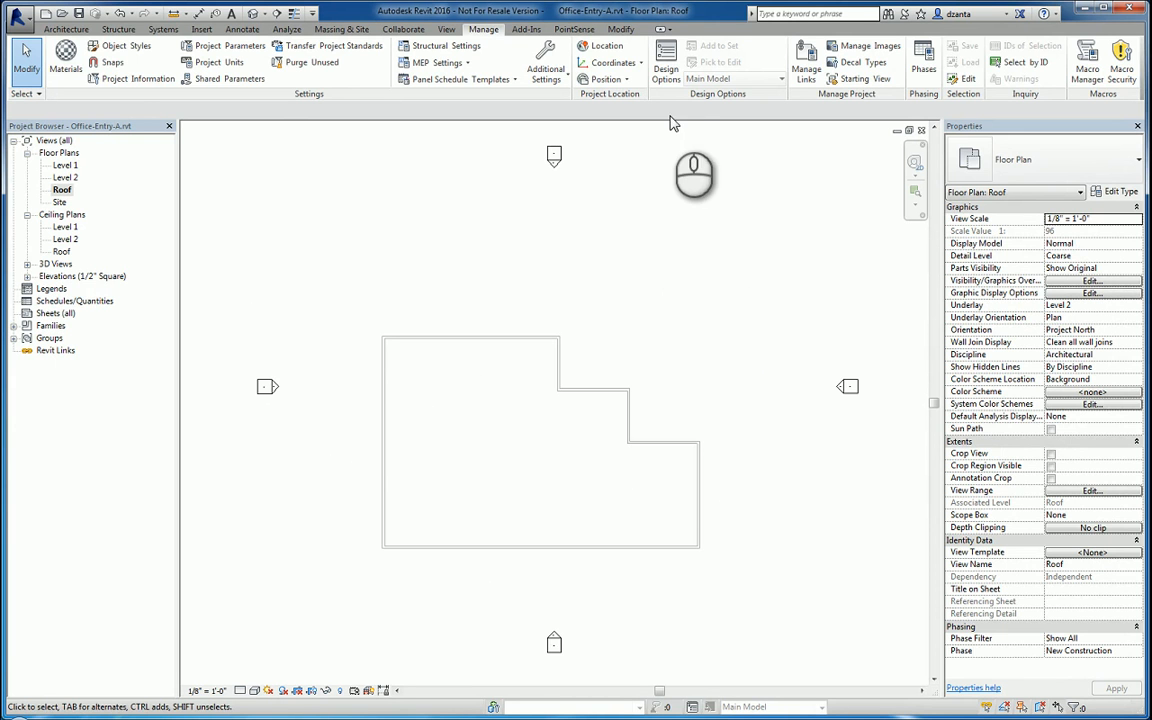
- Create two option sets in Design Options and rename them Main Roof and Entry Roof
left_click(664, 62)
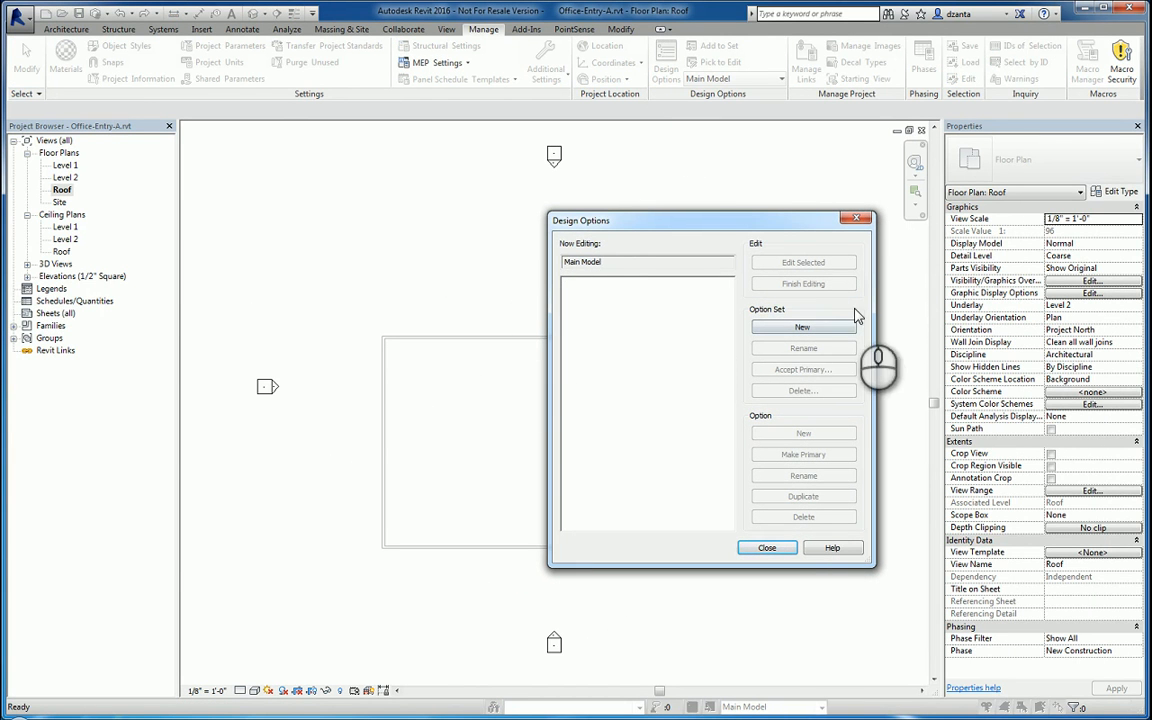
left_click(804, 328)
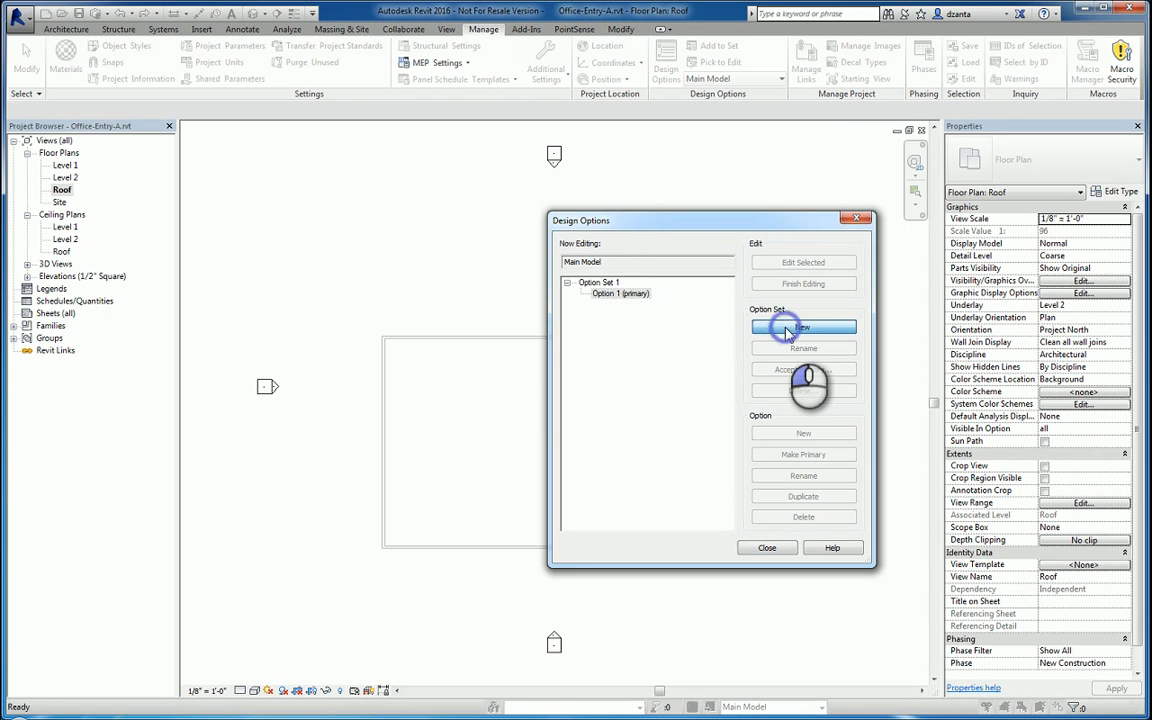
left_click(804, 328)
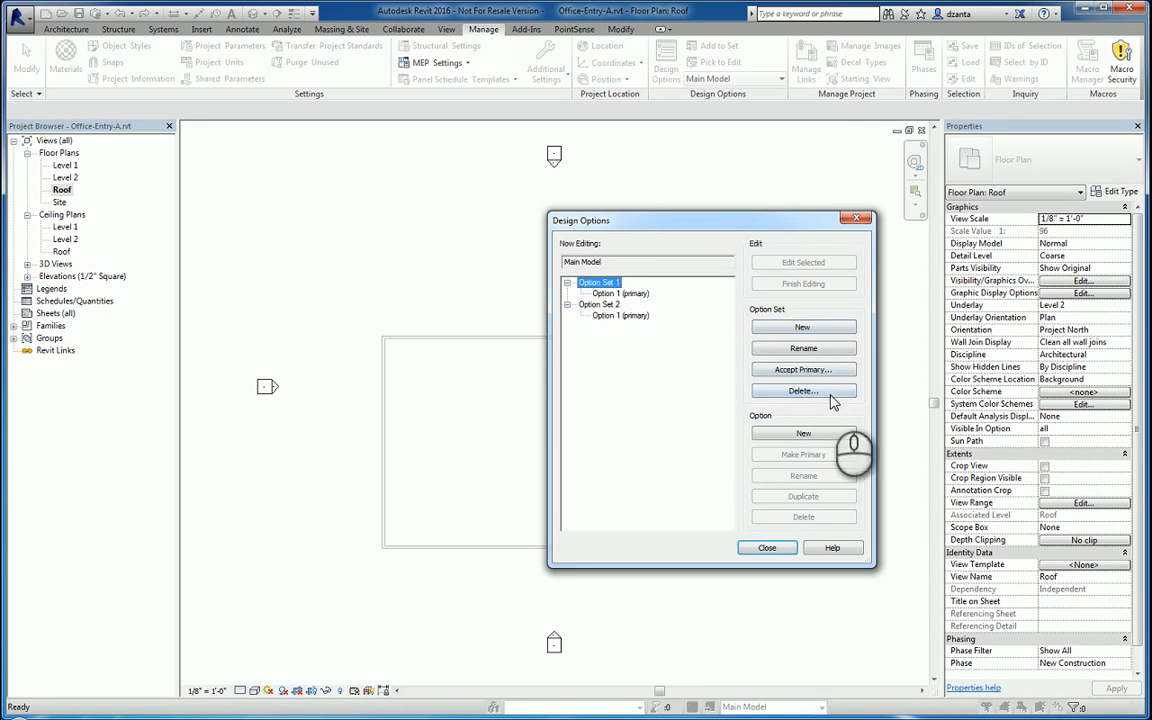
left_click(804, 348)
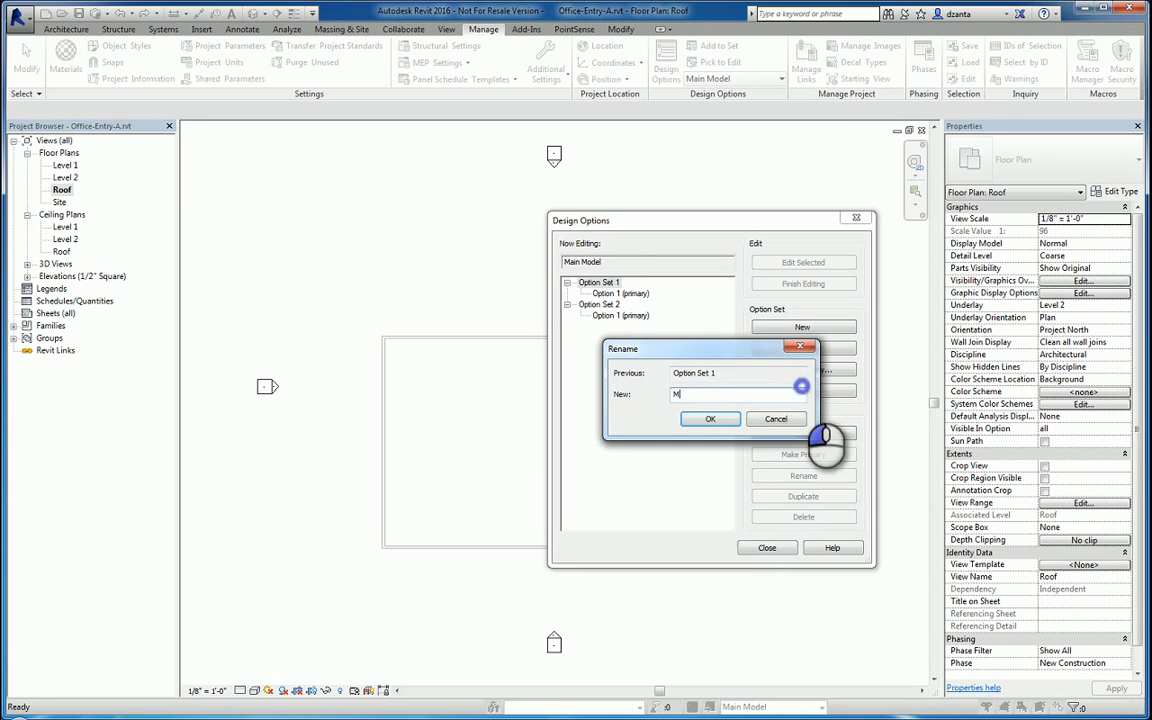
left_click(710, 418)
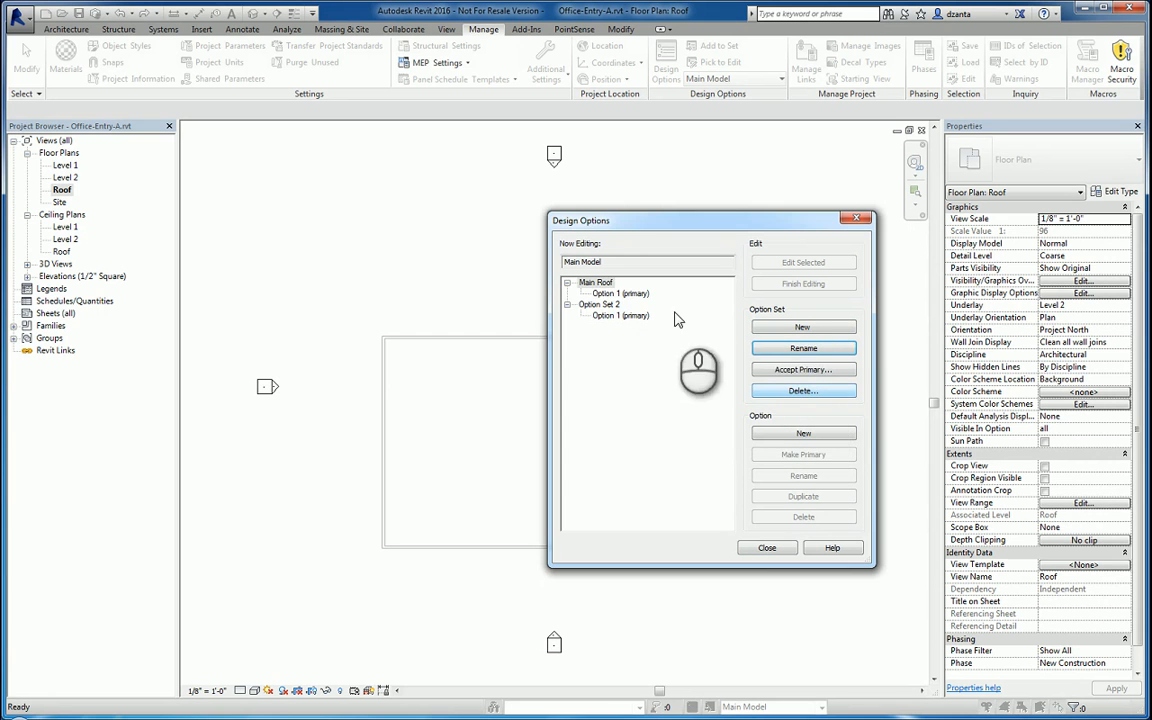
left_click(804, 348)
type("Entry")
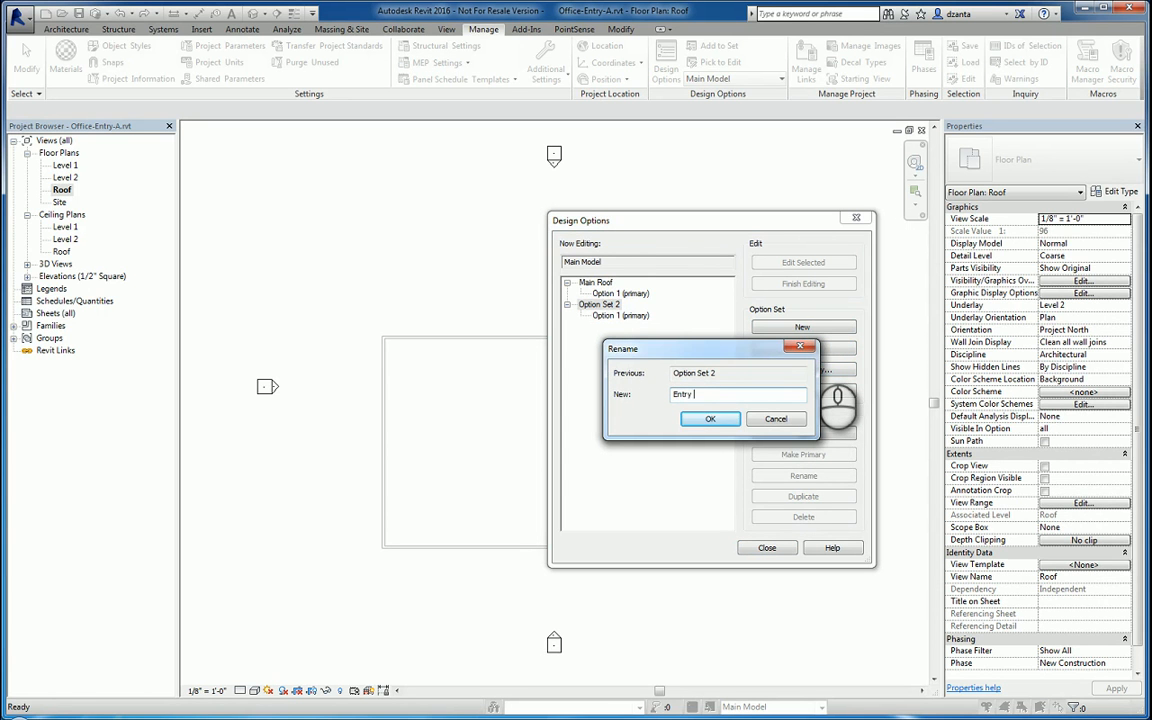
left_click(710, 418)
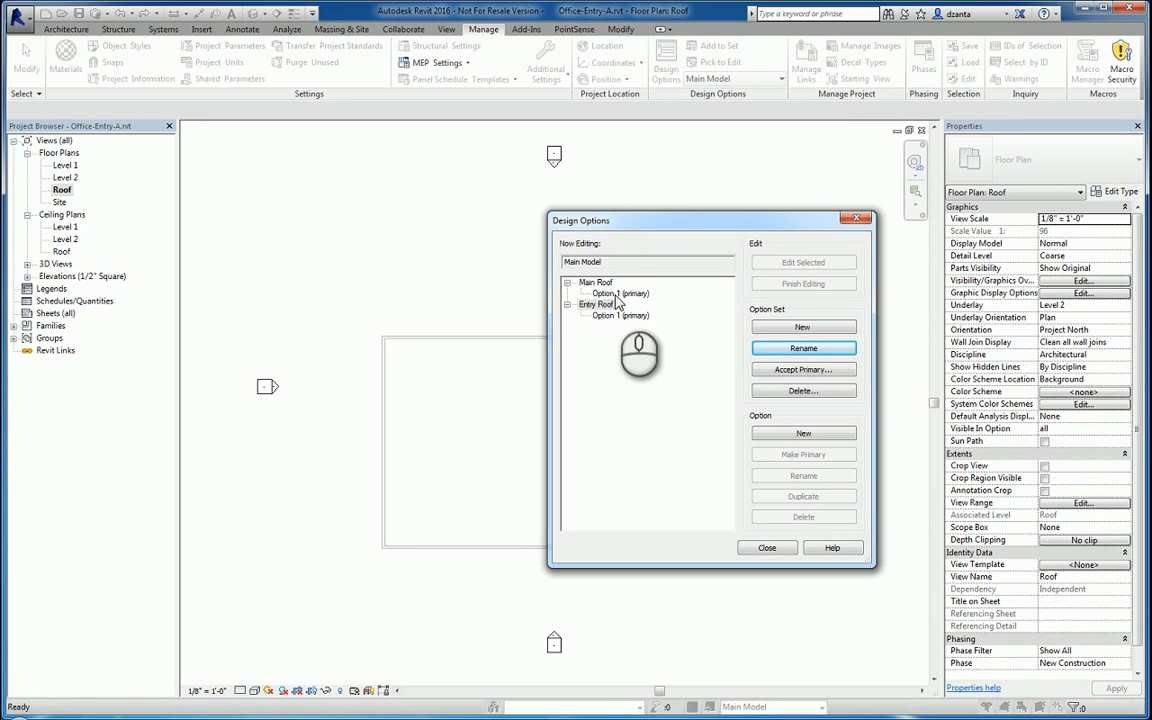
left_click(618, 292)
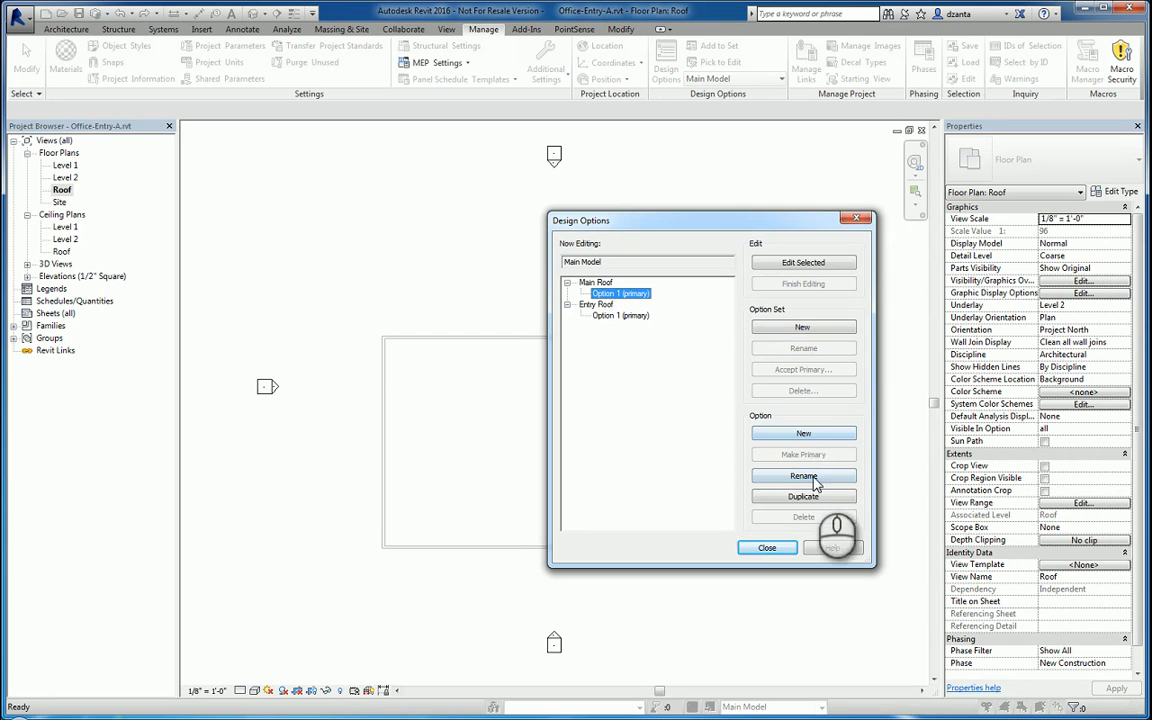
- Add options so Main Roof and Entry Roof each hold three options
left_click(804, 432)
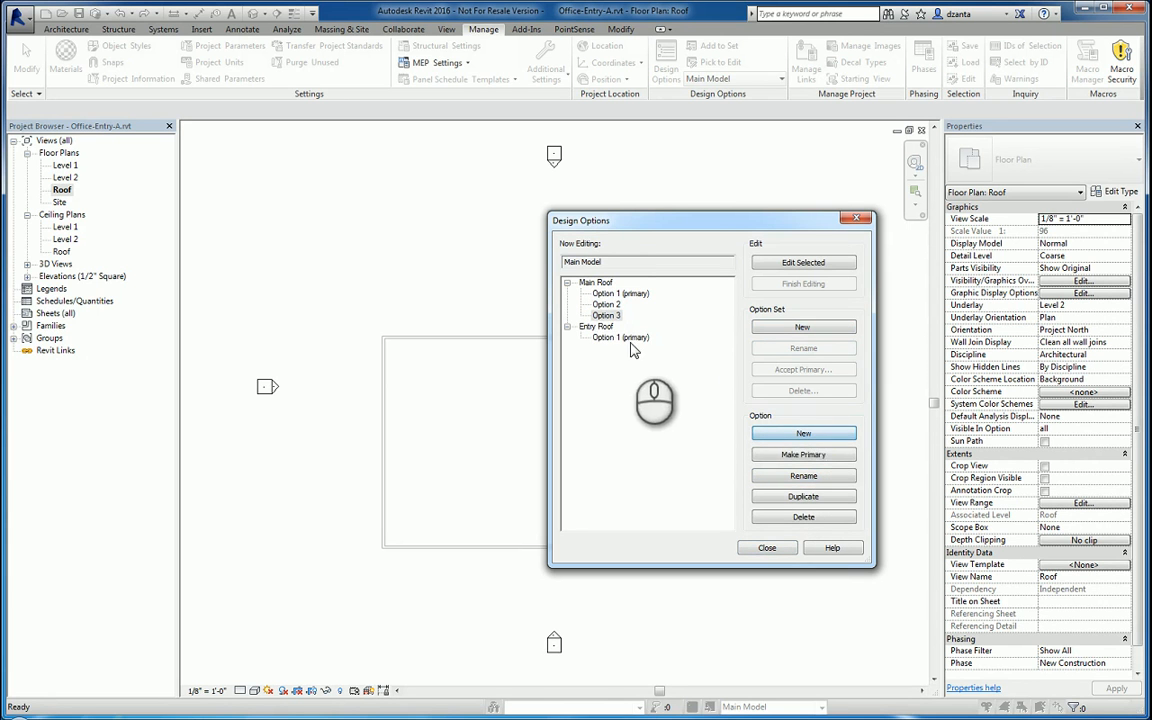
left_click(620, 336)
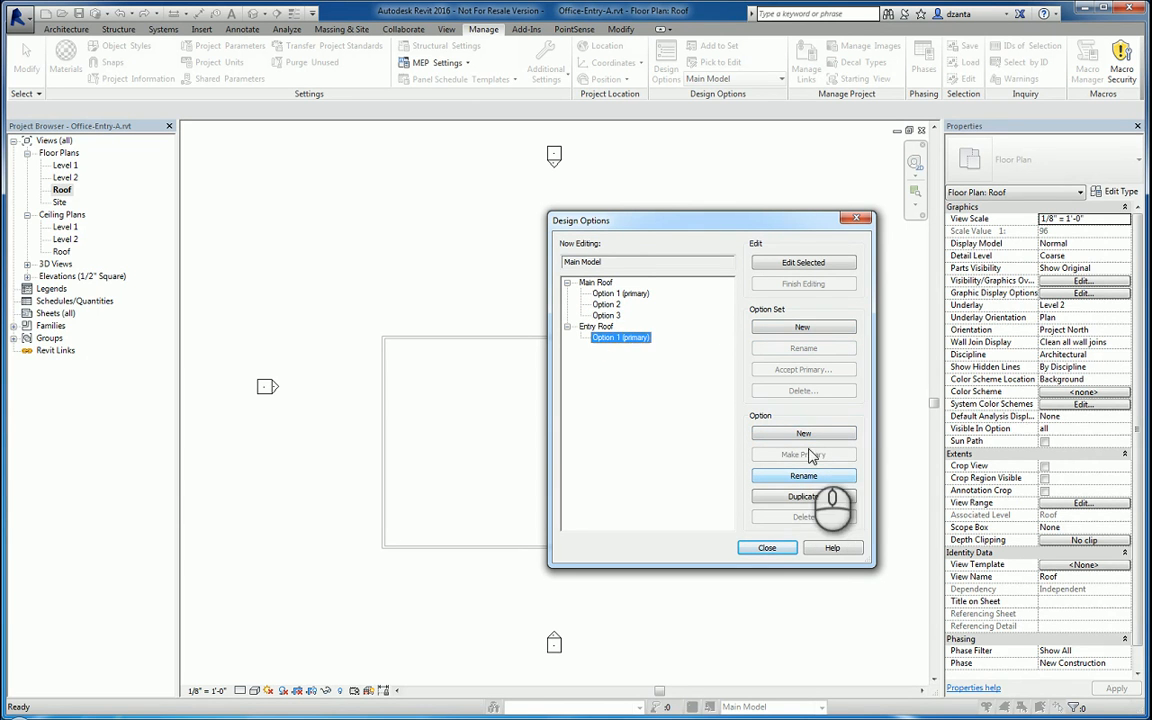
left_click(620, 292)
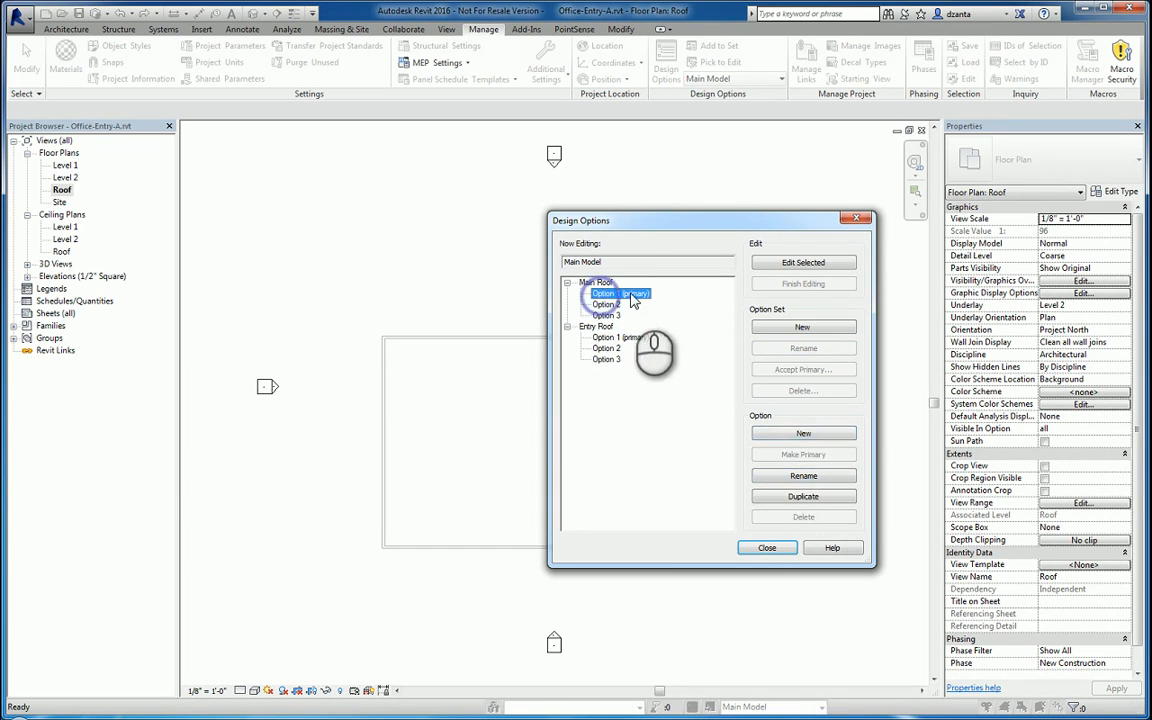
- Rename Main Roof's options to 9 and 12 slope, 6 and 12 slope and 3 and 12 slope
left_click(804, 454)
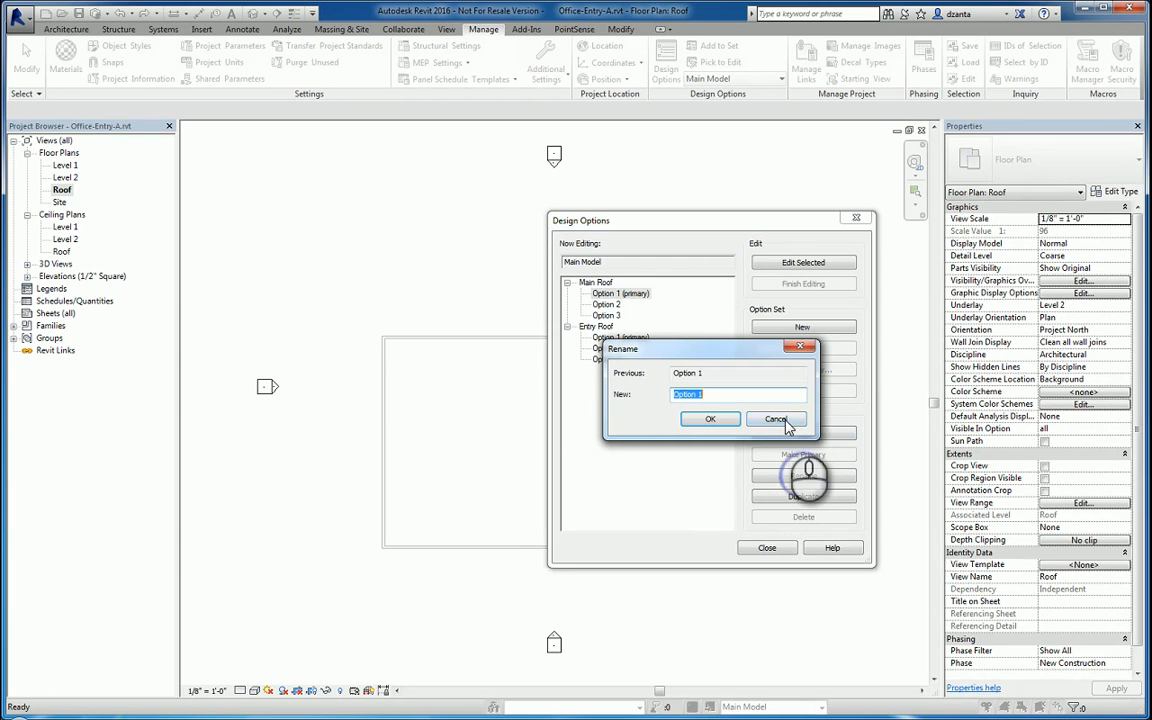
type("9 a")
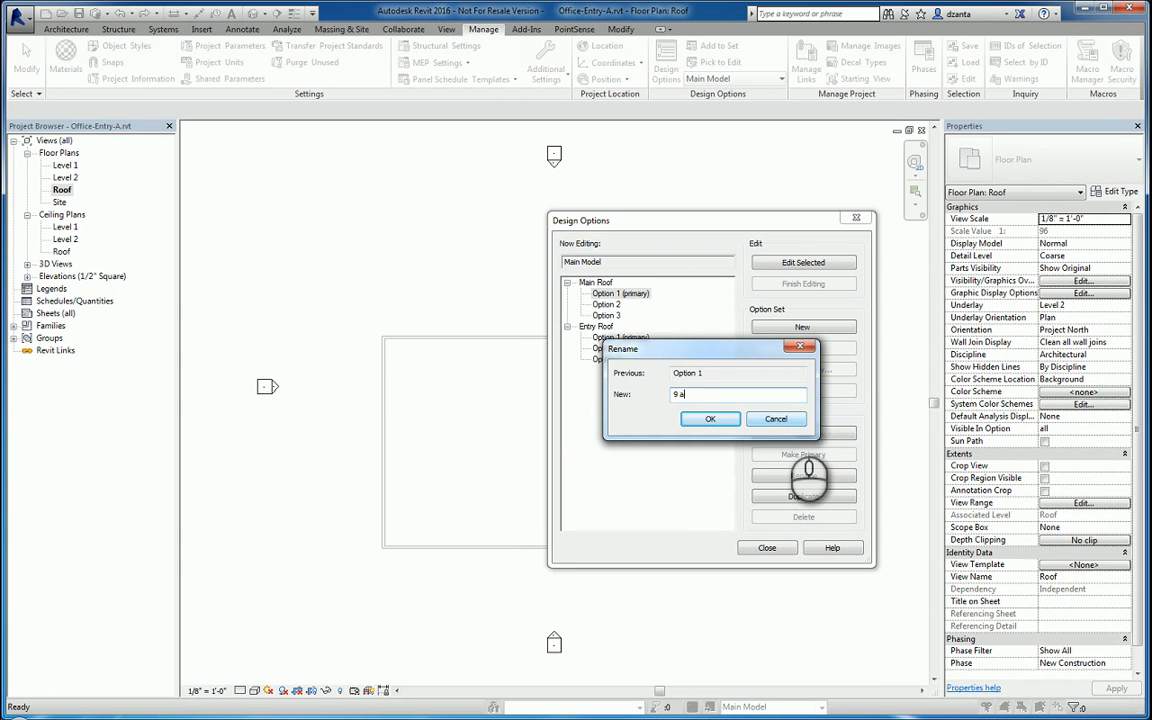
type("nd 12 s")
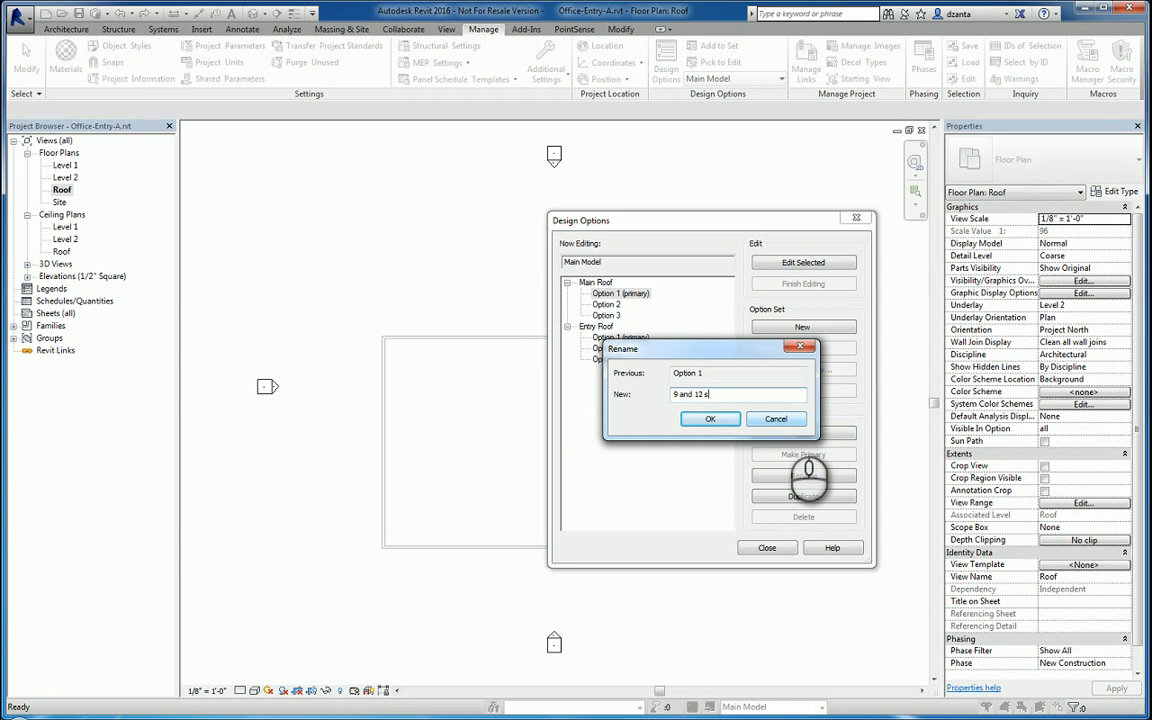
left_click(710, 418)
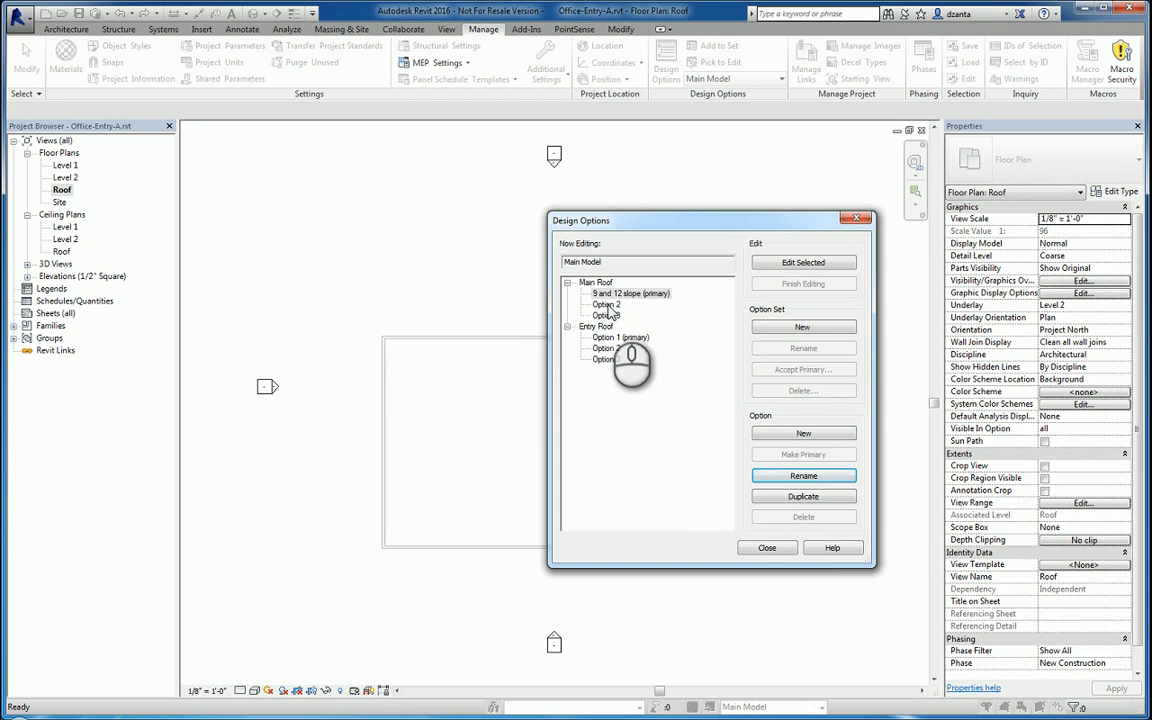
left_click(804, 476)
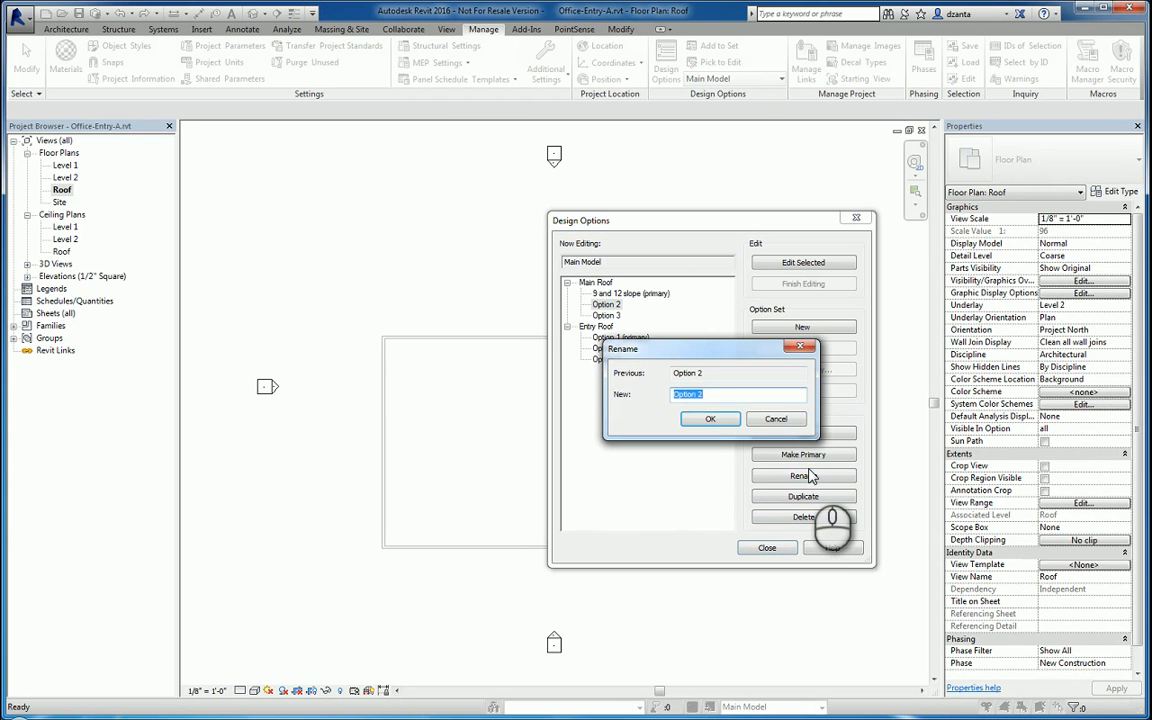
type("6 and 12 s")
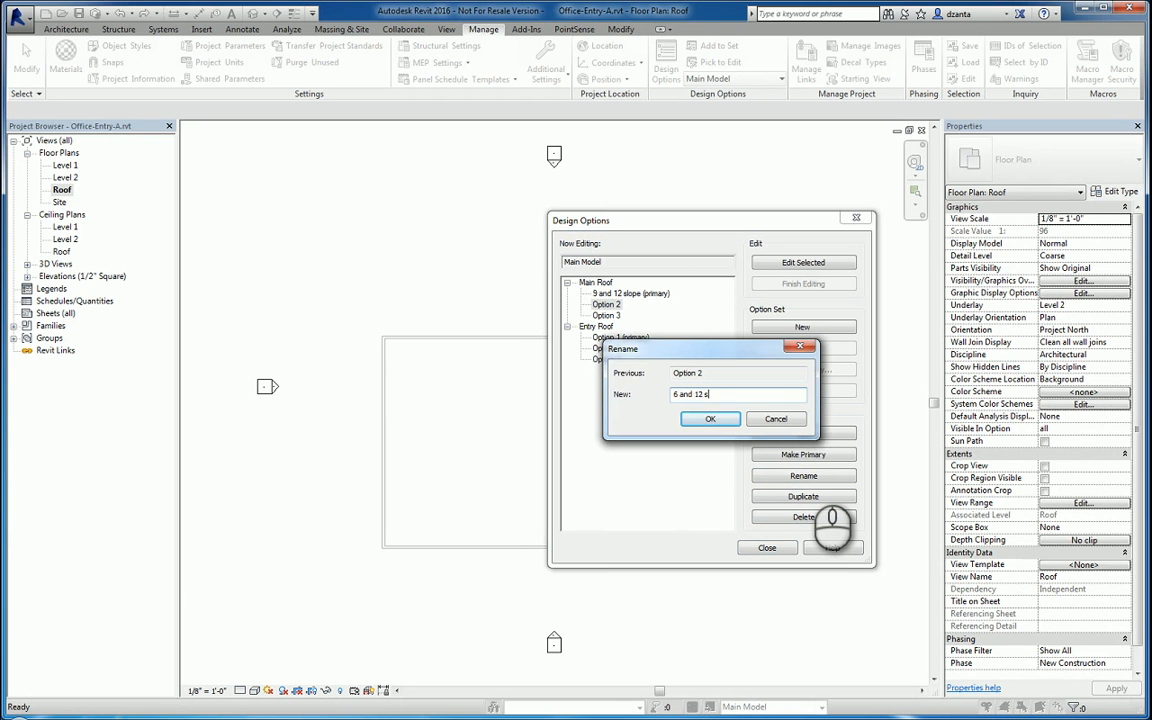
left_click(710, 418)
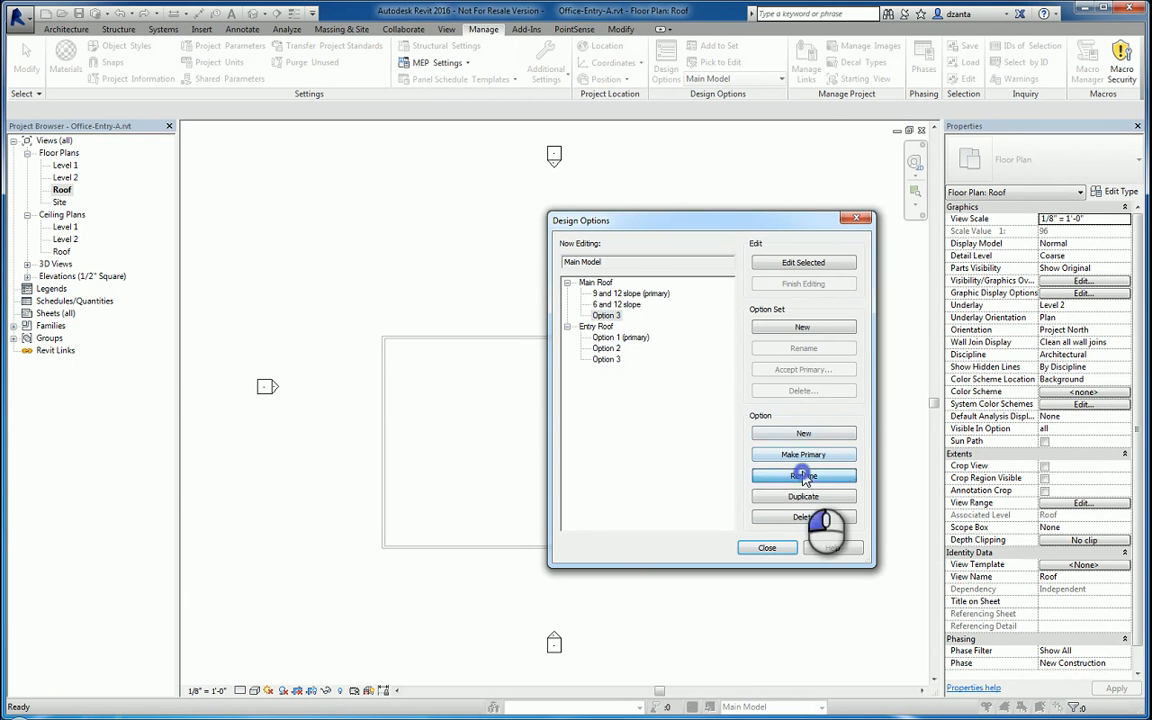
left_click(804, 476)
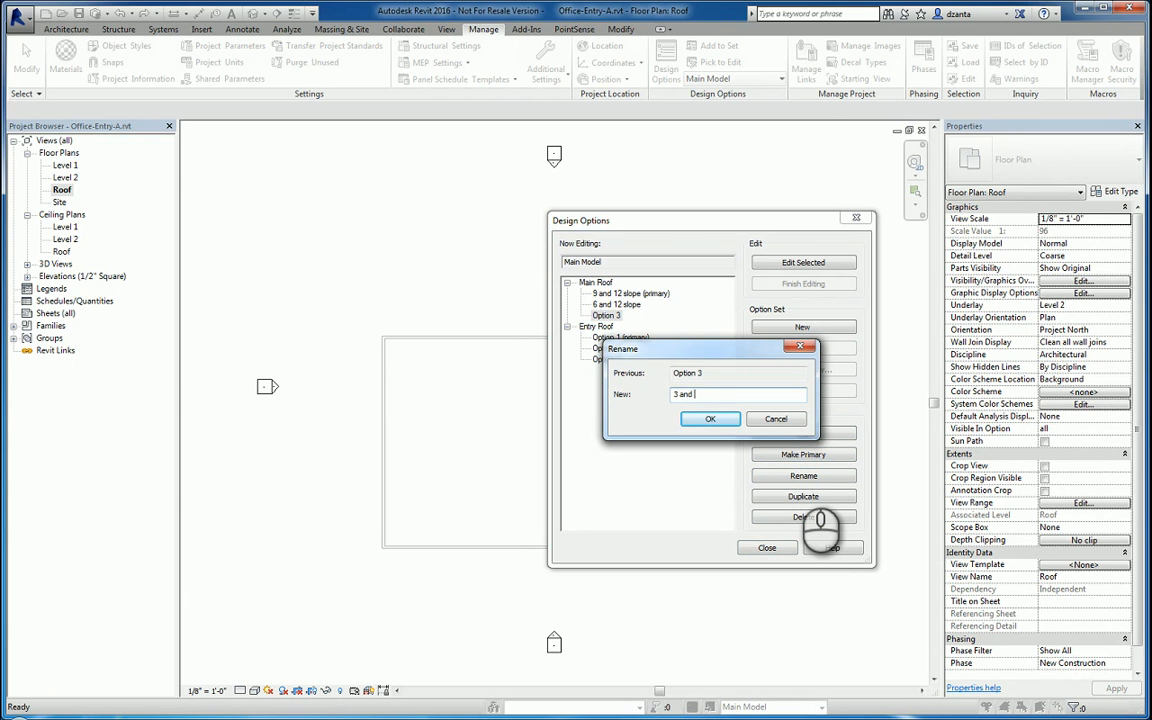
left_click(710, 418)
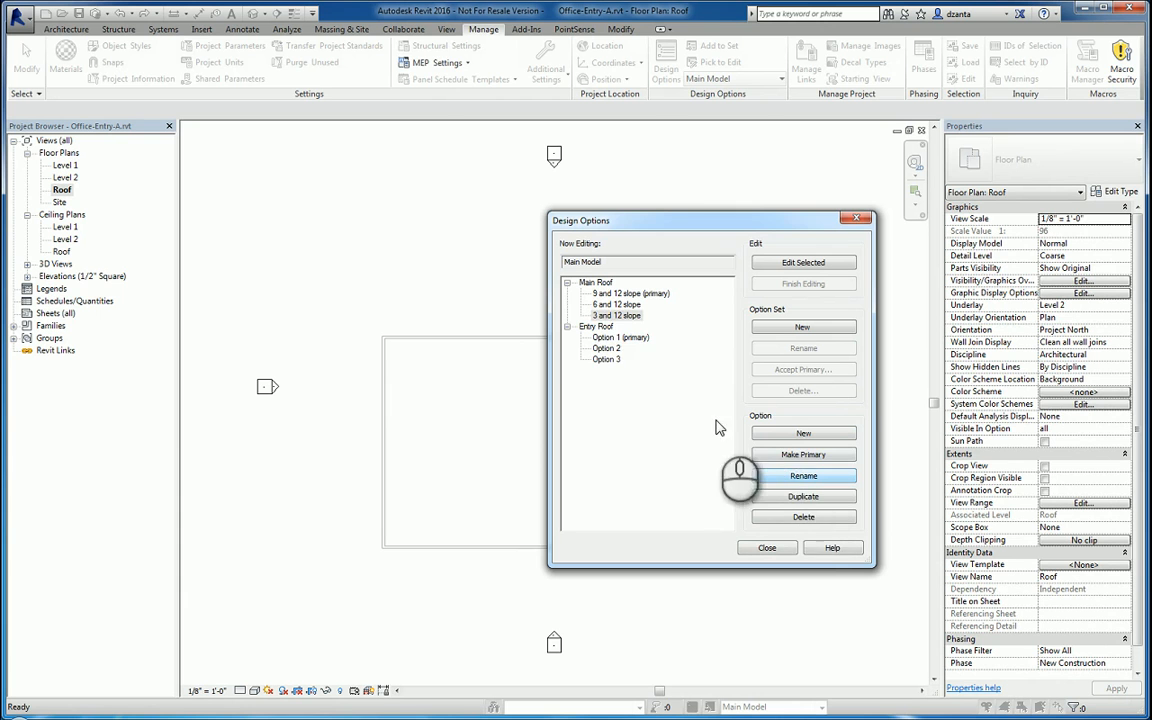
- Rename Entry Roof's options to curved entry, stepped entry and angled entry, then close Design Options
left_click(804, 476)
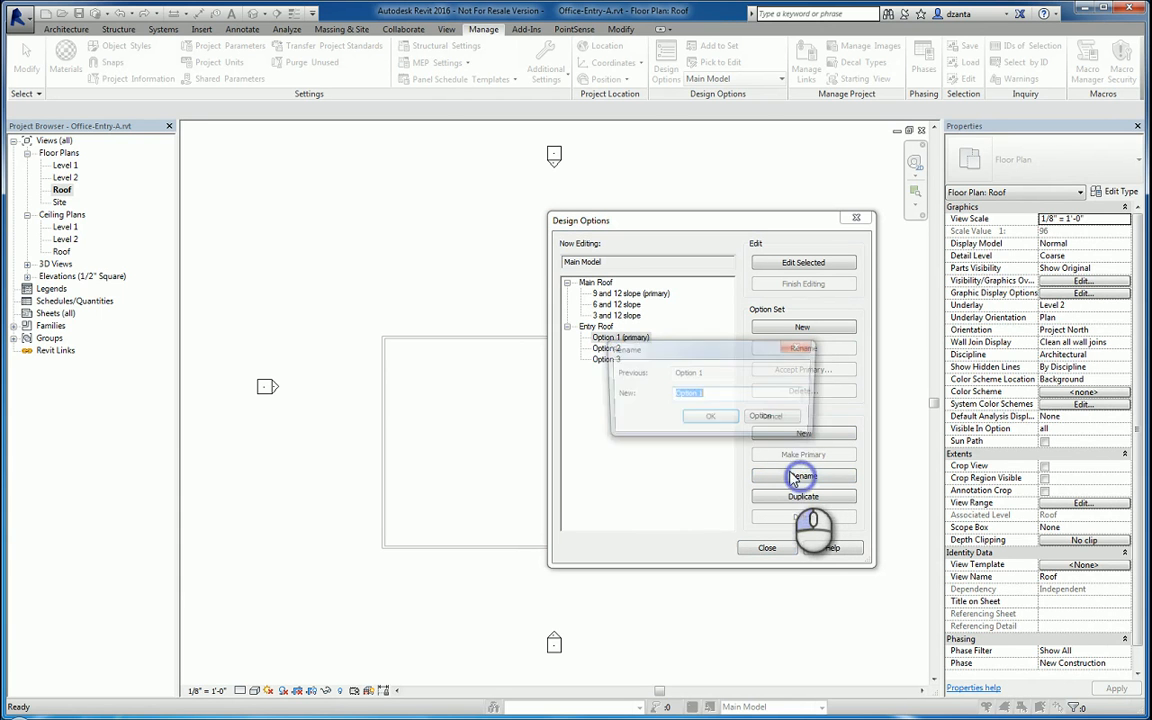
type("curved")
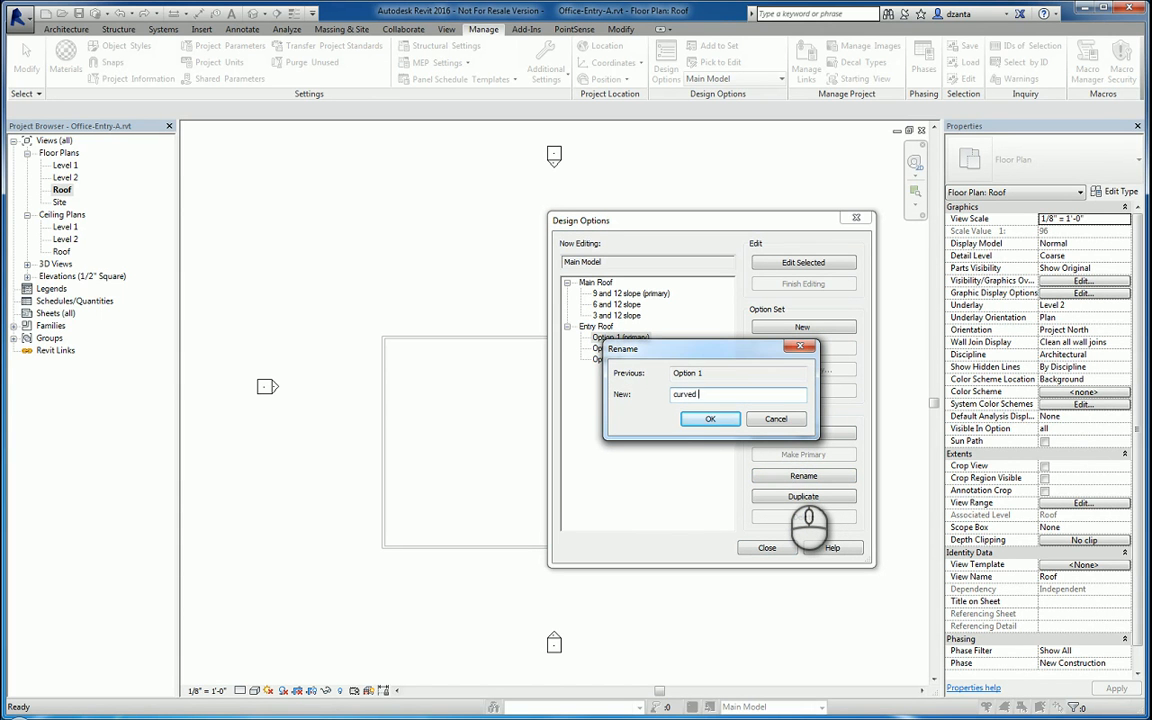
left_click(710, 418)
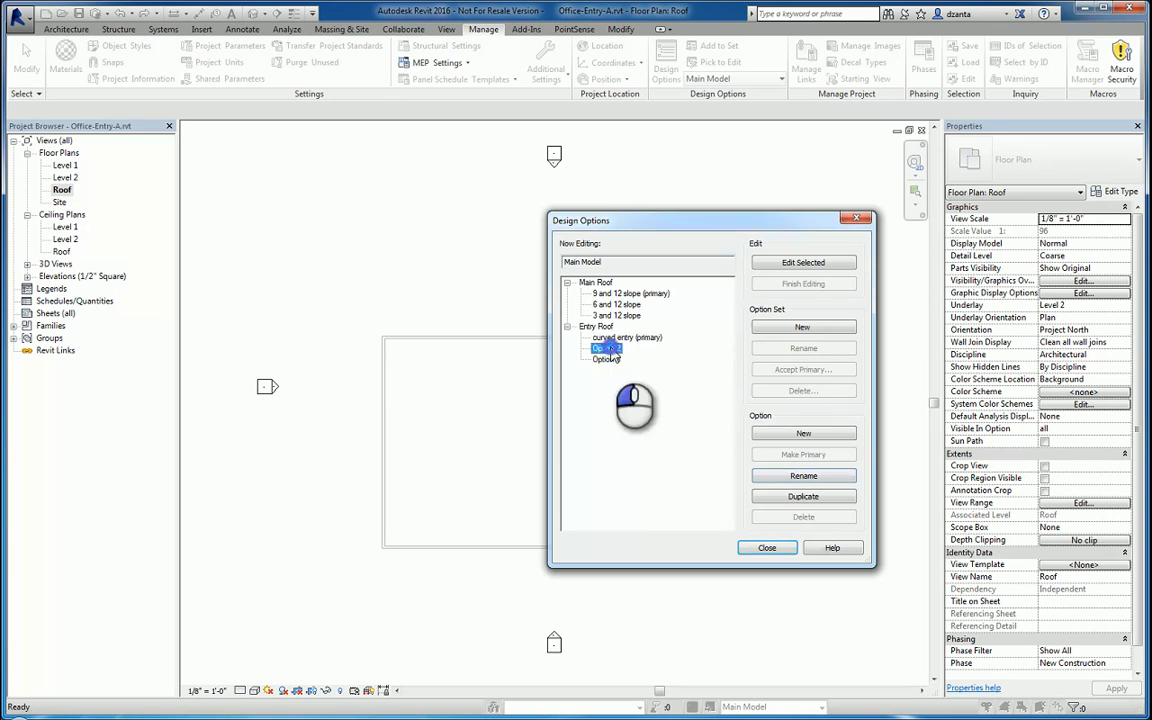
left_click(804, 476)
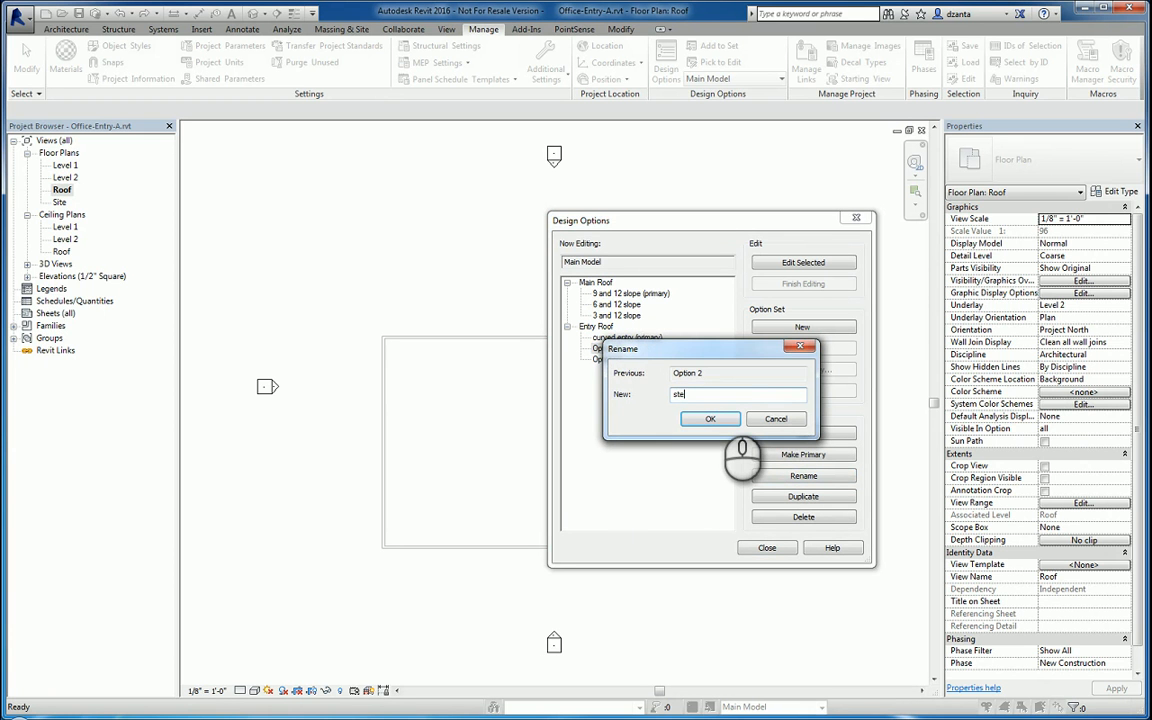
left_click(710, 418)
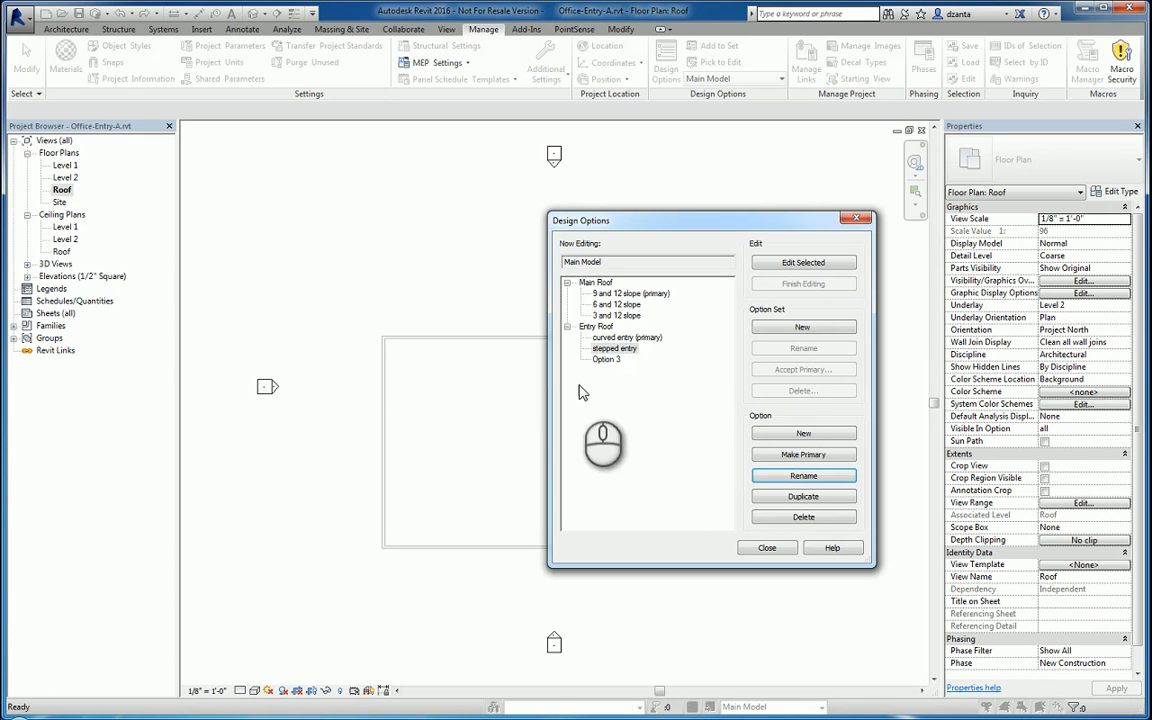
left_click(804, 476)
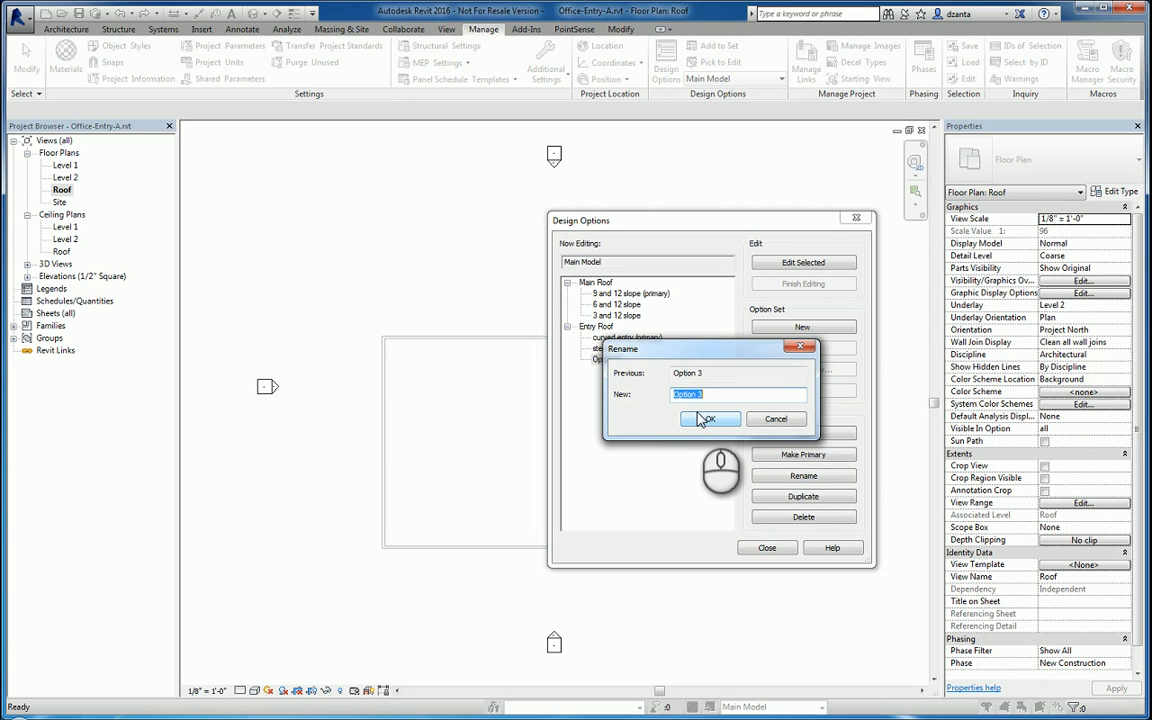
left_click(708, 420)
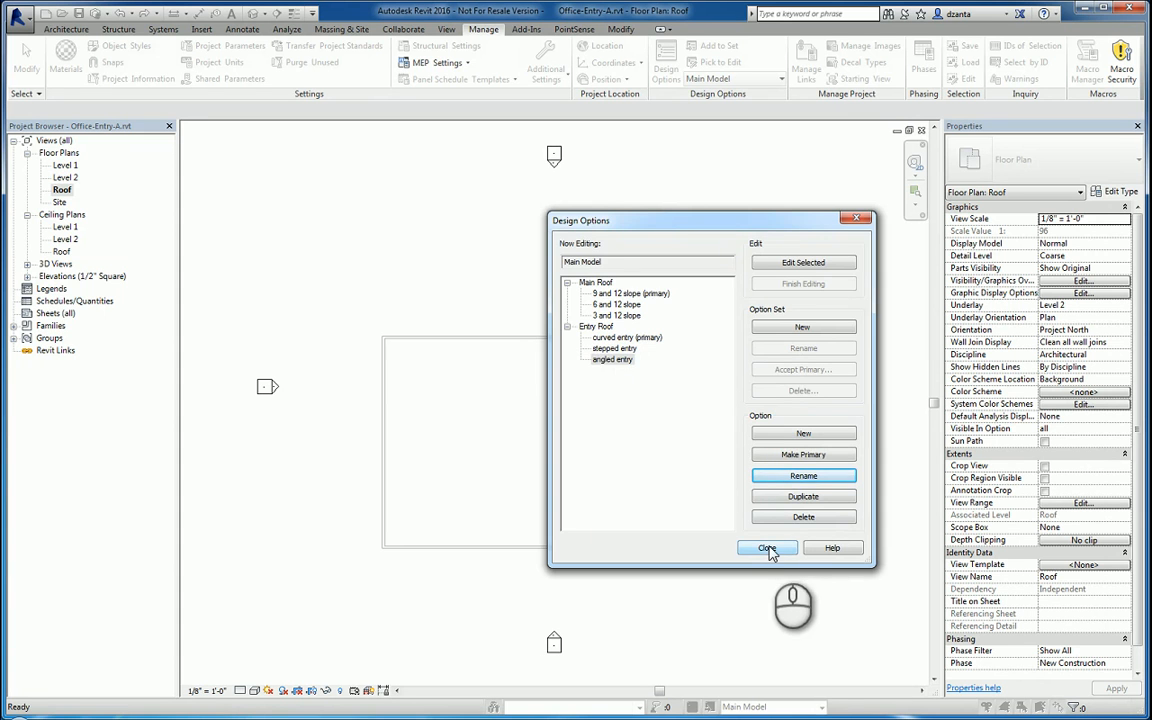
left_click(768, 548)
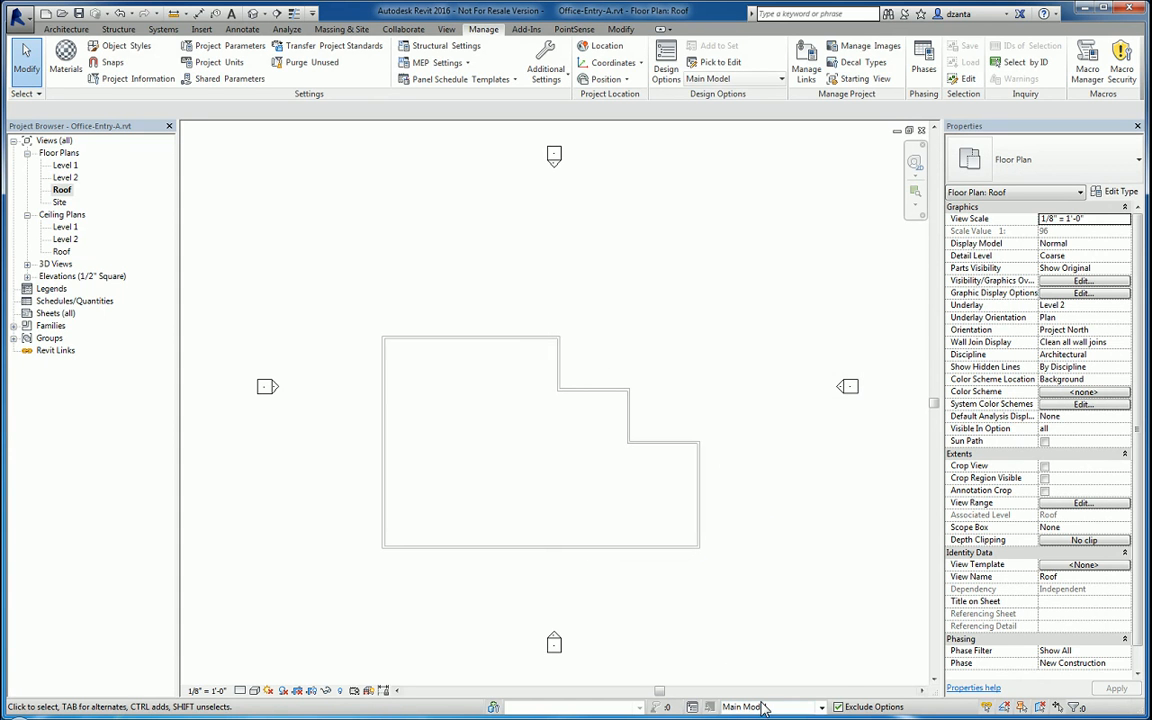
mouse_move(792, 708)
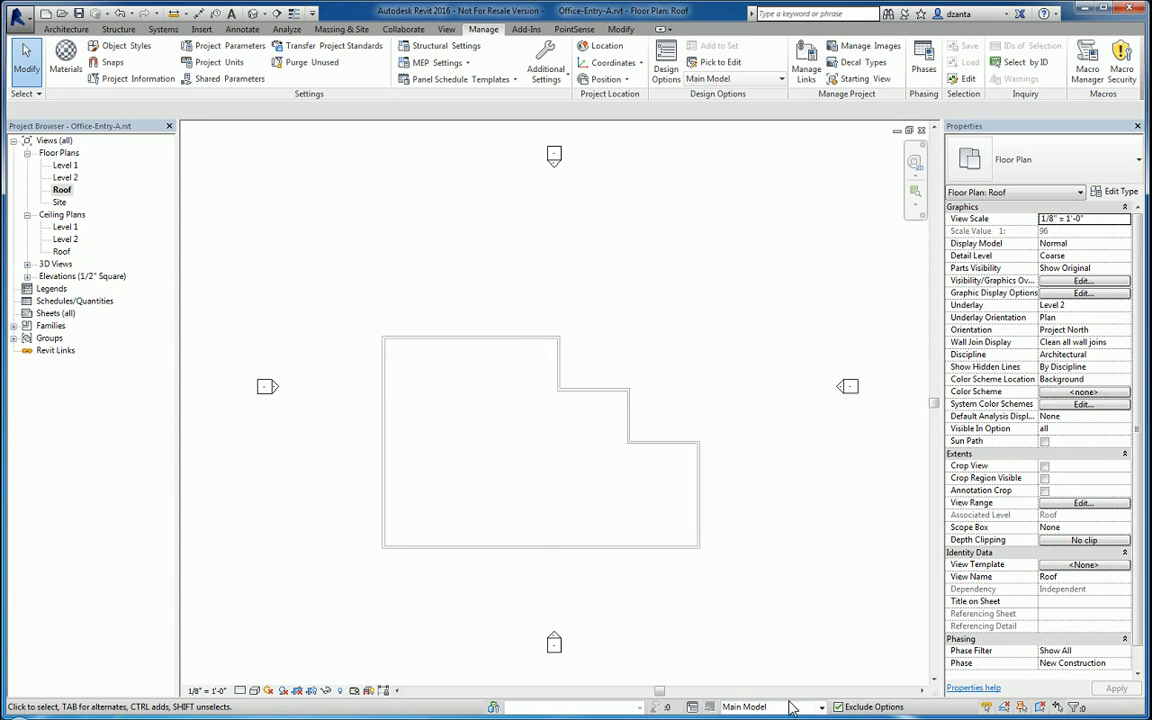
mouse_move(816, 610)
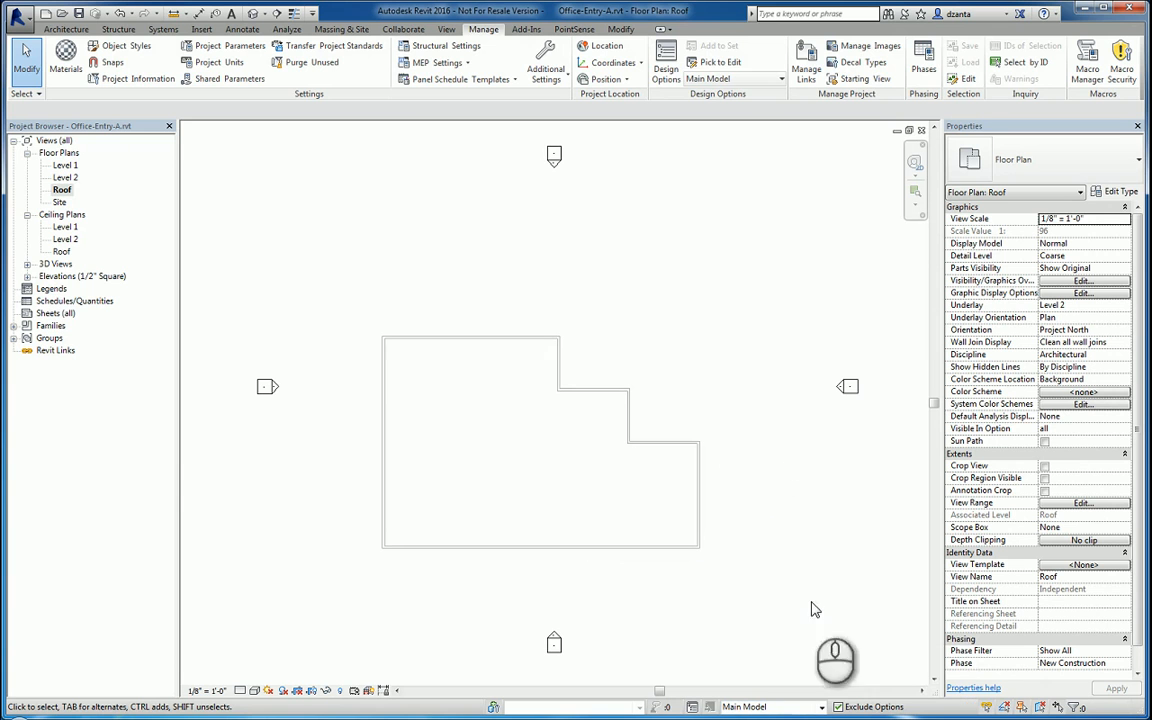
mouse_move(660, 592)
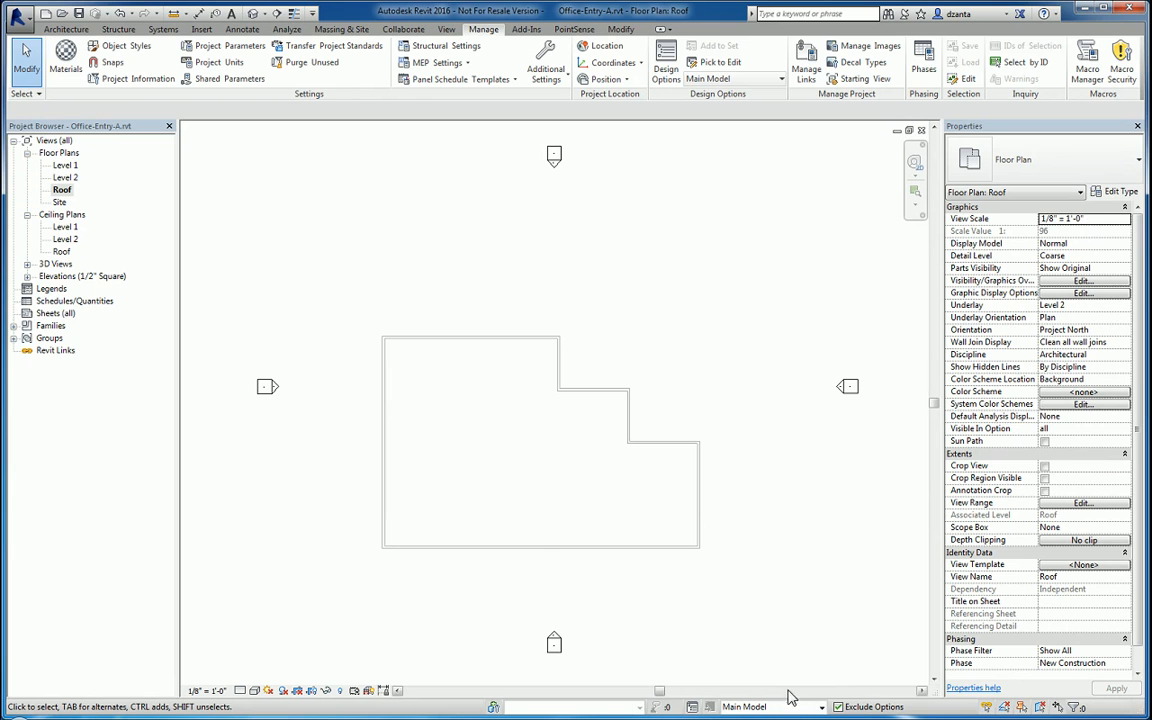
- Make 9 and 12 slope (primary) the active design option from the status bar
left_click(820, 708)
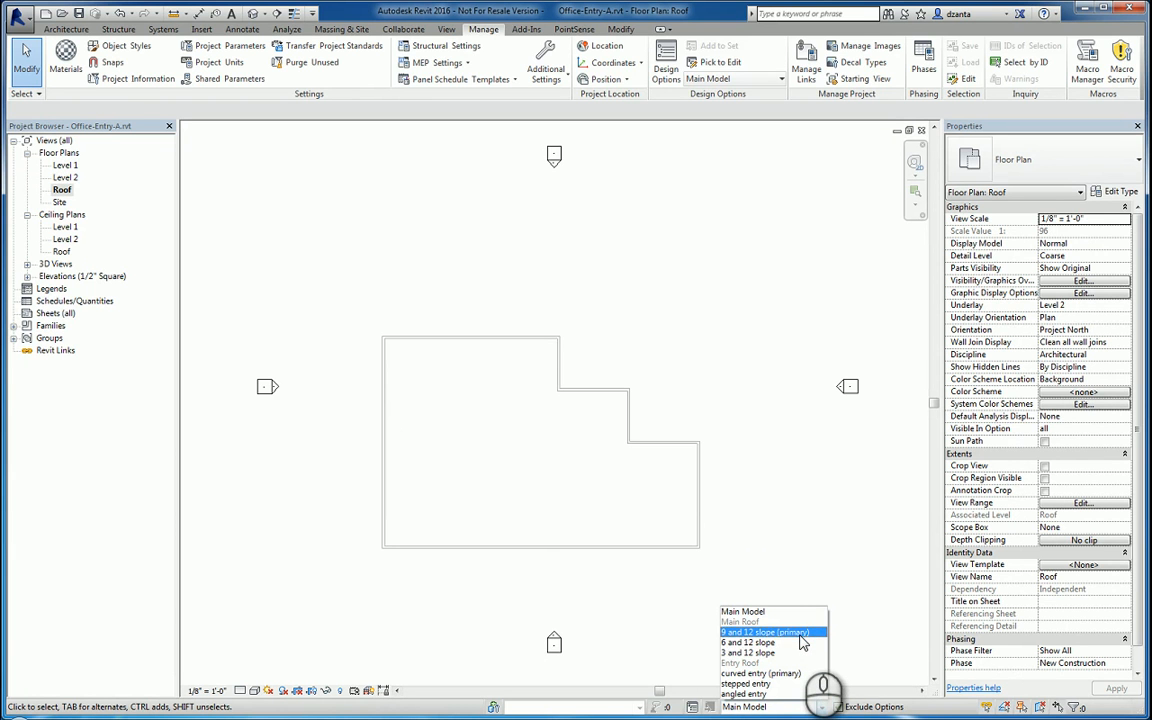
left_click(768, 632)
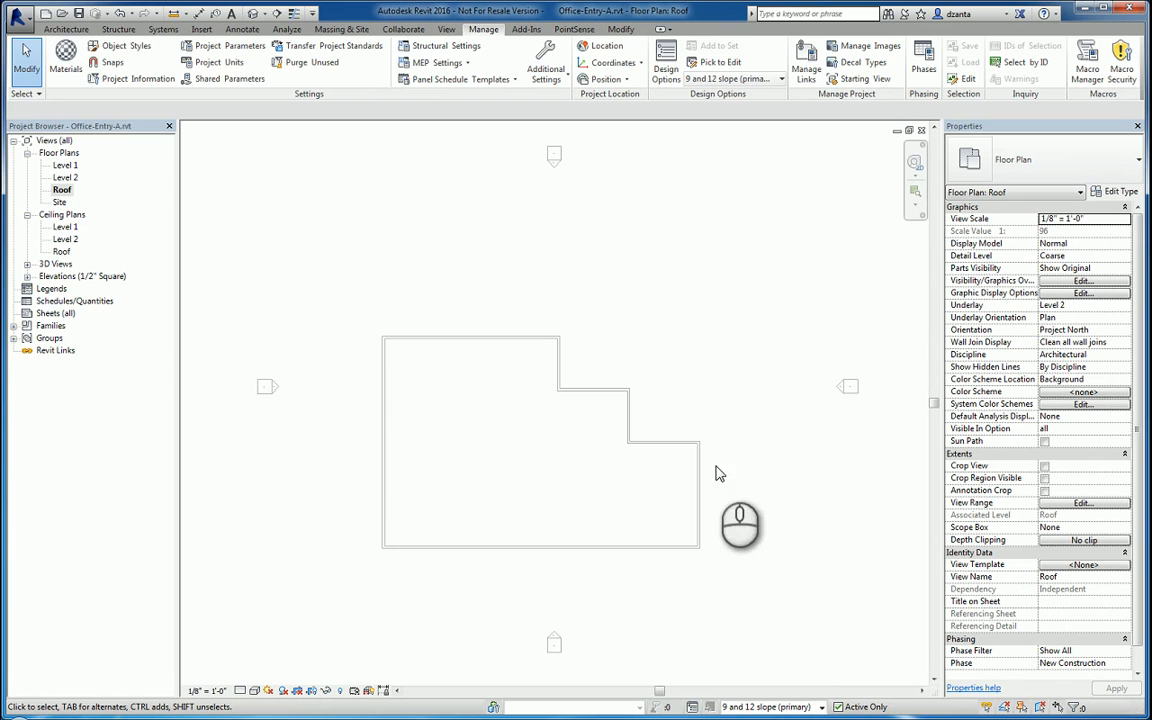
- Create a footprint roof from the exterior walls with a 9" in 12" slope and finish it
left_click(66, 28)
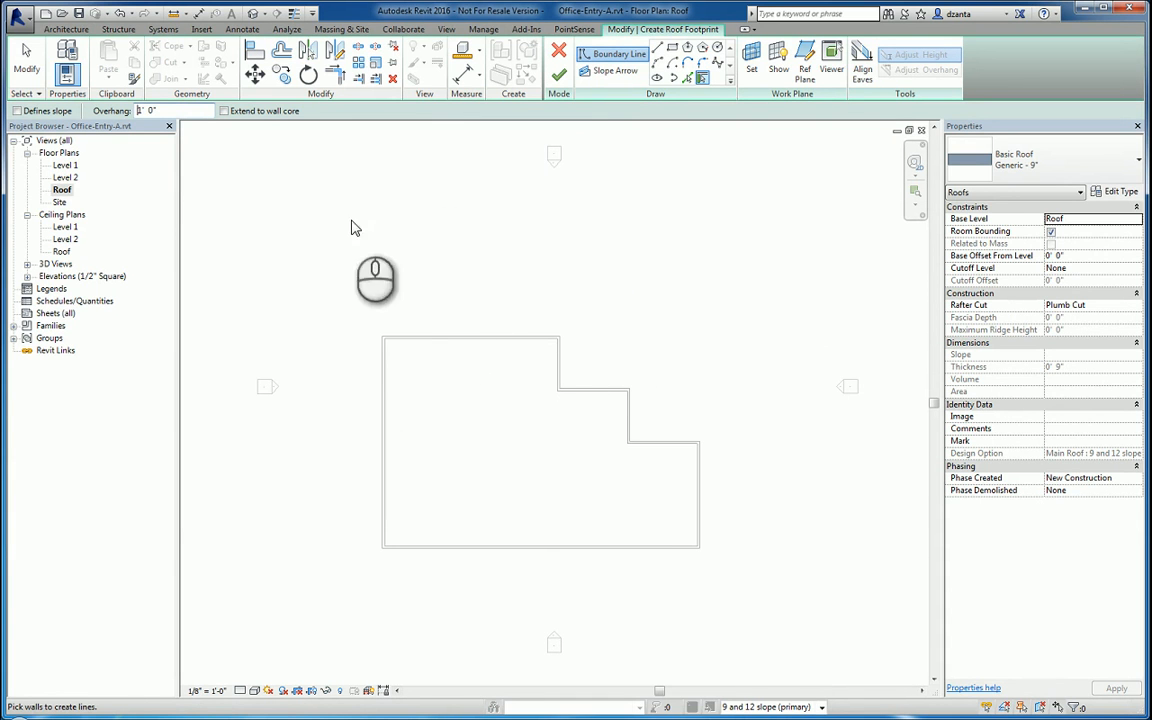
left_click(470, 340)
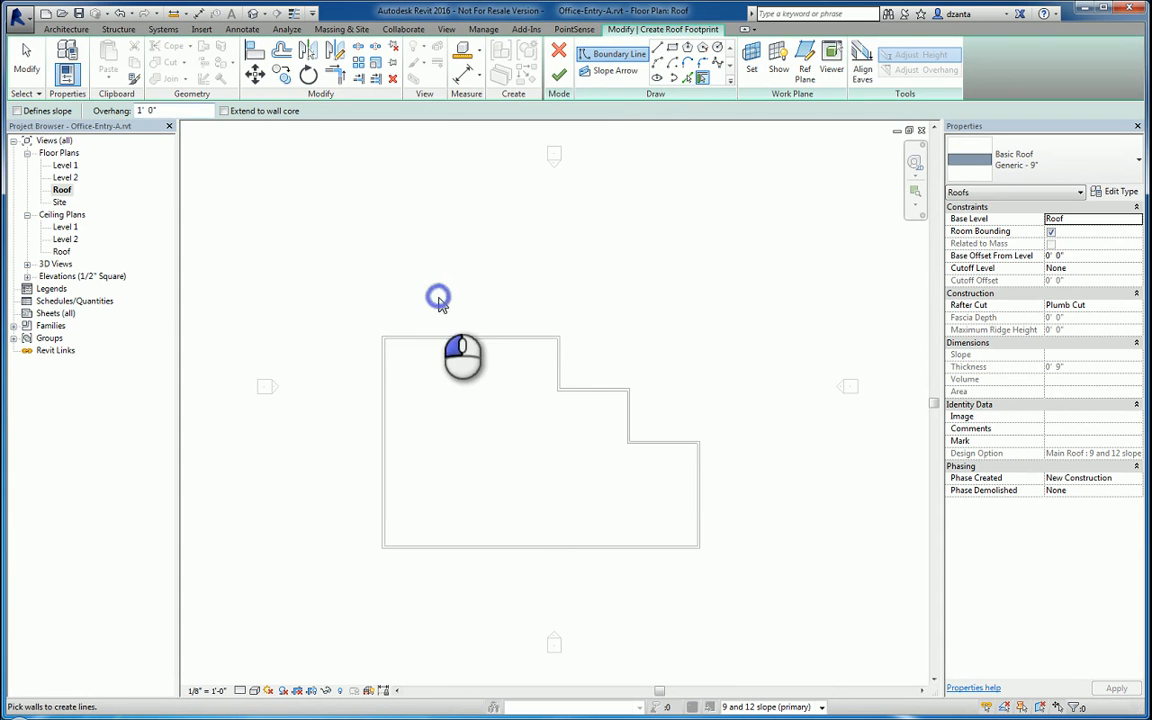
left_click(460, 340)
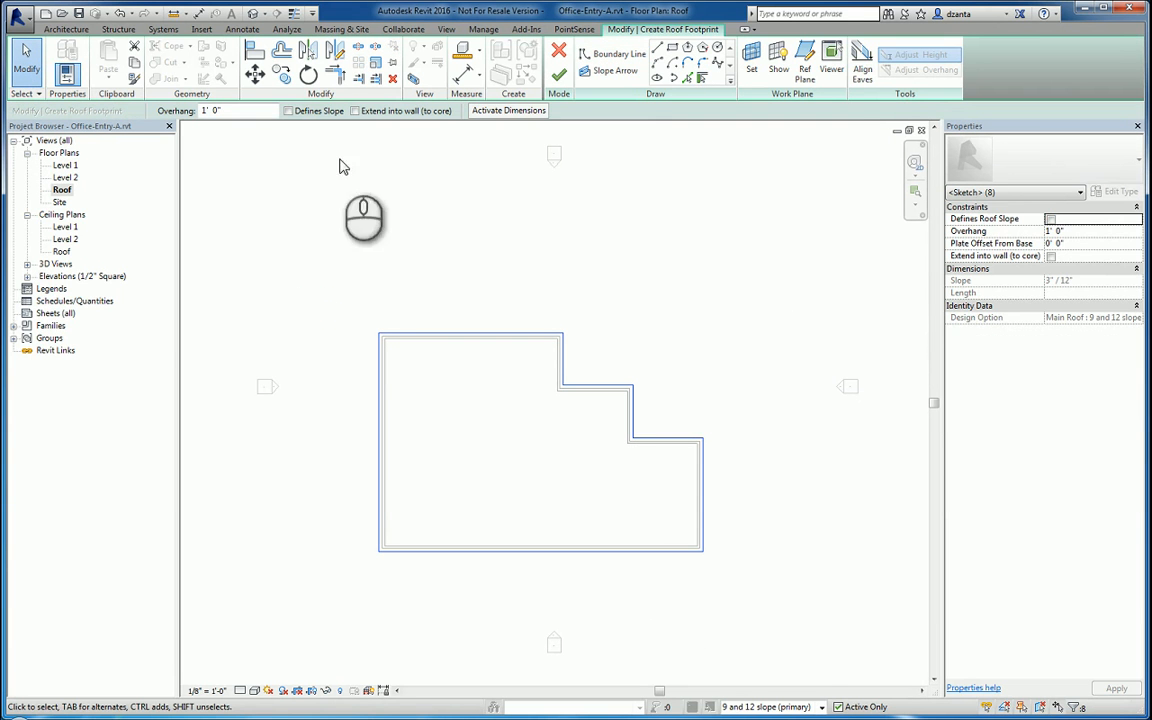
left_click(288, 110)
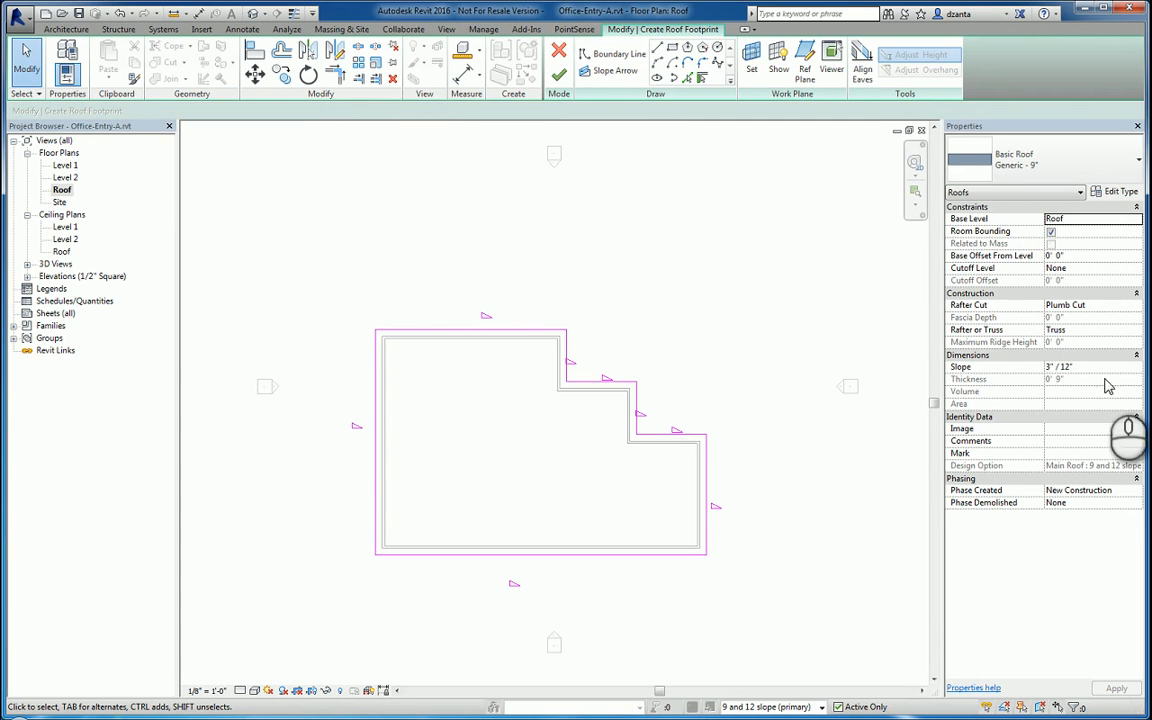
triple_click(1090, 368)
type("9")
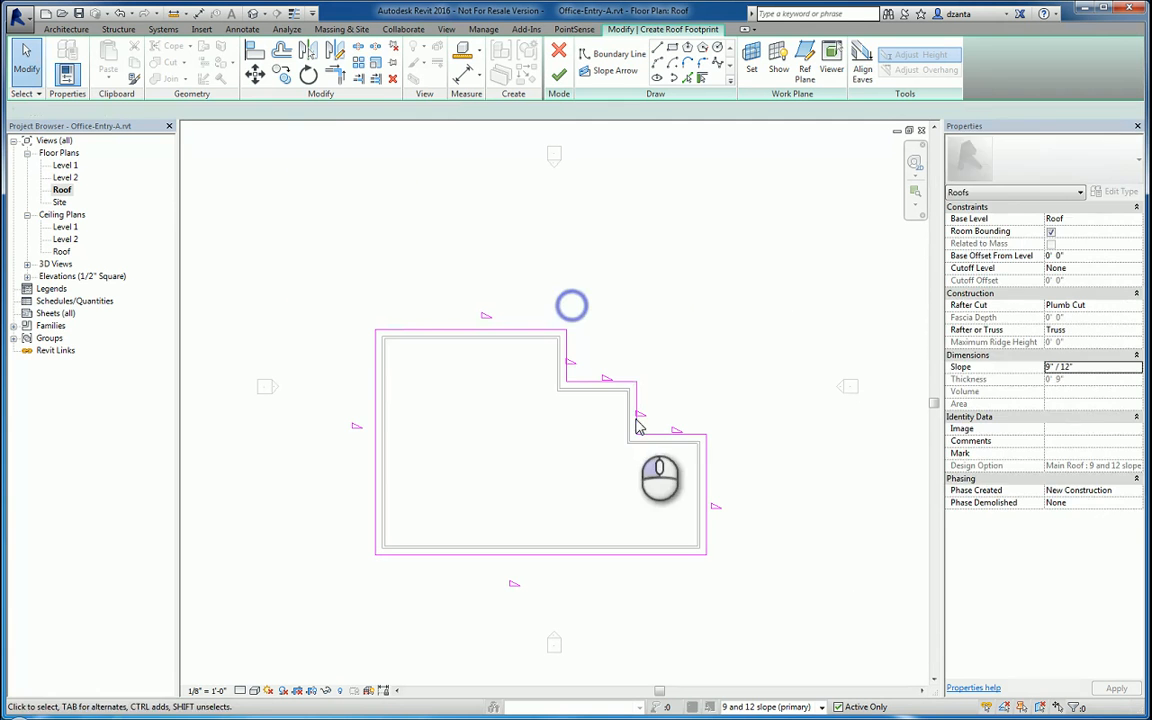
left_click(560, 76)
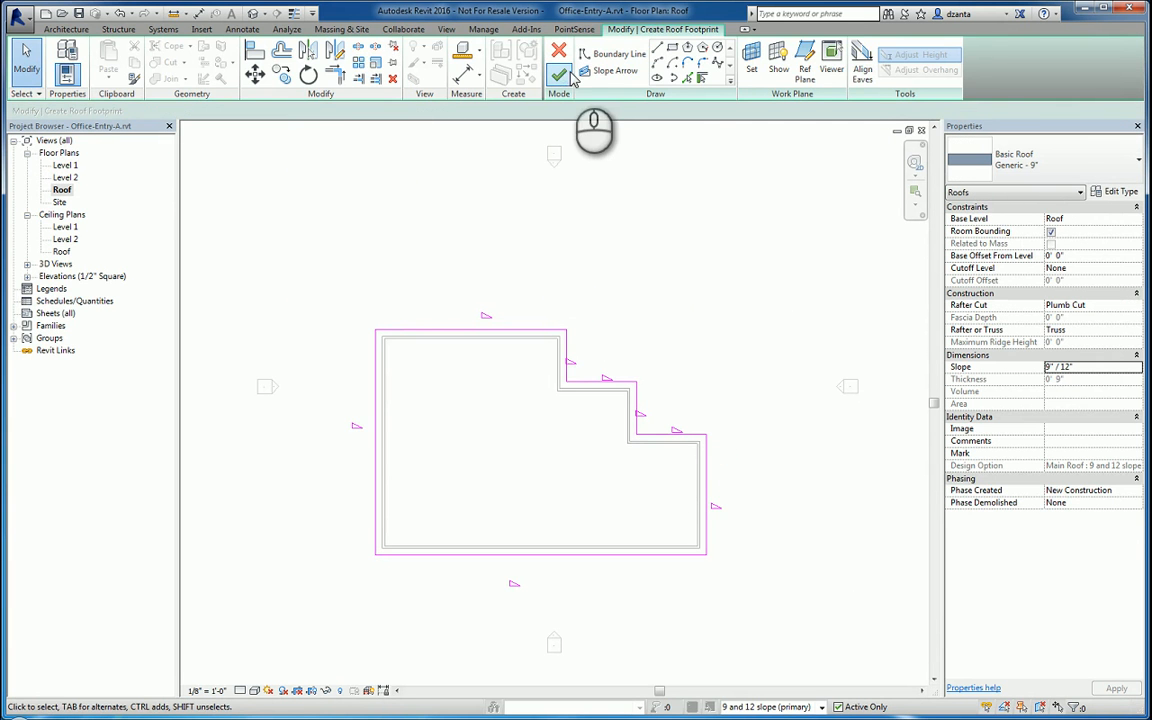
left_click(560, 76)
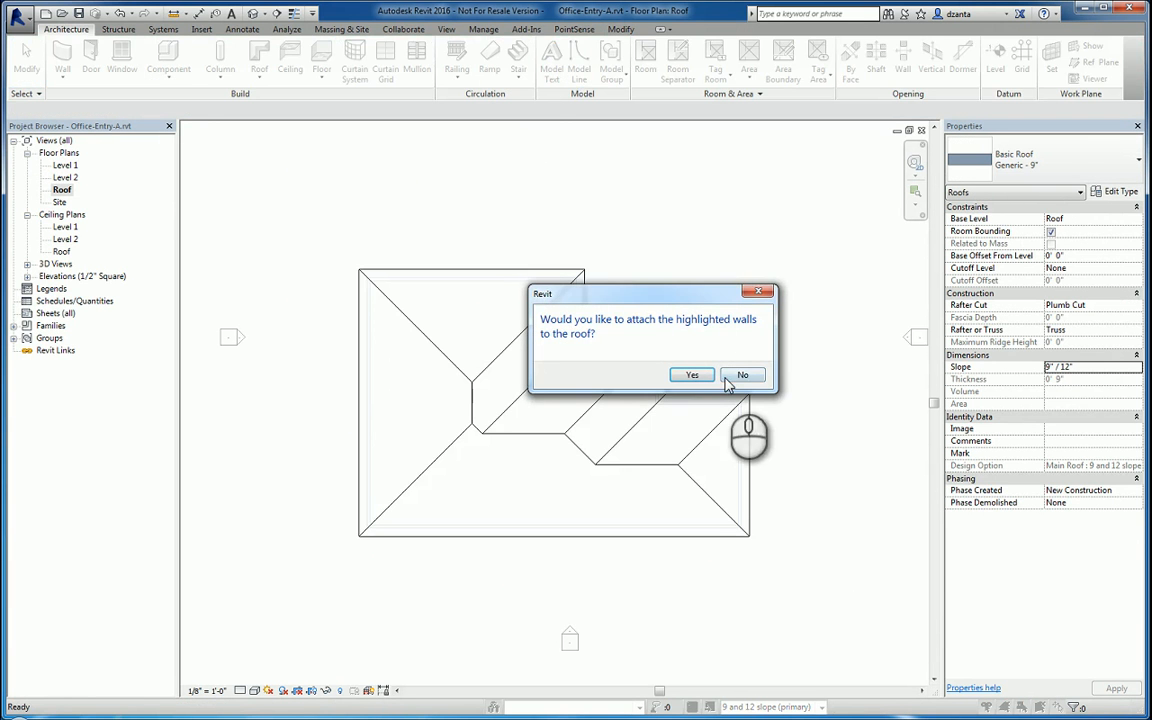
- Decline attaching walls to the roof and return editing to the main model
left_click(742, 374)
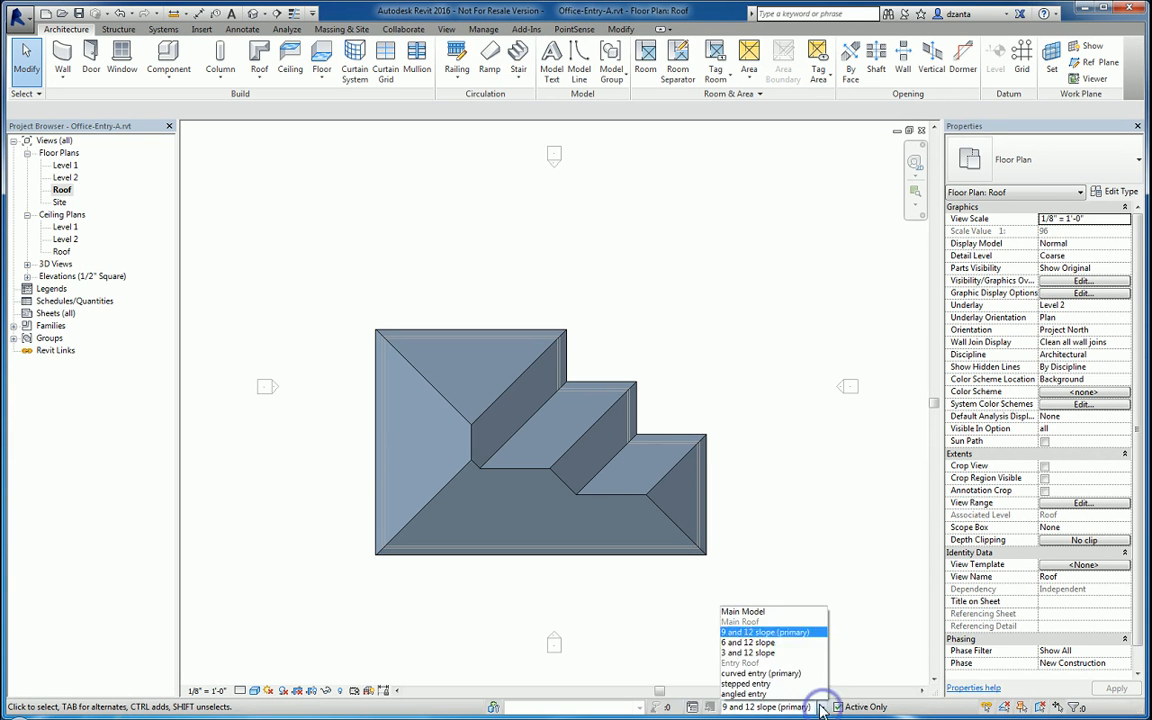
left_click(742, 612)
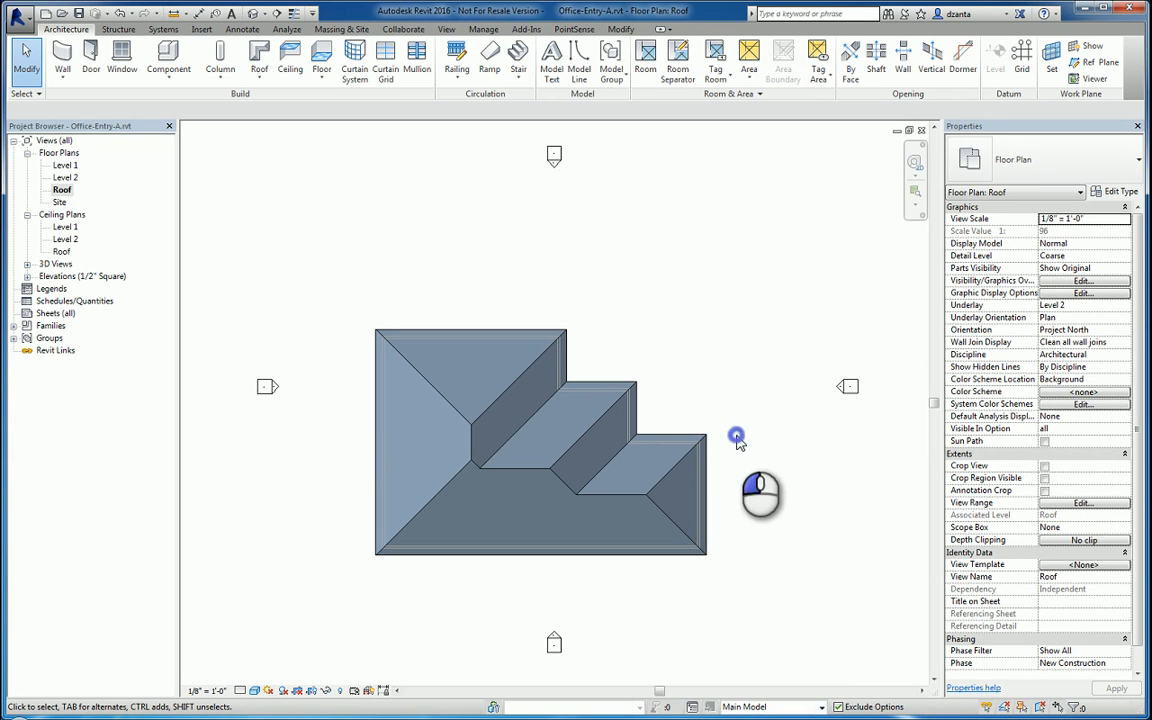
mouse_move(592, 448)
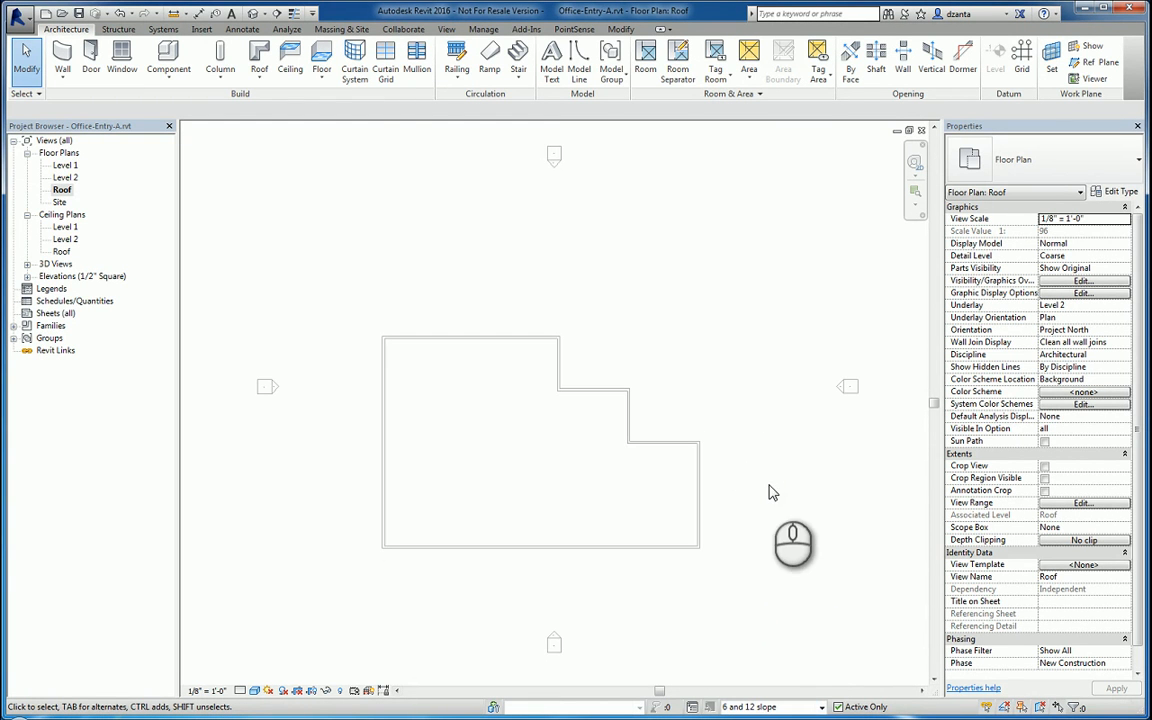
mouse_move(762, 486)
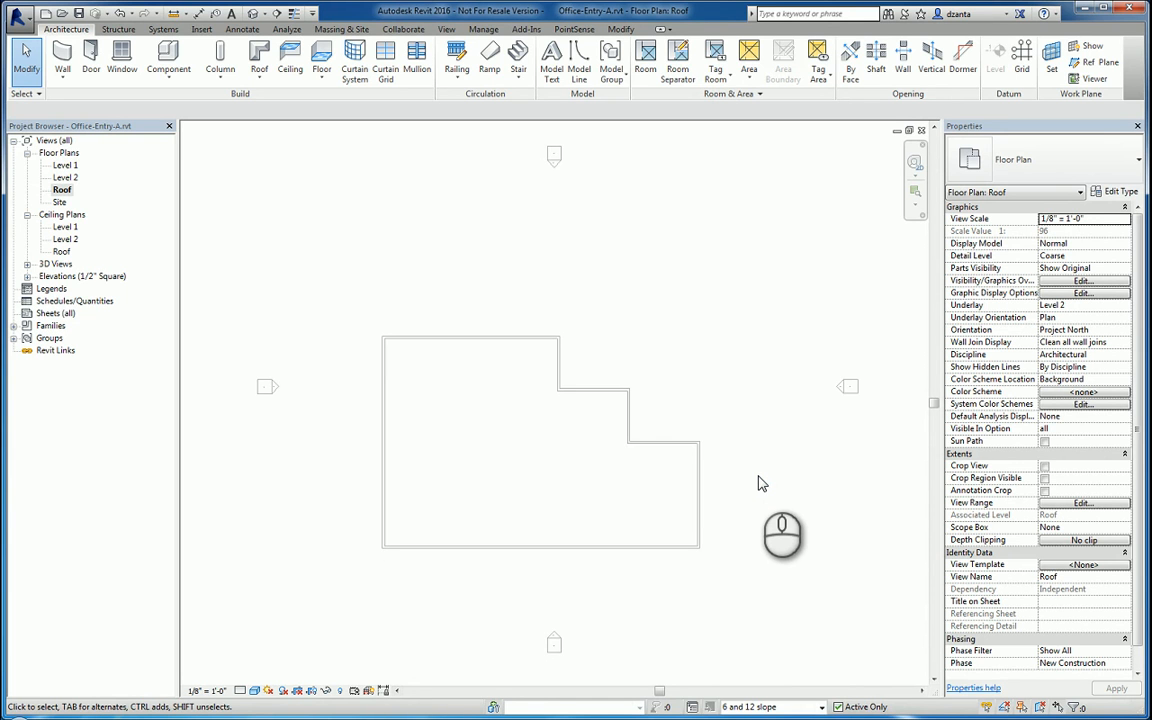
mouse_move(760, 484)
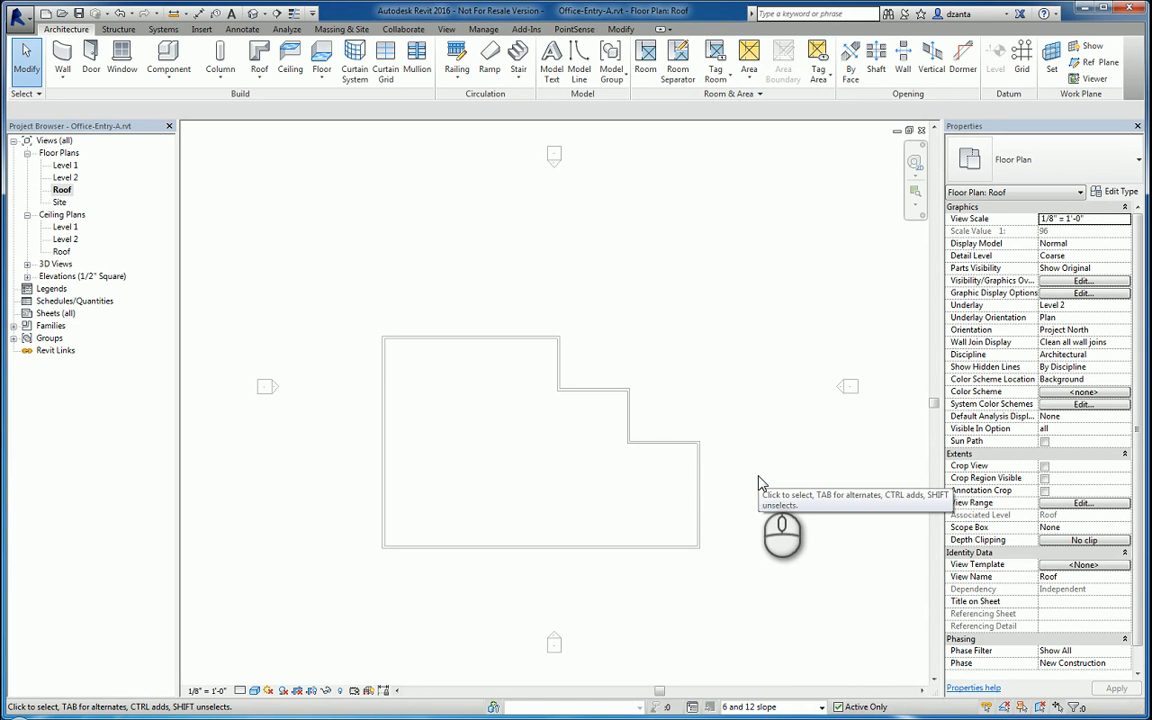
mouse_move(290, 60)
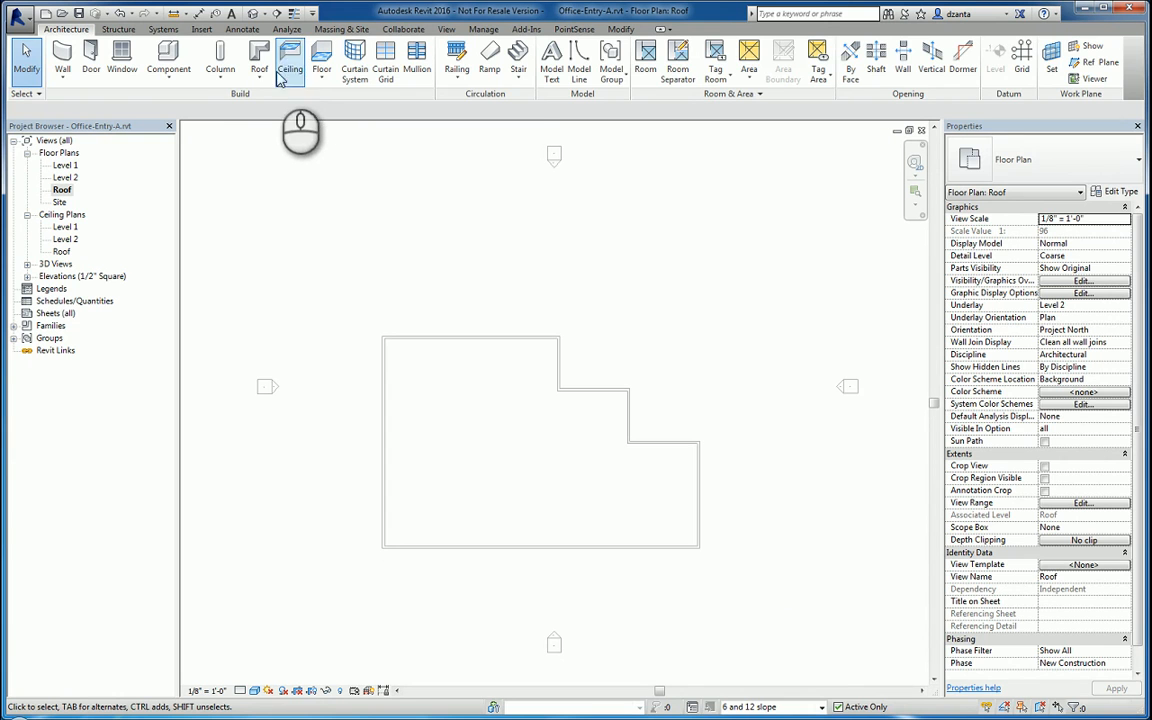
- Start the next footprint roof option and give its sketch a 3" in 12" slope
left_click(260, 60)
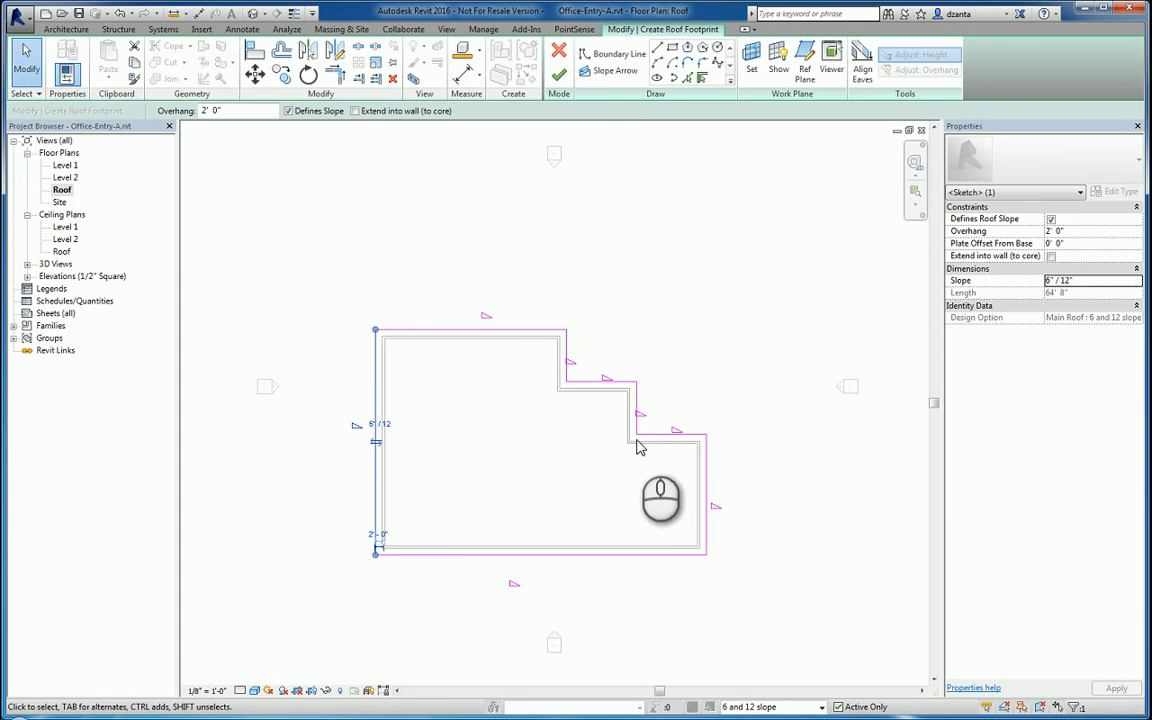
left_click(558, 76)
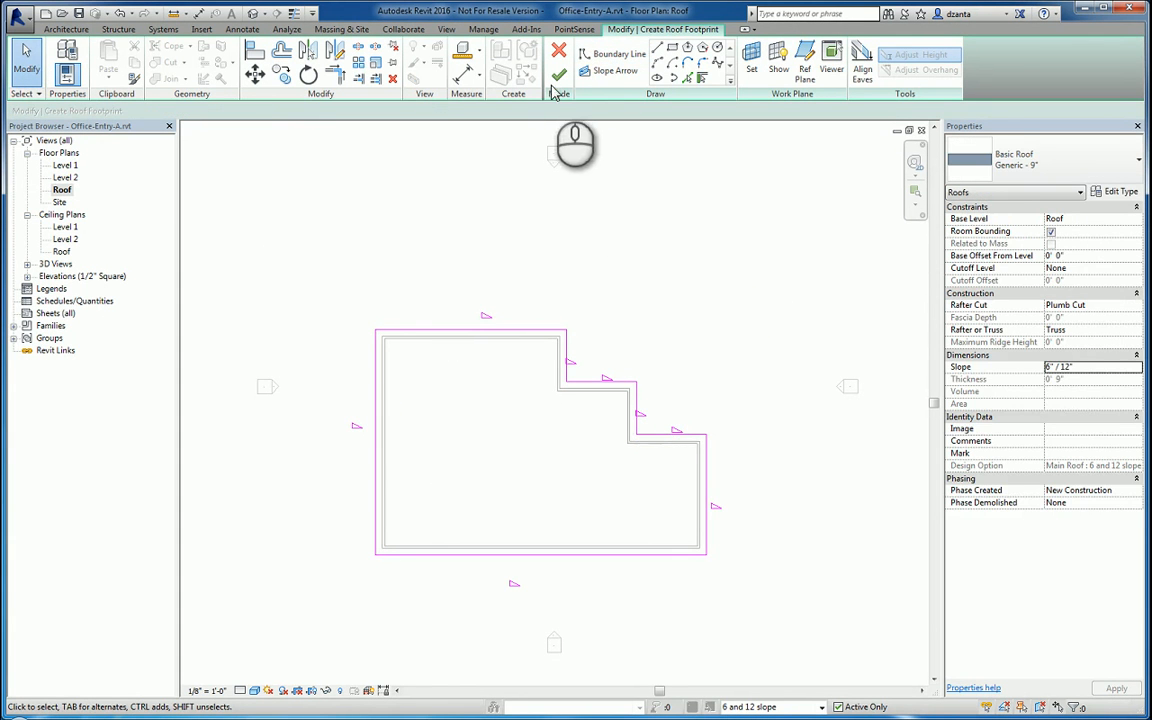
left_click(560, 76)
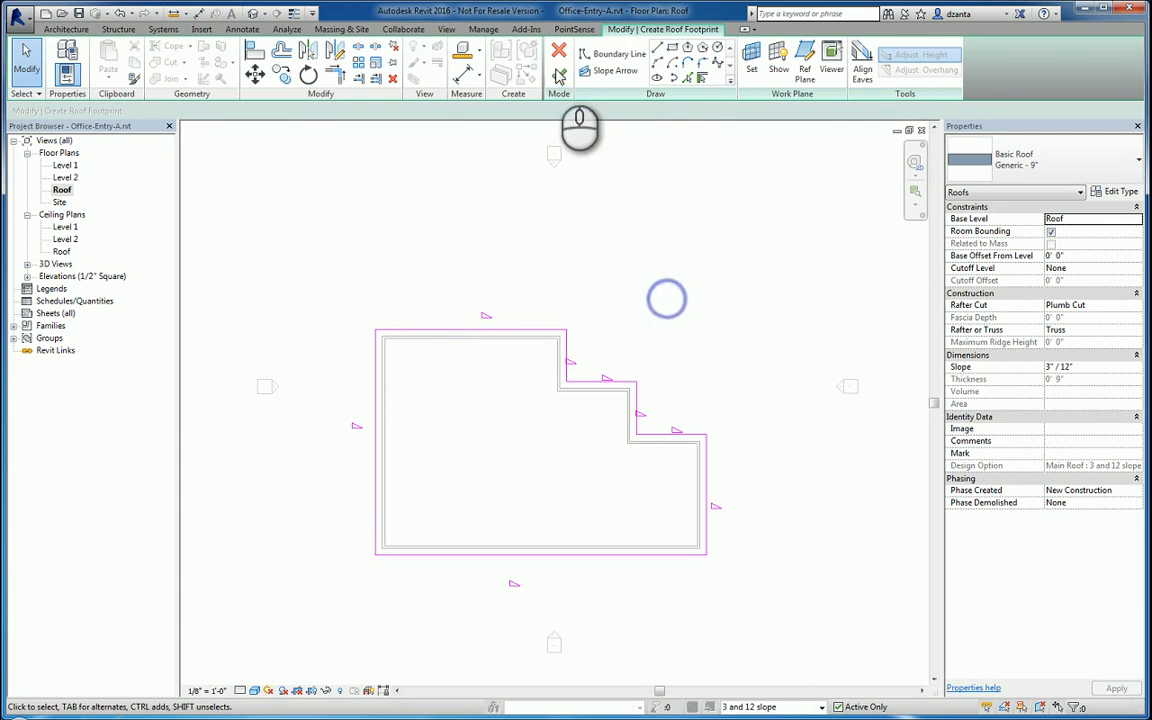
- Finish the 3 and 12 slope roof and set the active option back to Main Model
left_click(556, 52)
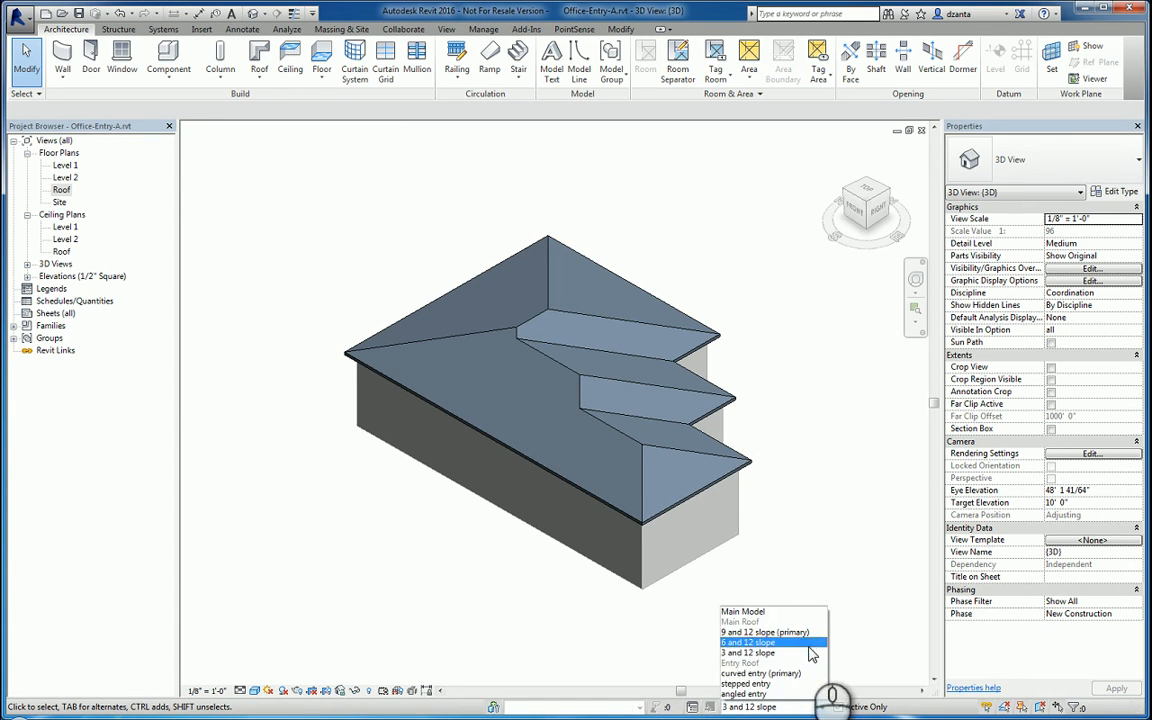
left_click(748, 652)
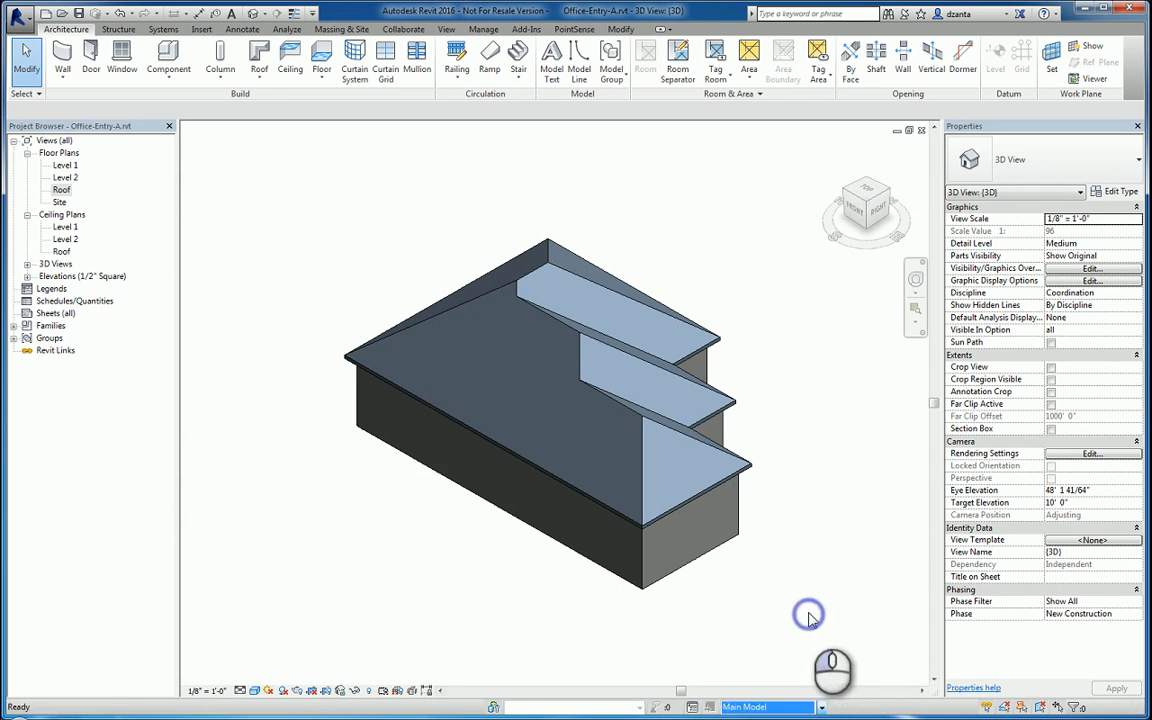
mouse_move(690, 556)
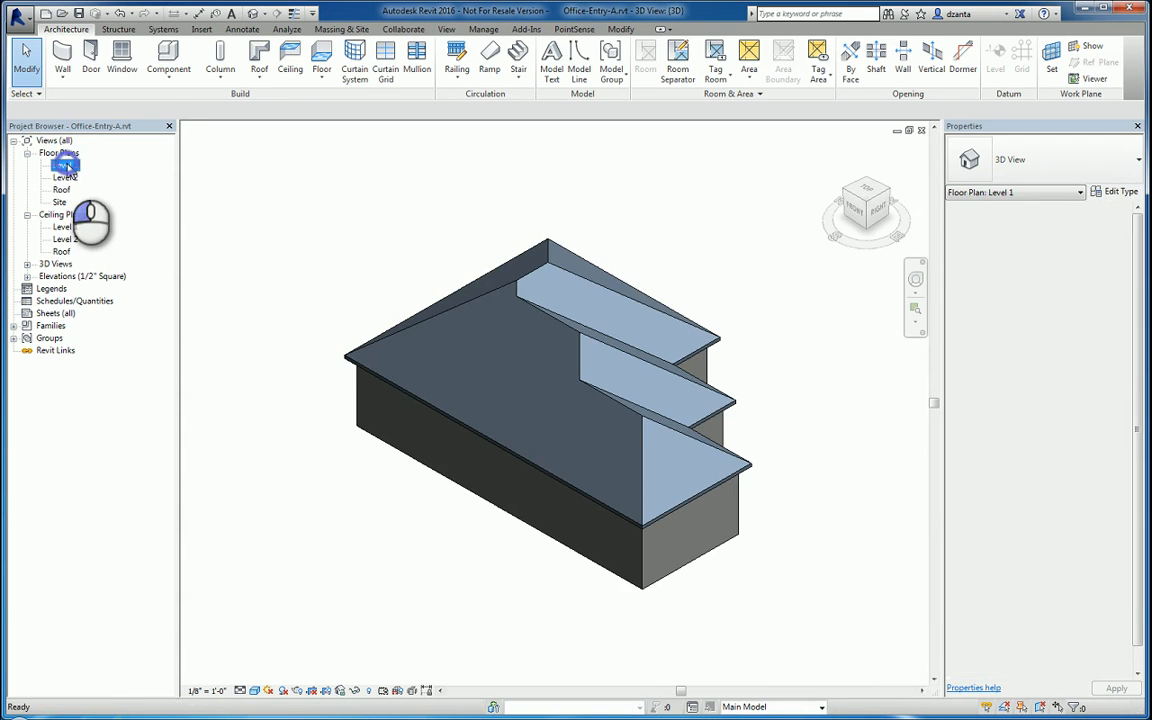
- On Level 2, sketch an entry roof with a curved edge whose picked edges do not define slope
double_click(66, 176)
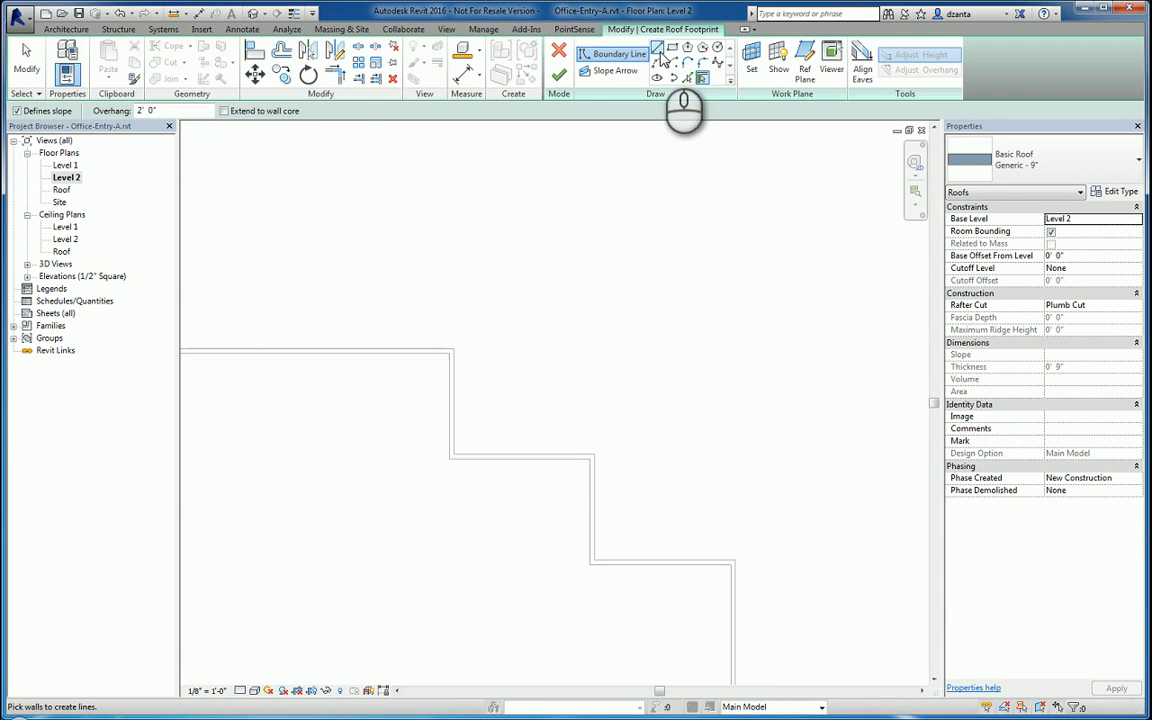
left_click(688, 78)
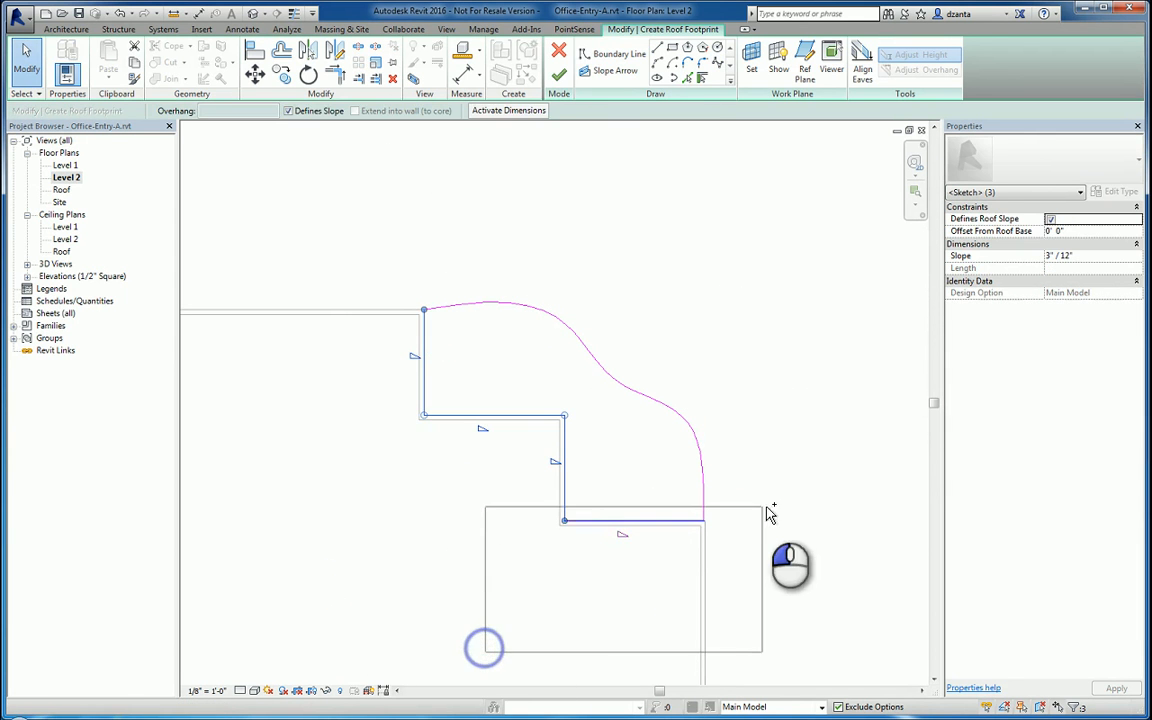
left_click(288, 110)
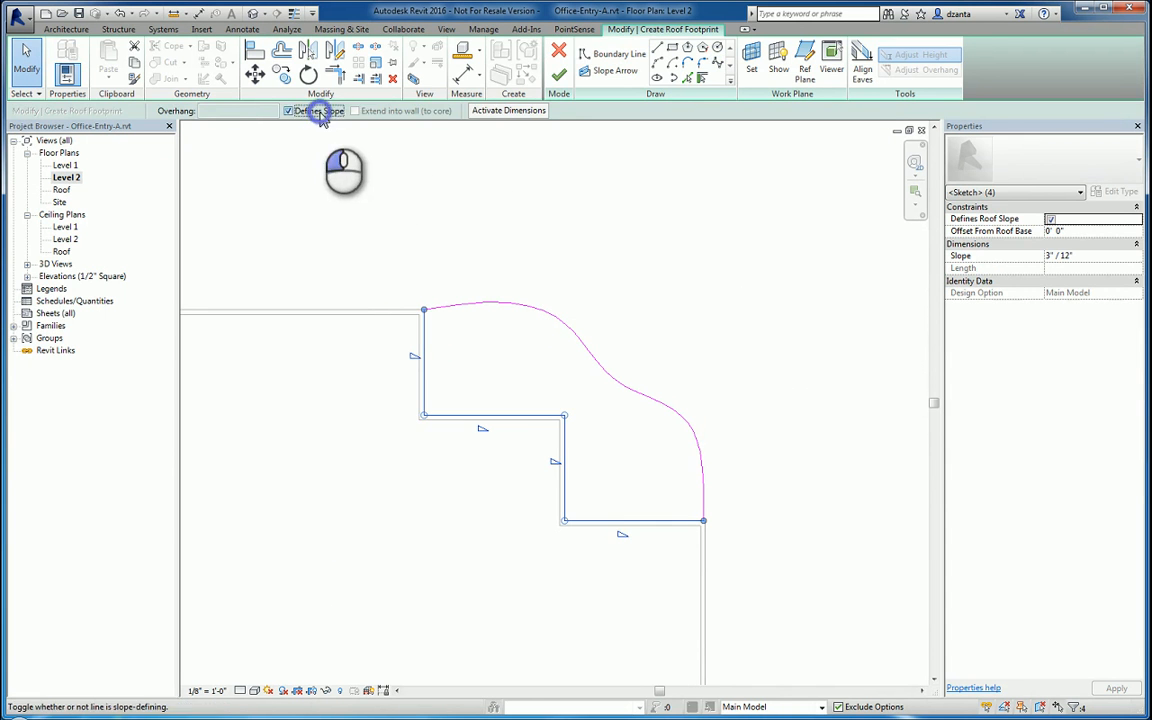
left_click(558, 72)
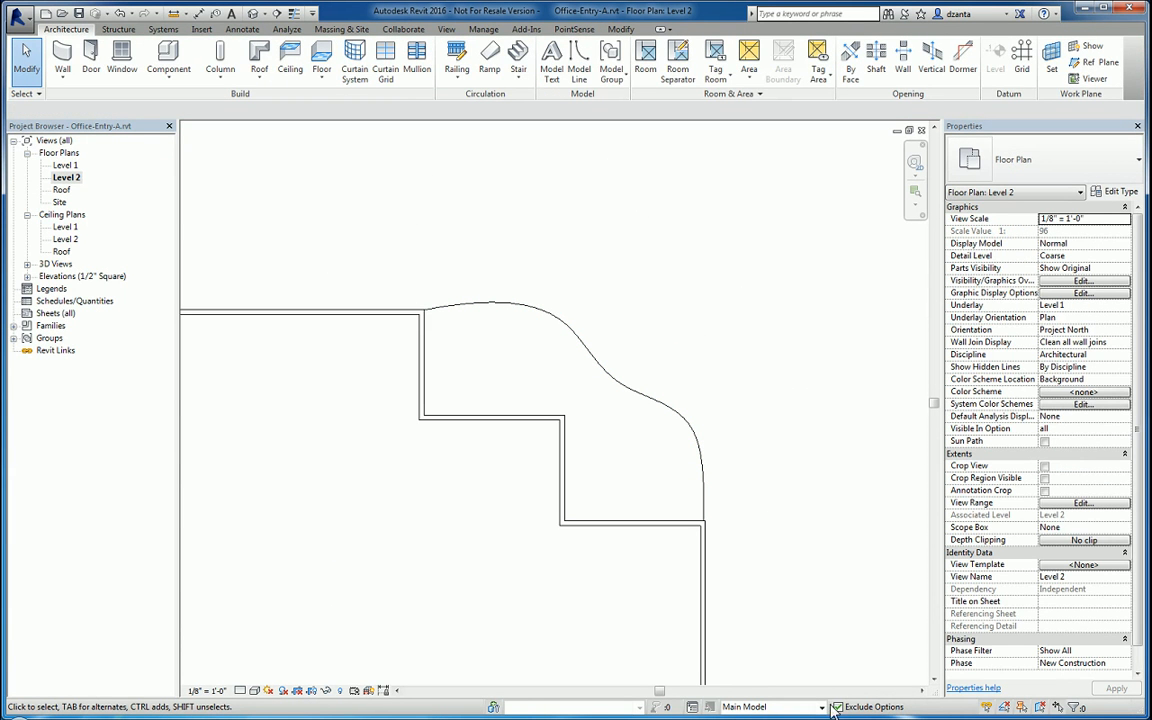
left_click(550, 400)
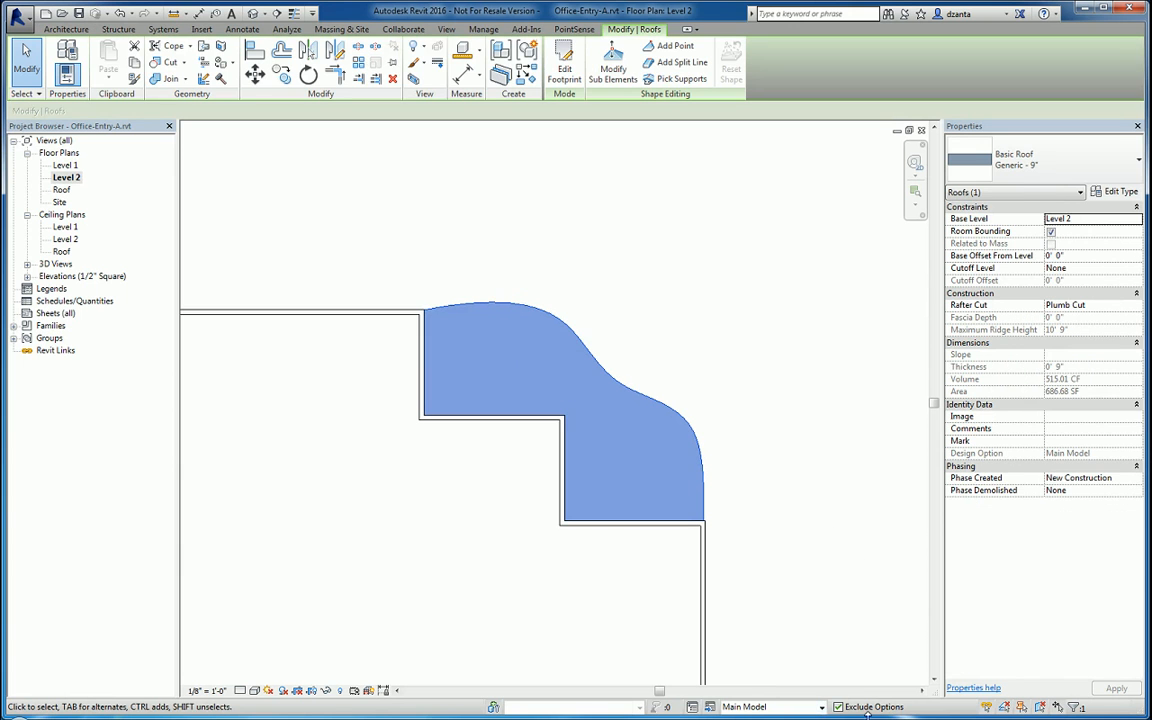
mouse_move(824, 708)
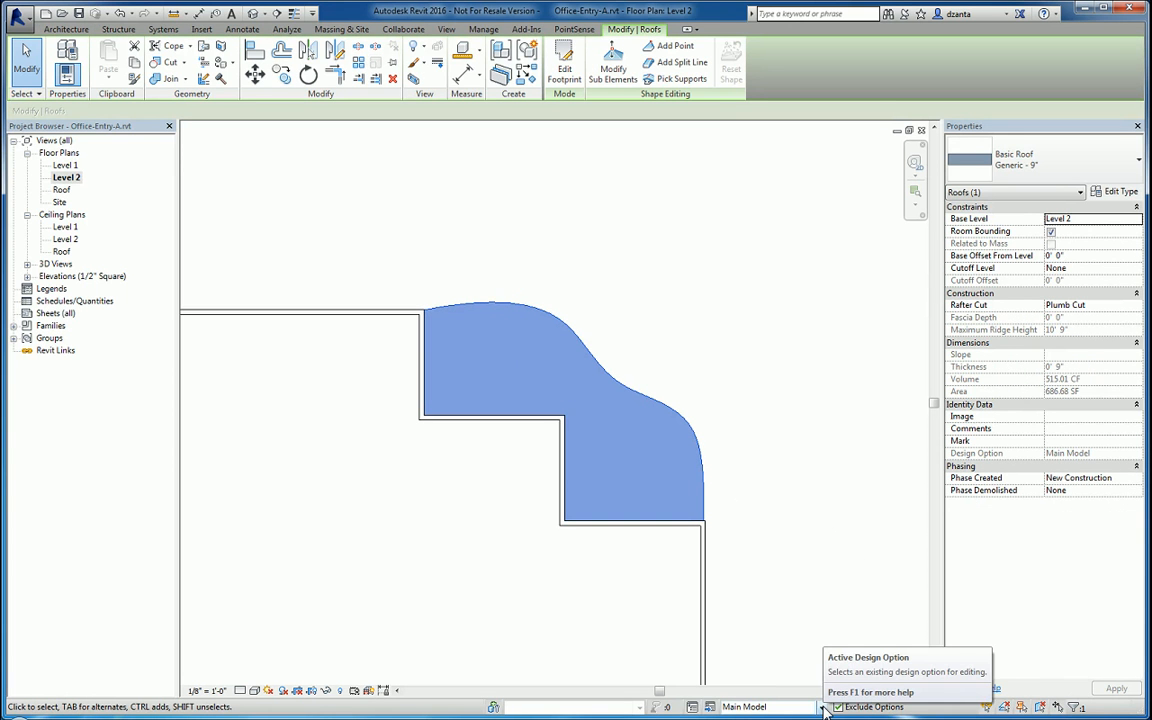
mouse_move(710, 708)
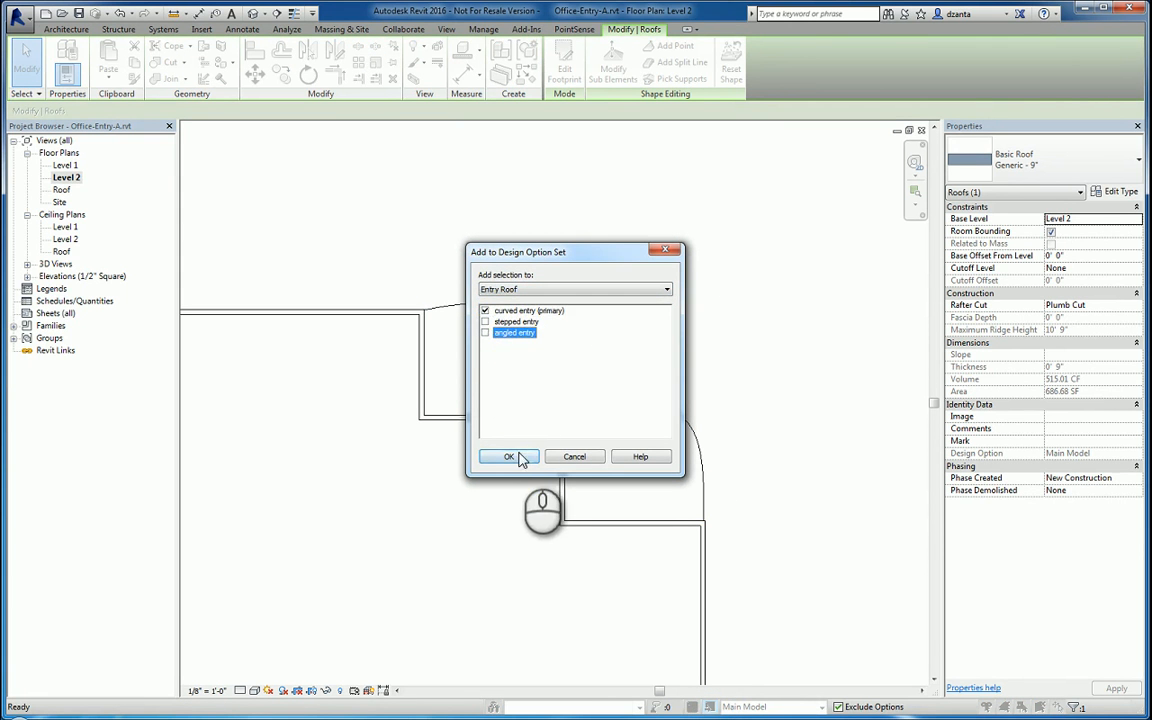
- Confirm adding the selected roof to the Entry Roof set under curved entry only
left_click(508, 456)
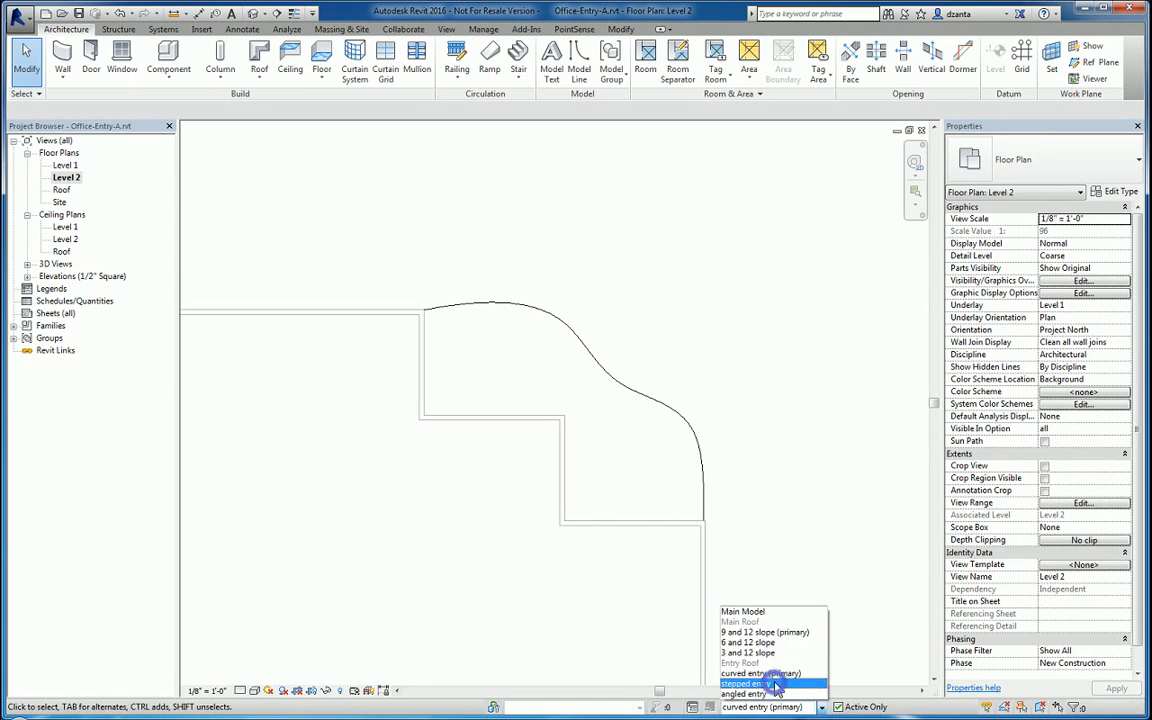
- Make stepped entry active and sketch a footprint roof trimmed to follow the stepped walls
left_click(770, 684)
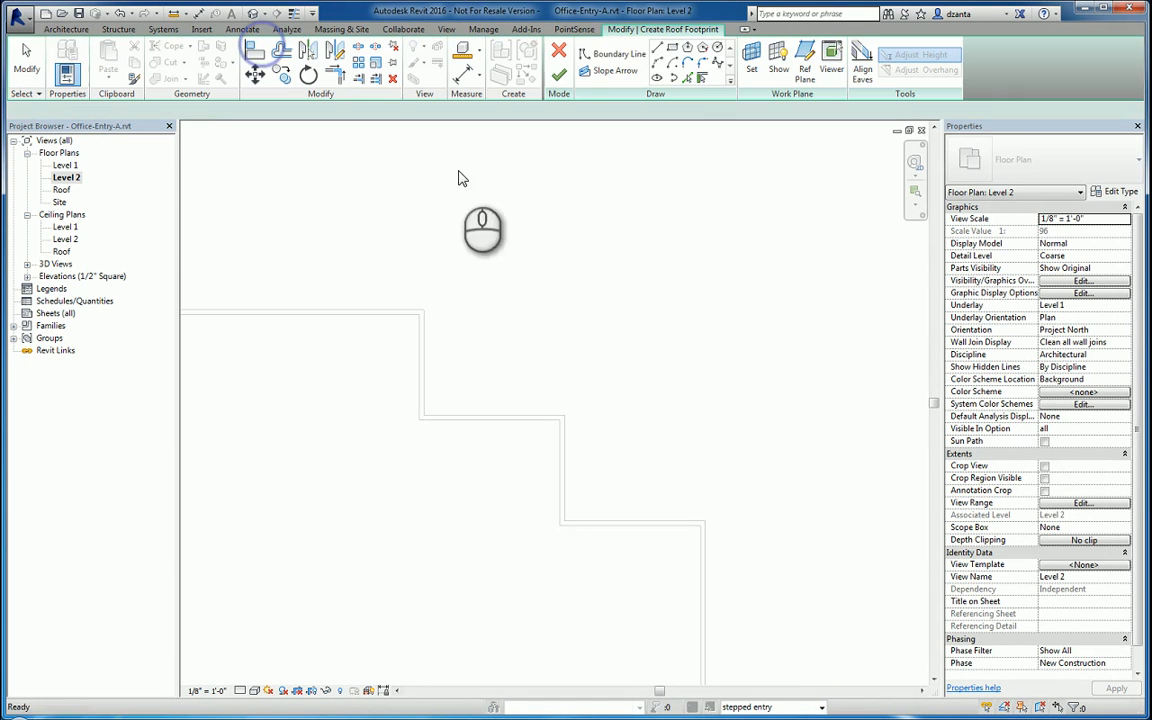
left_click(618, 52)
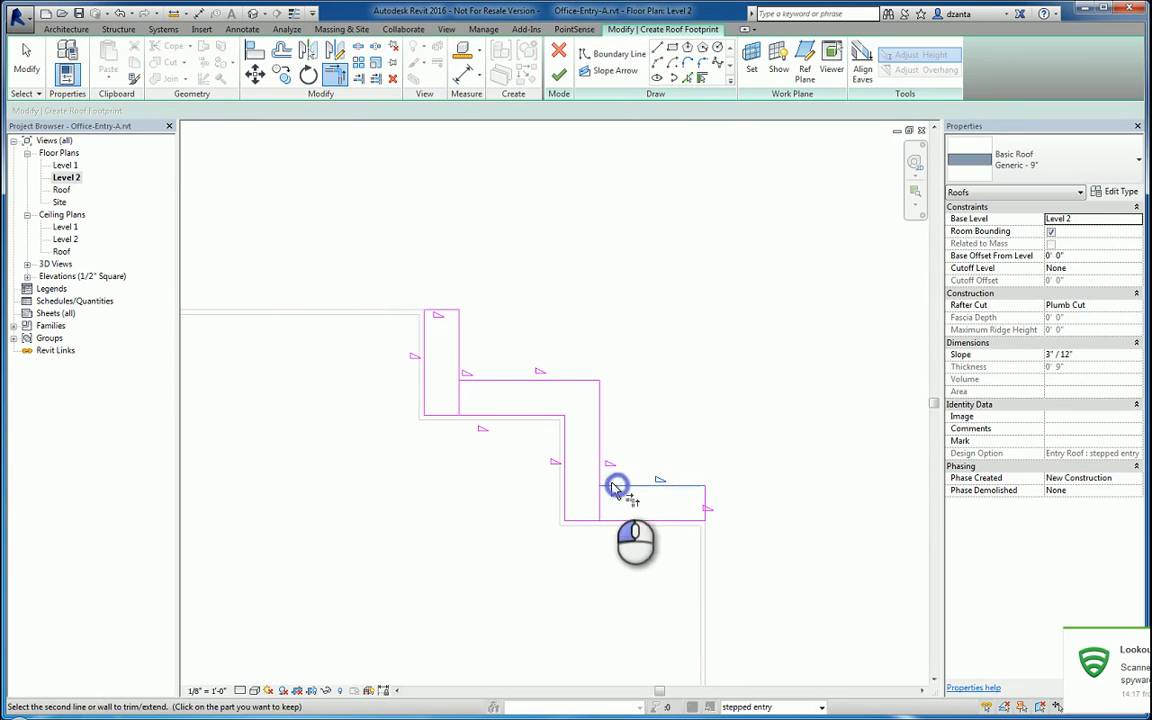
left_click(460, 340)
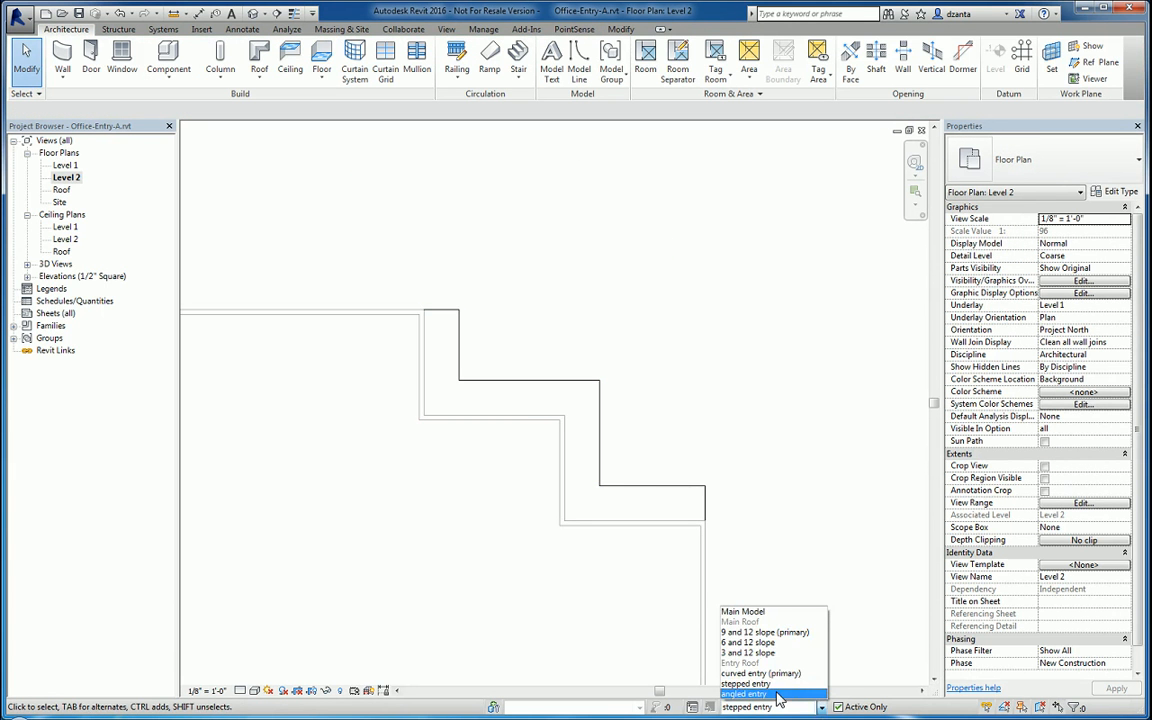
- Make angled entry active and finish a footprint roof with a non-sloping diagonal outer edge
left_click(748, 694)
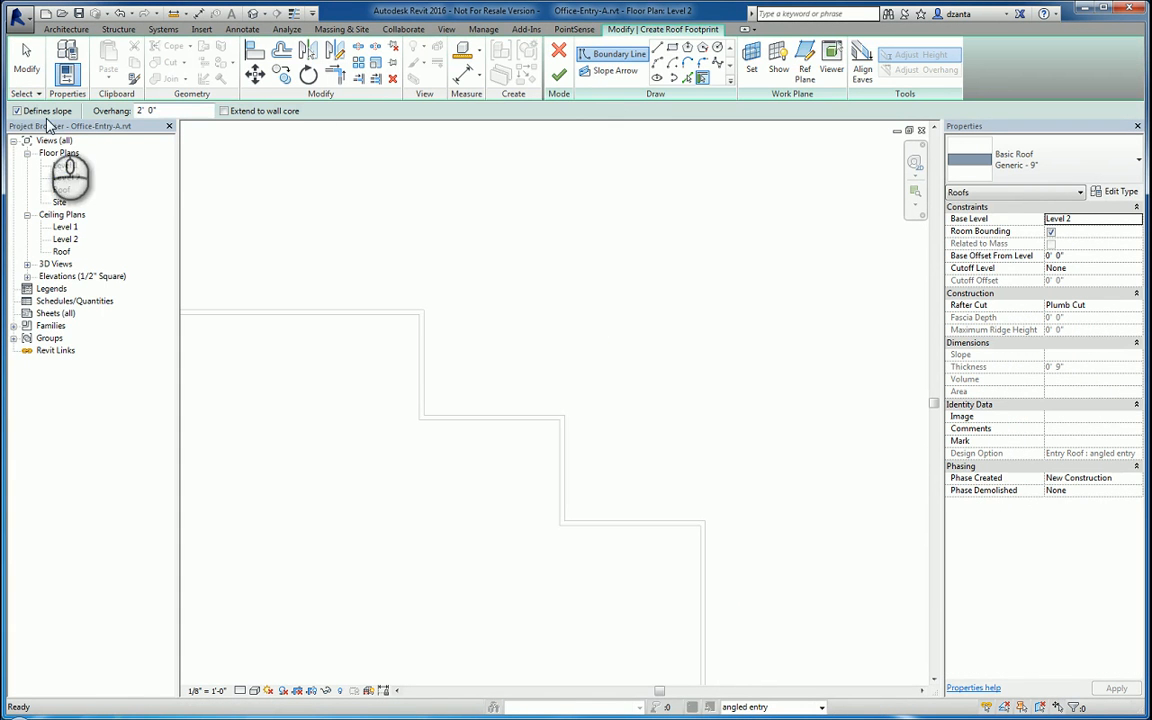
left_click(16, 110)
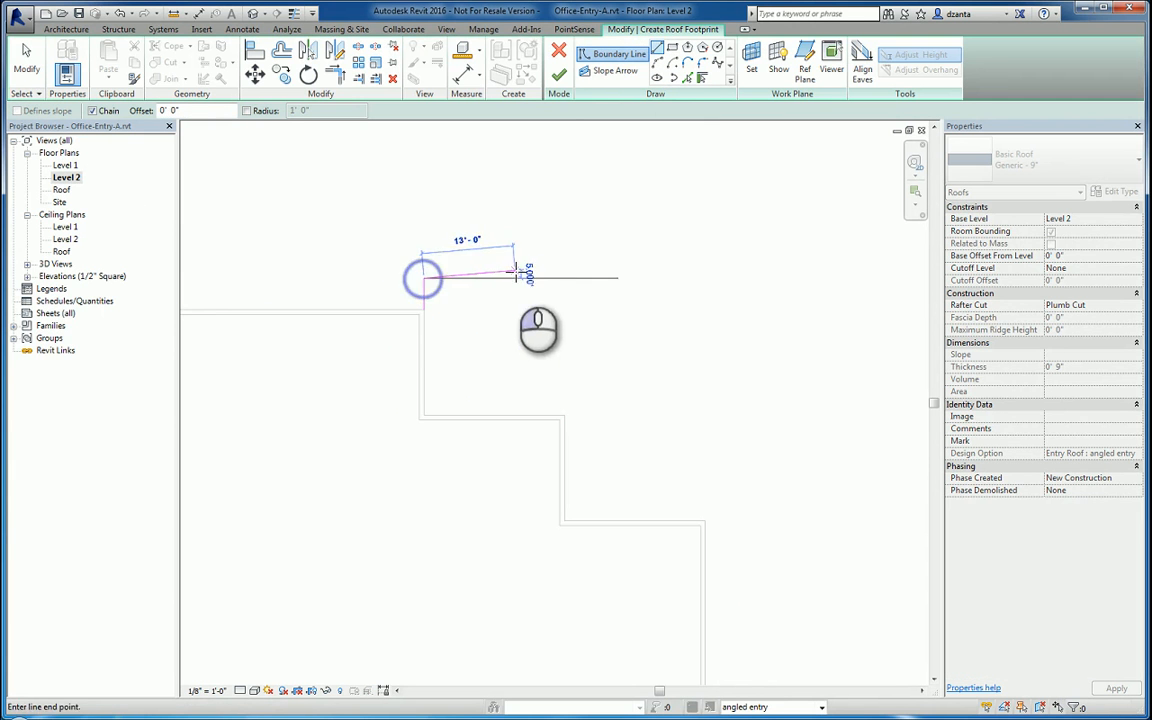
left_click(704, 486)
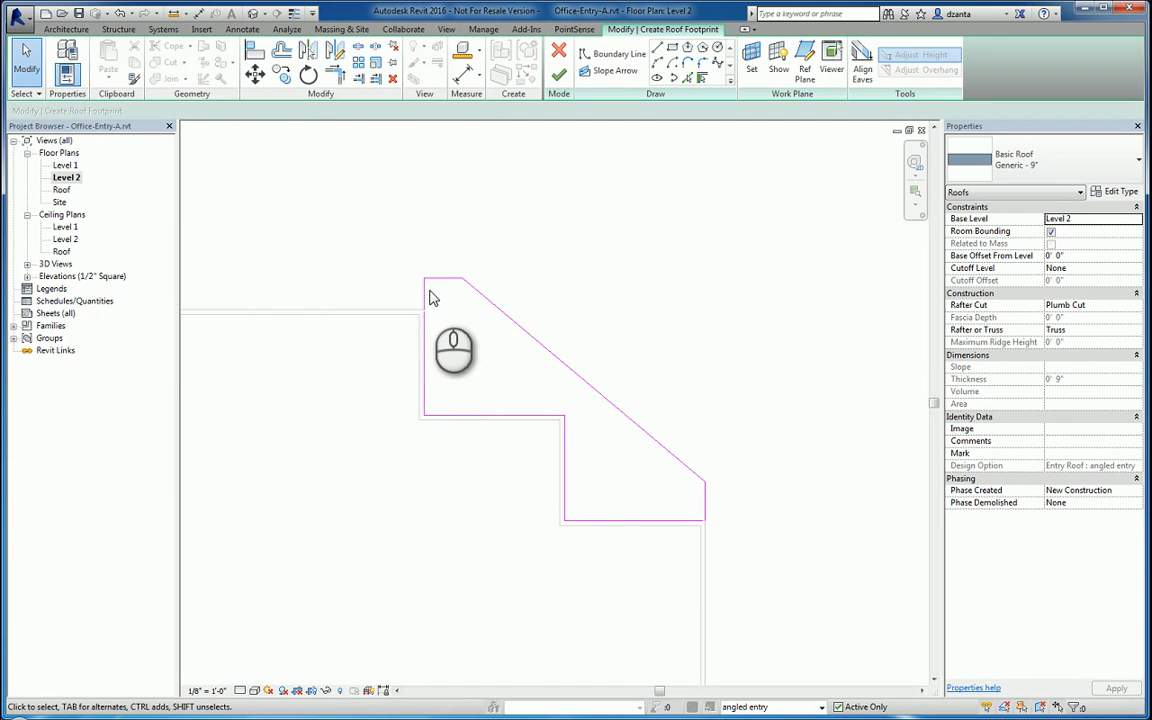
mouse_move(436, 318)
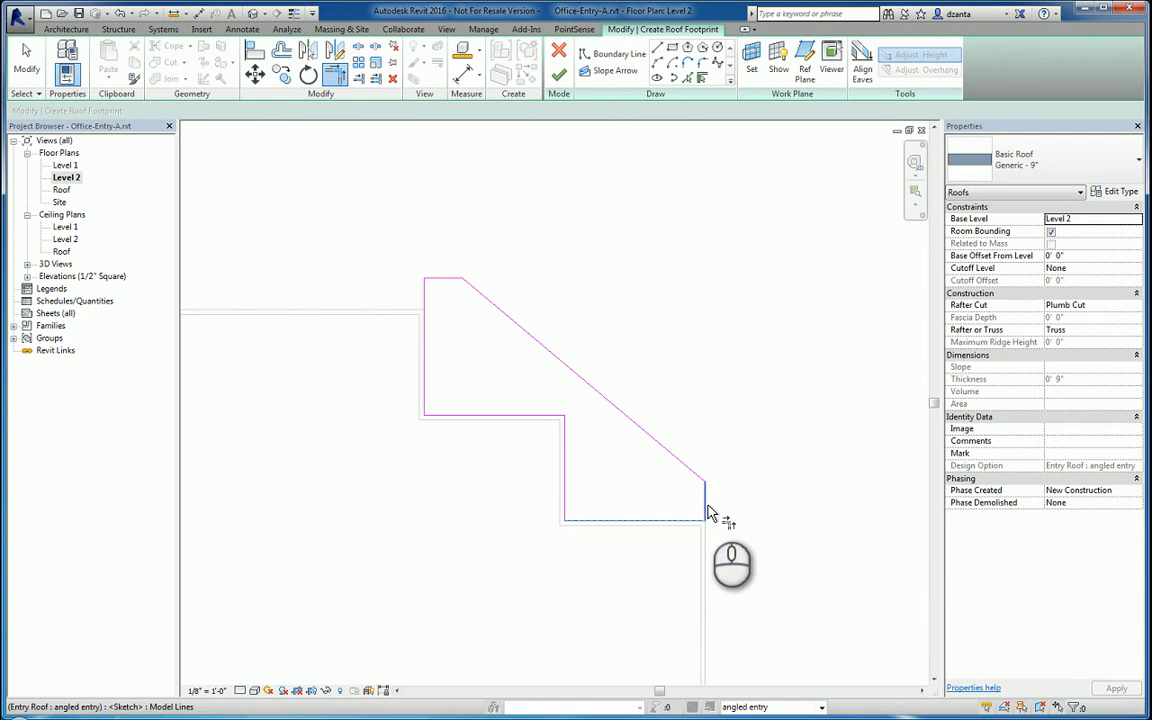
left_click(560, 72)
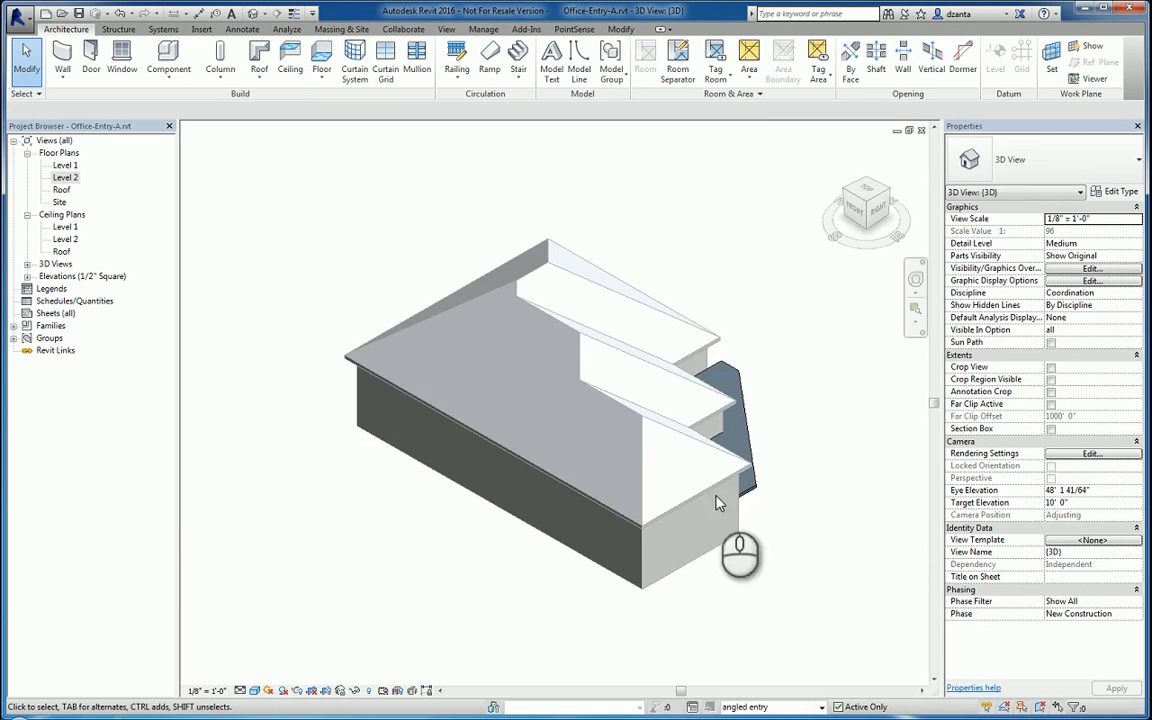
- Duplicate the default 3D view and name the copy 9 12 and curved
left_click_drag(720, 504, 464, 532)
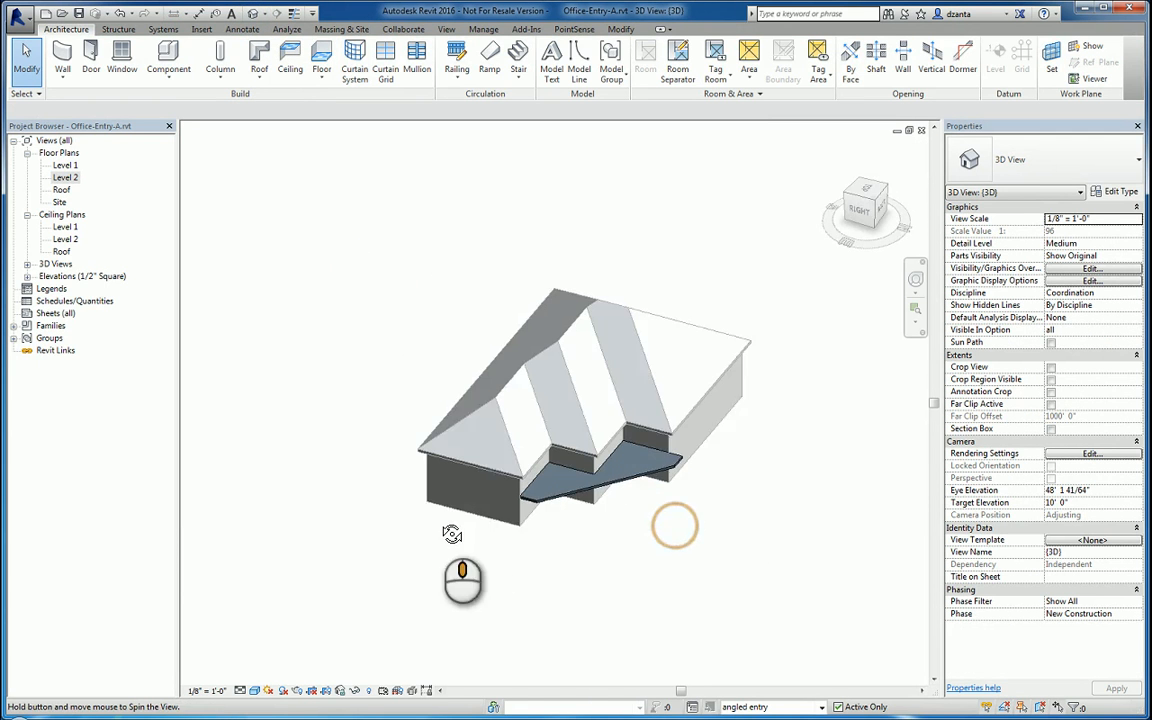
double_click(64, 176)
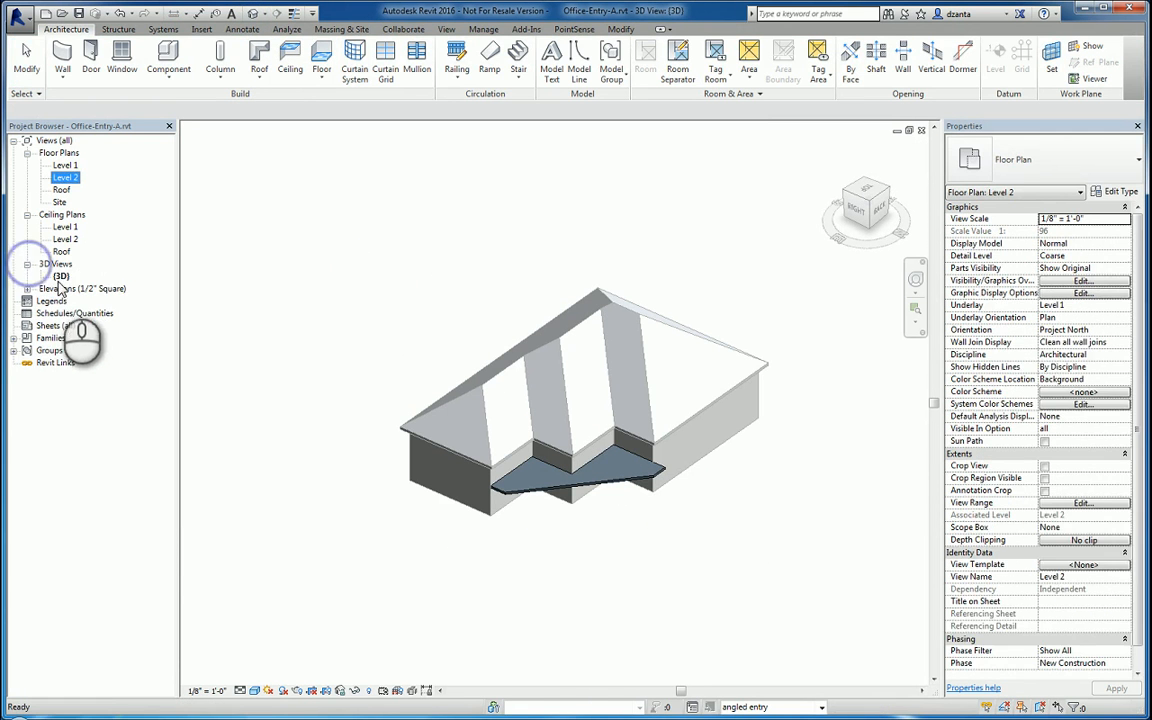
right_click(62, 276)
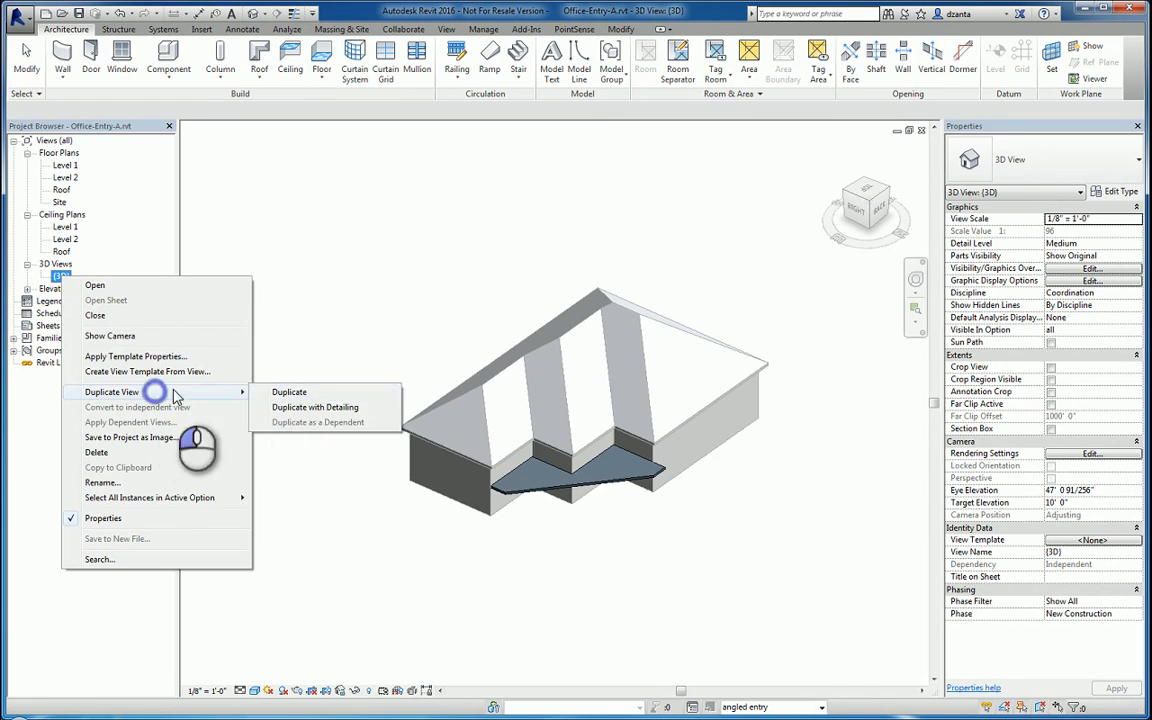
left_click(288, 390)
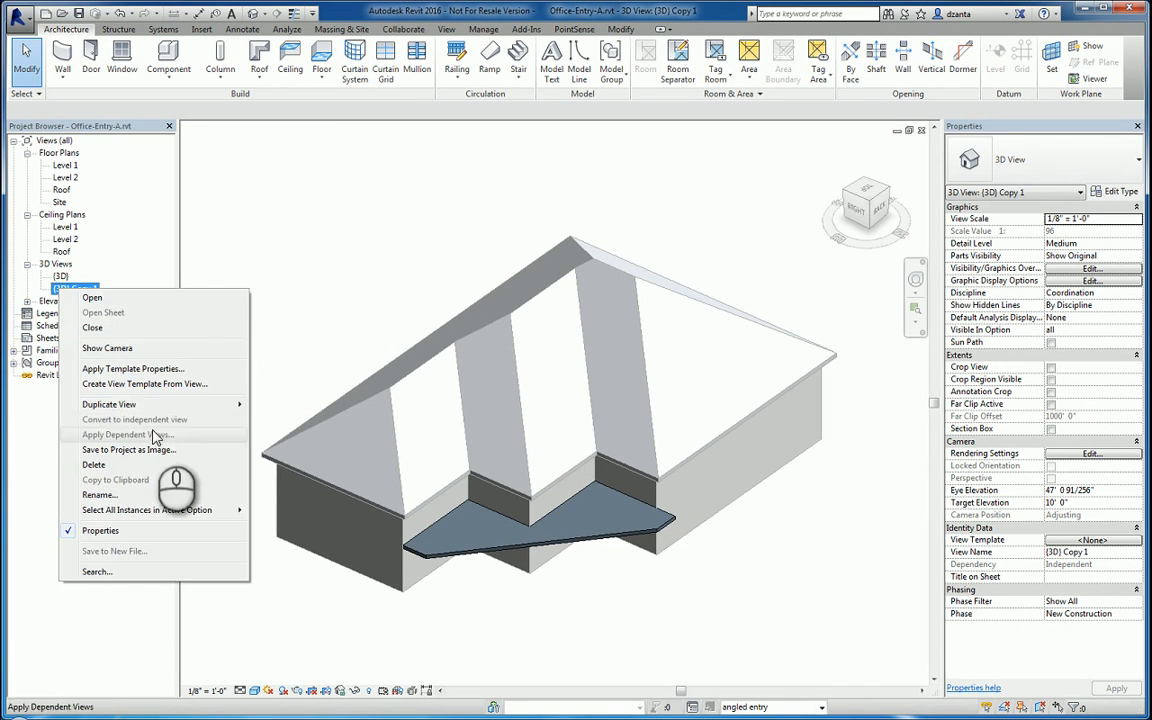
left_click(108, 404)
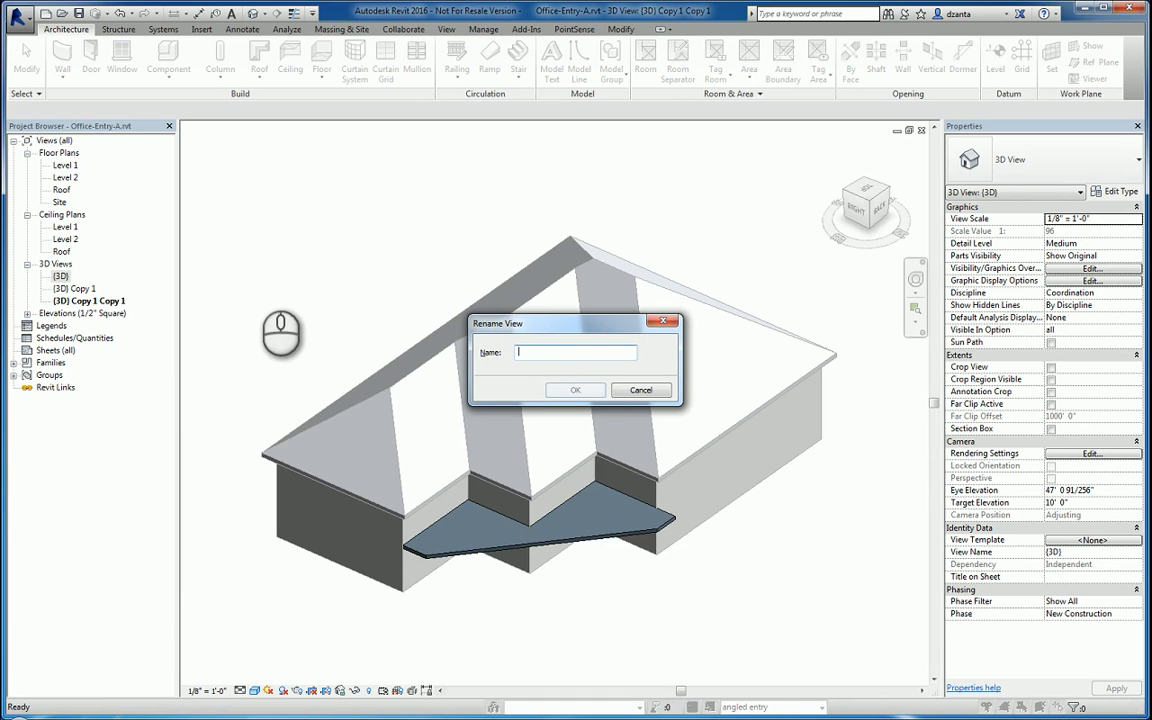
type("9 12 an")
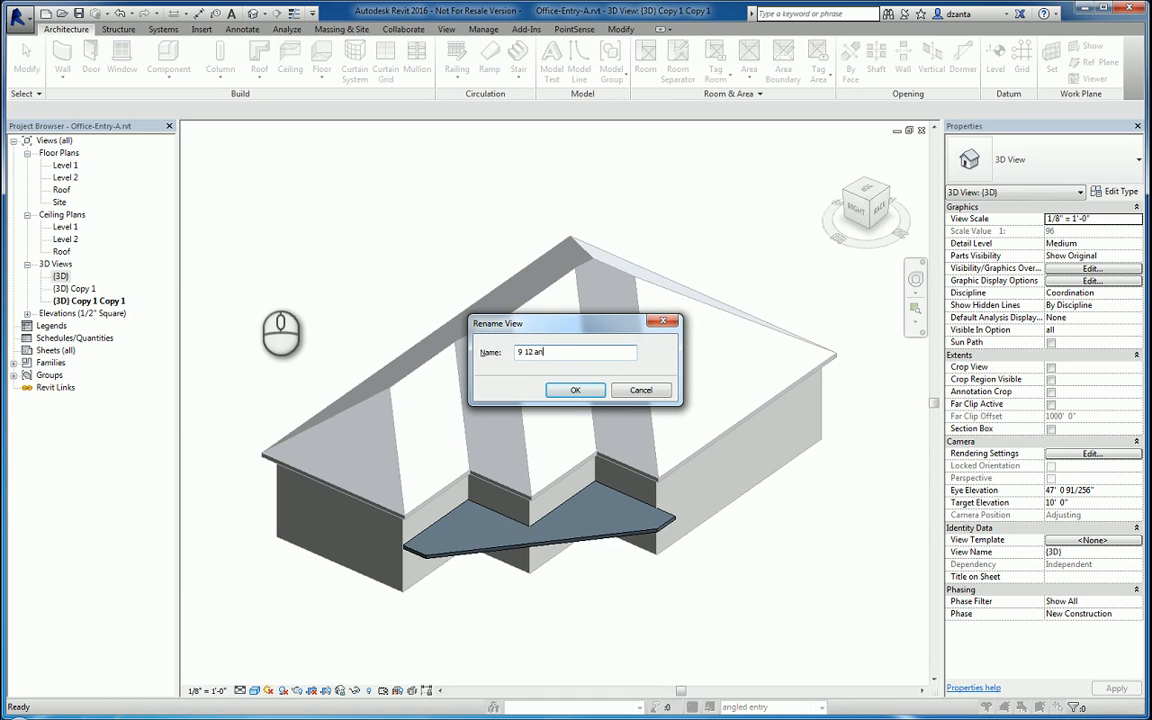
left_click(576, 390)
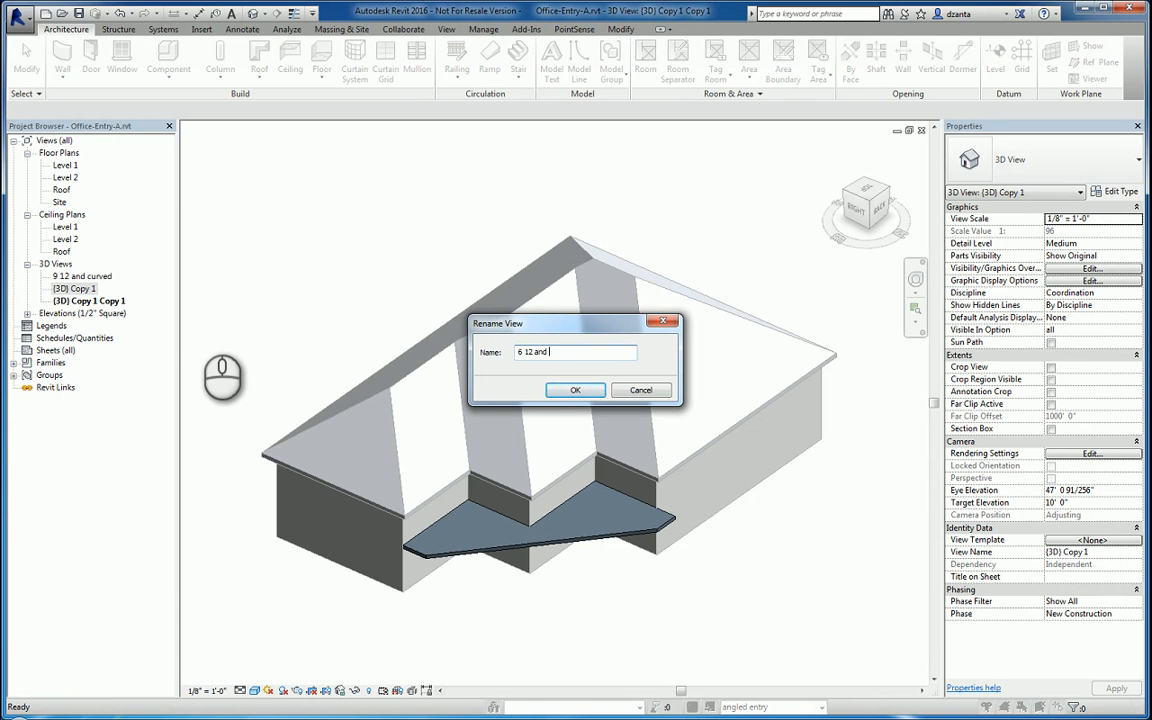
- Name the other two copies 6 12 and stepped and 3 12 and angled
left_click(576, 390)
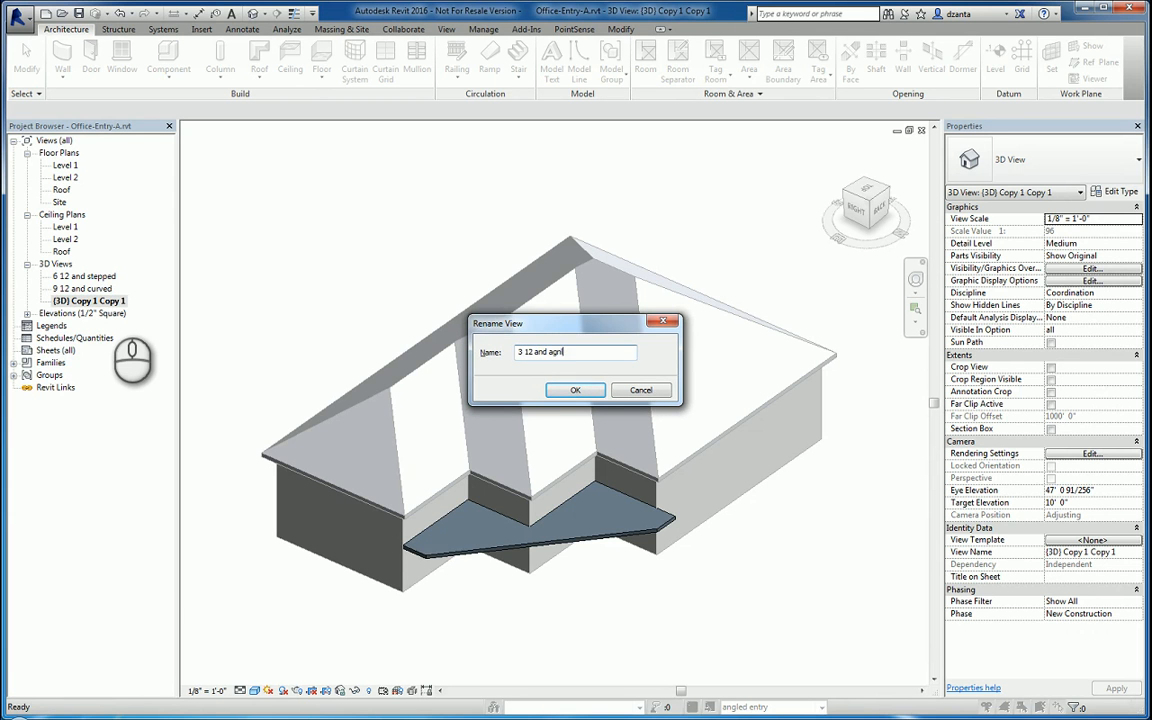
left_click(576, 390)
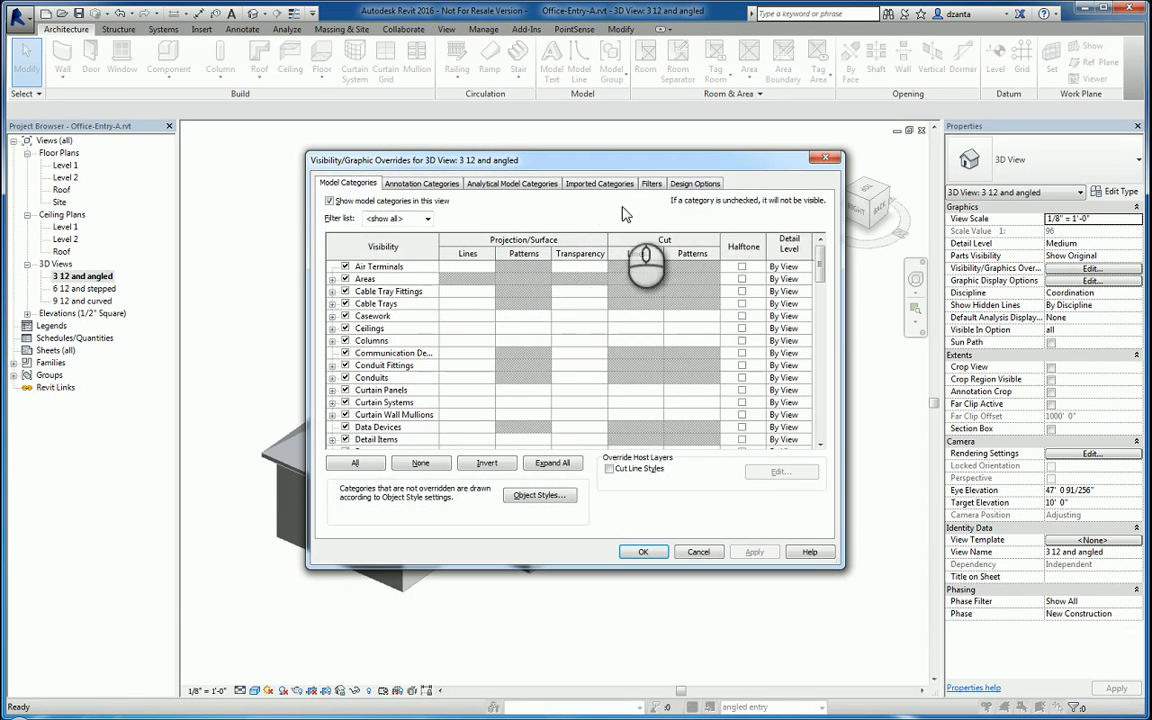
- Set this view's design options to 3 and 12 slope main roof with angled entry
left_click(694, 184)
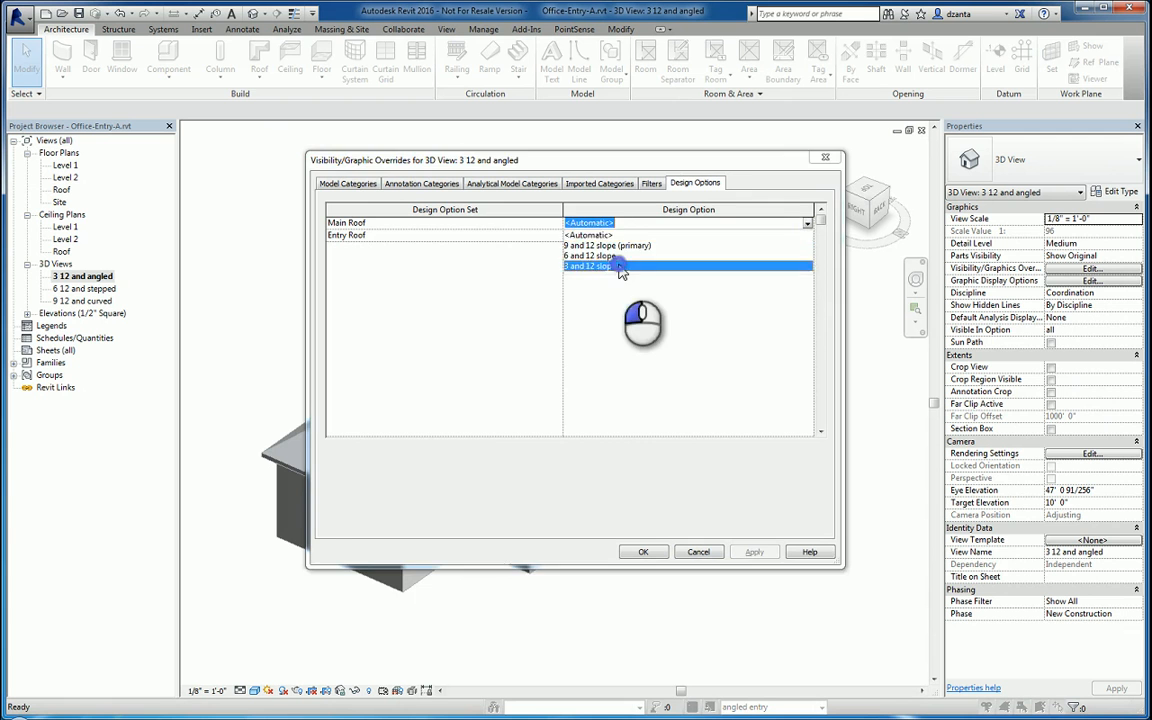
left_click(808, 236)
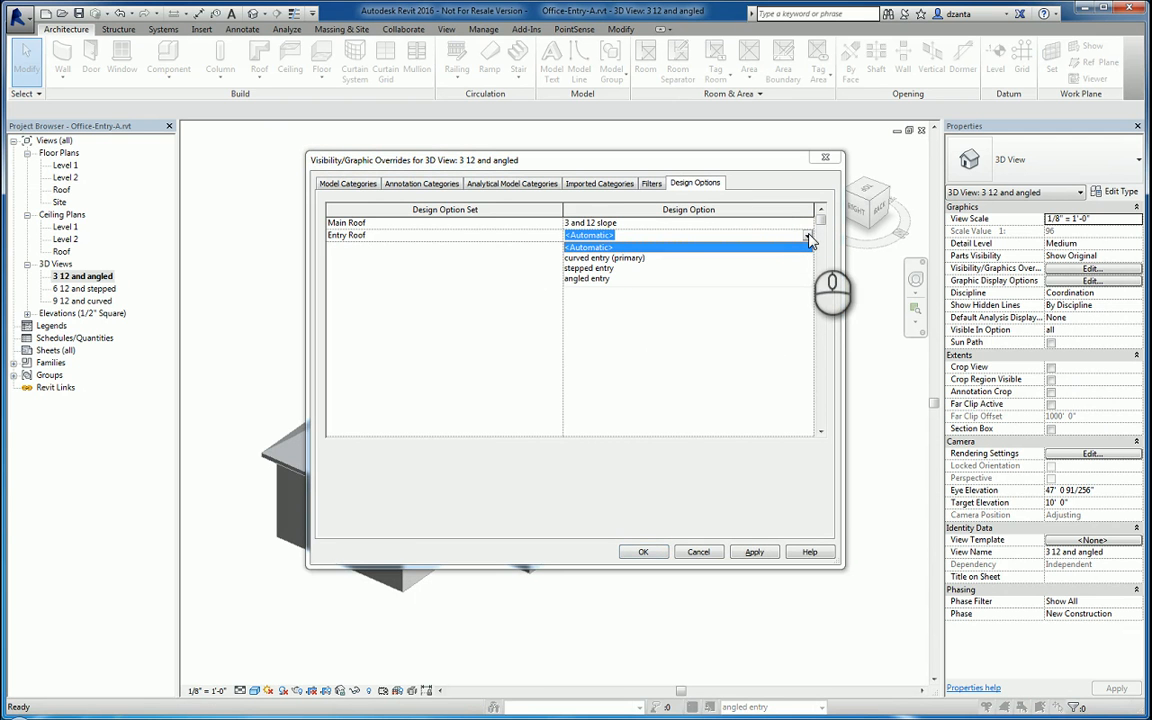
left_click(588, 278)
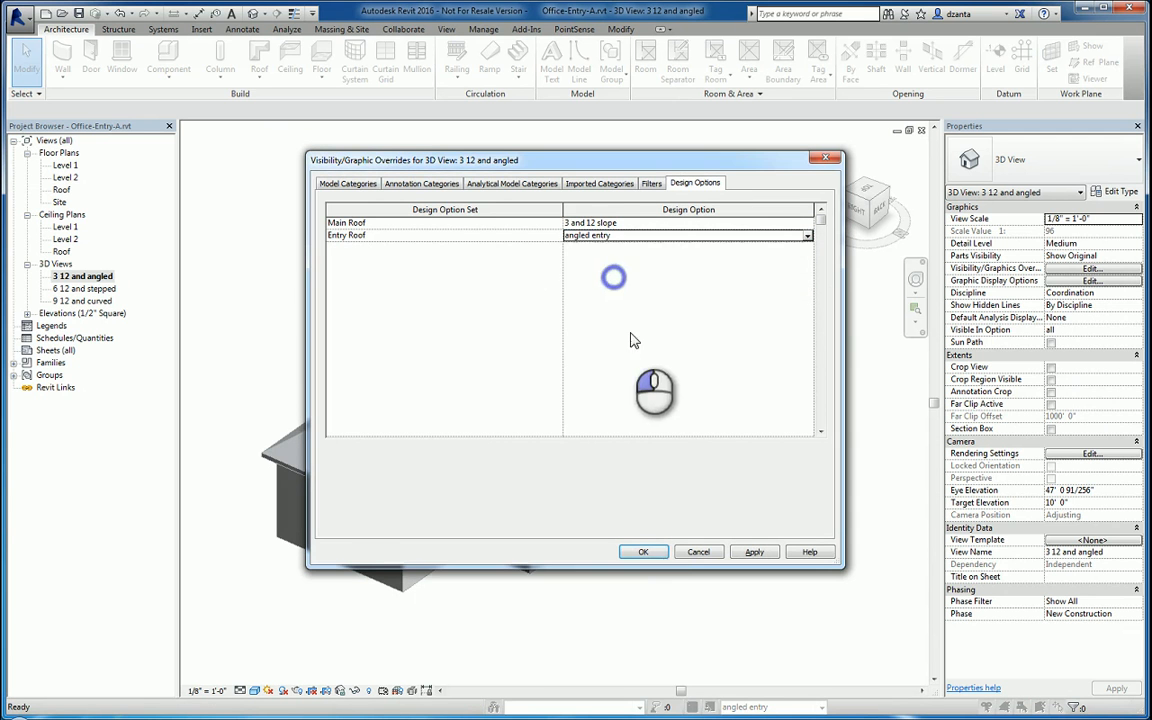
left_click(644, 552)
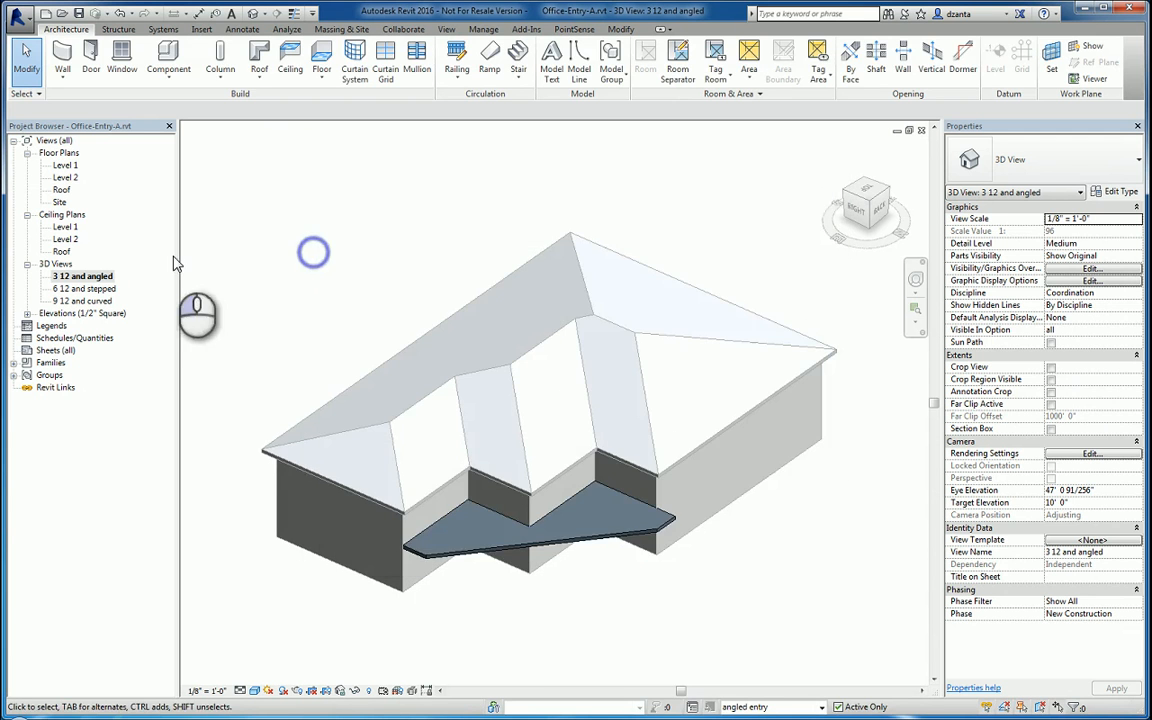
- Set the 6 12 and stepped and 9 12 and curved views to their matching roof and entry options
double_click(84, 288)
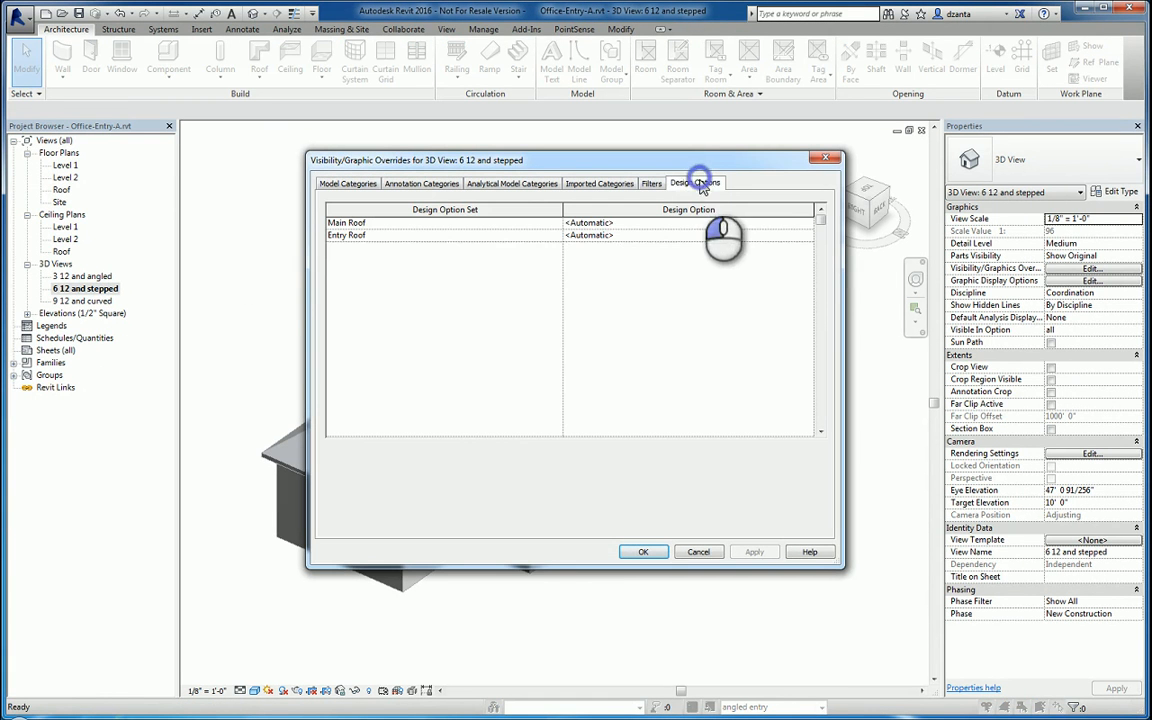
left_click(808, 222)
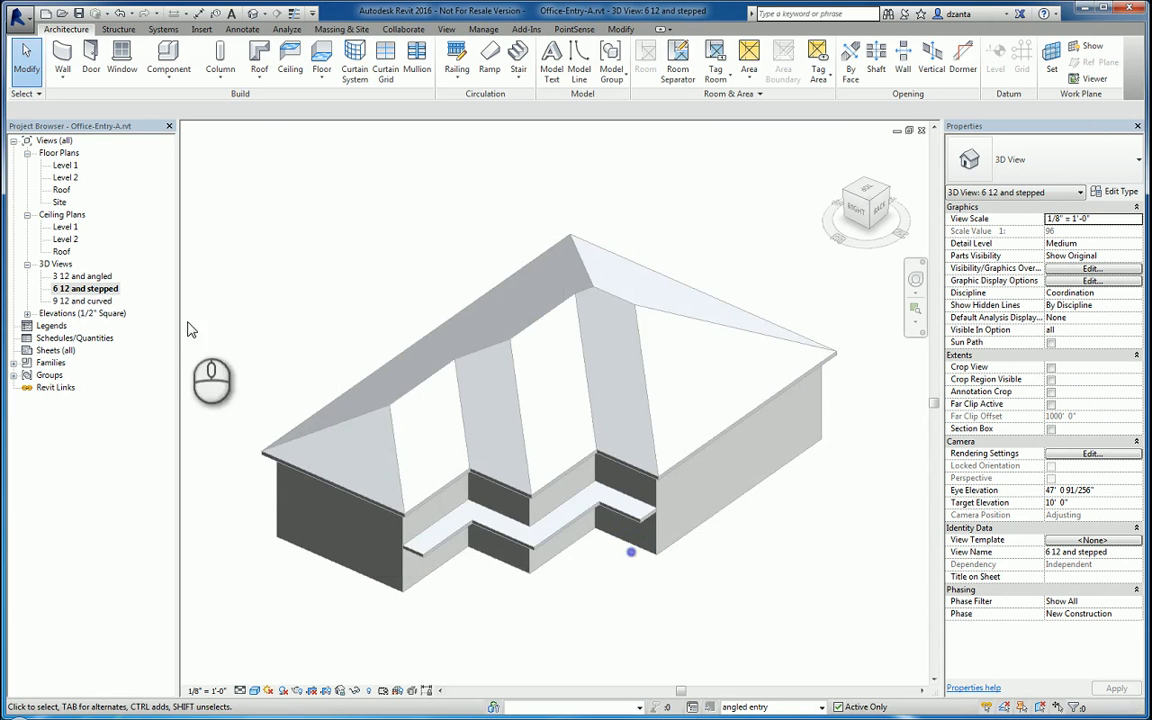
double_click(84, 300)
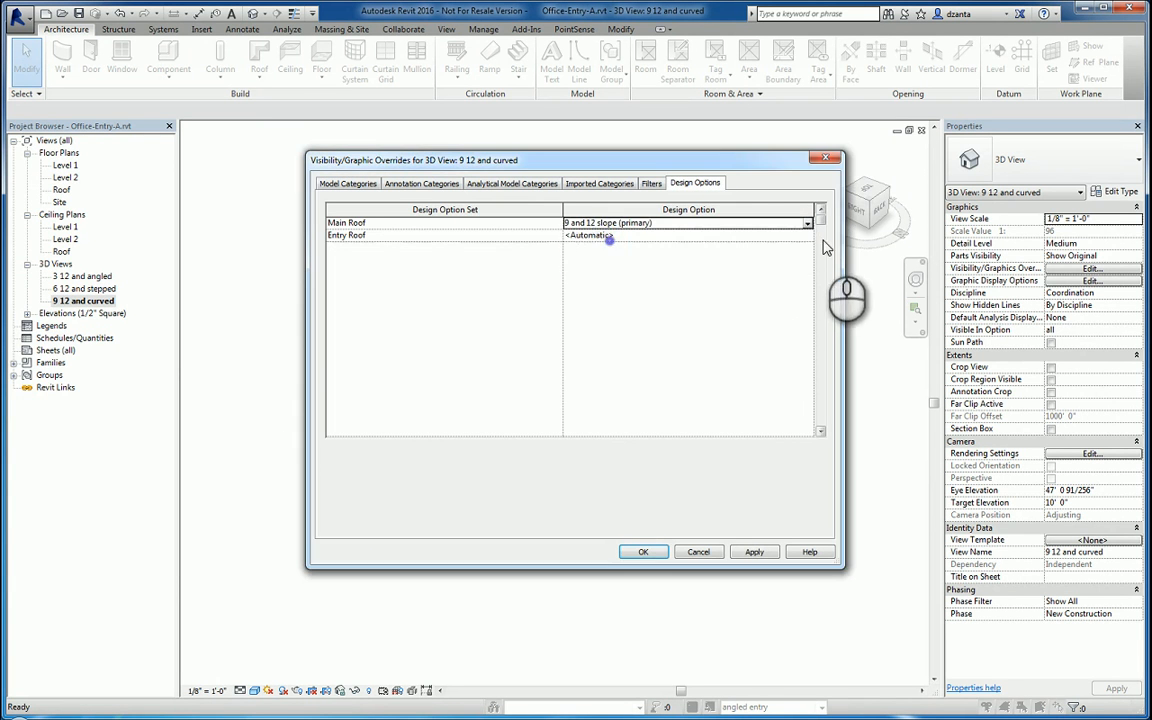
left_click(804, 236)
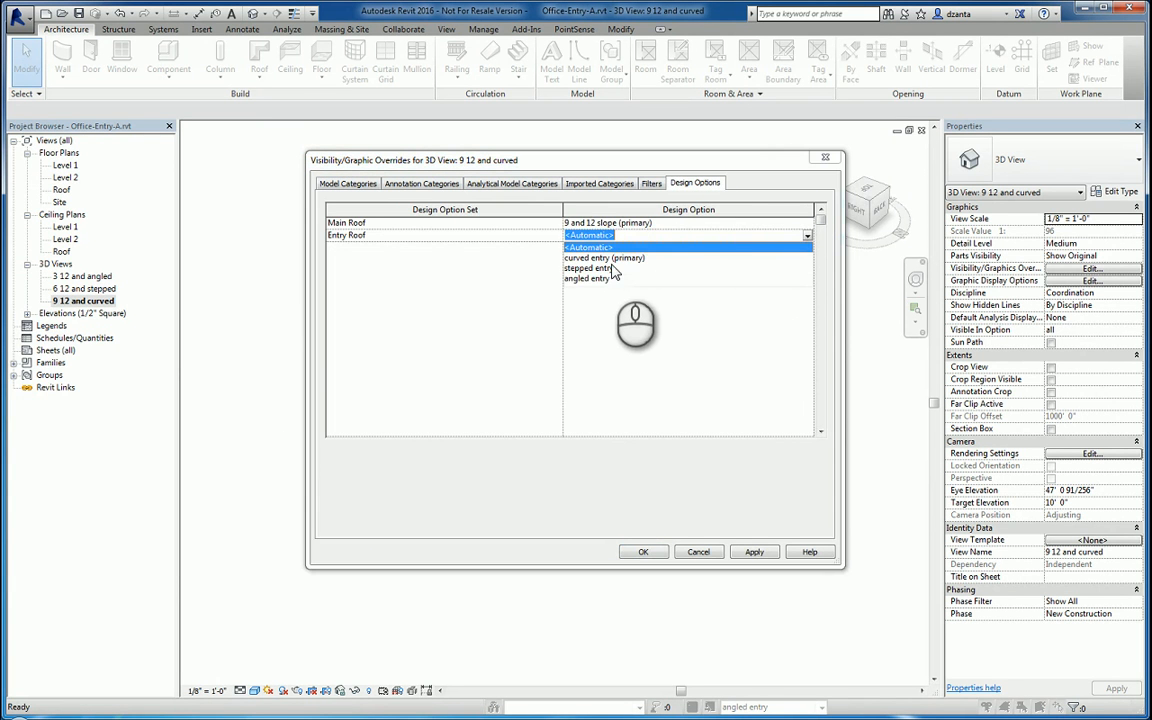
left_click(644, 552)
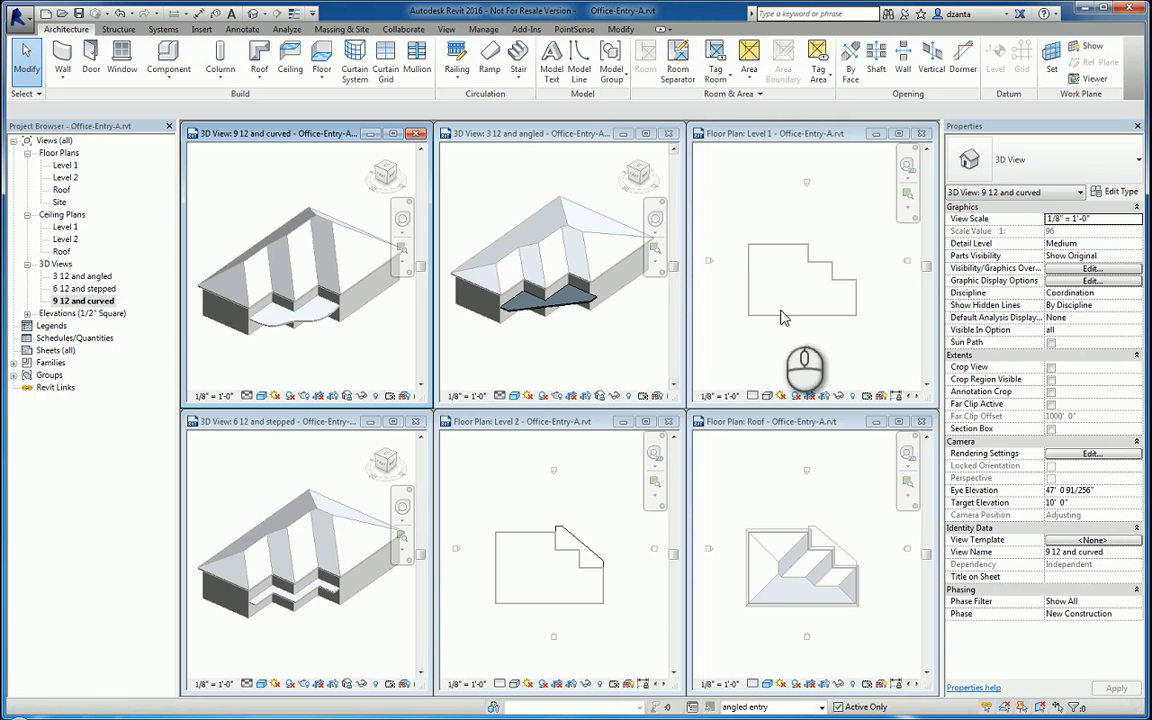
- Tile the open windows so the curved, angled and stepped 3D views sit side by side
left_click(920, 132)
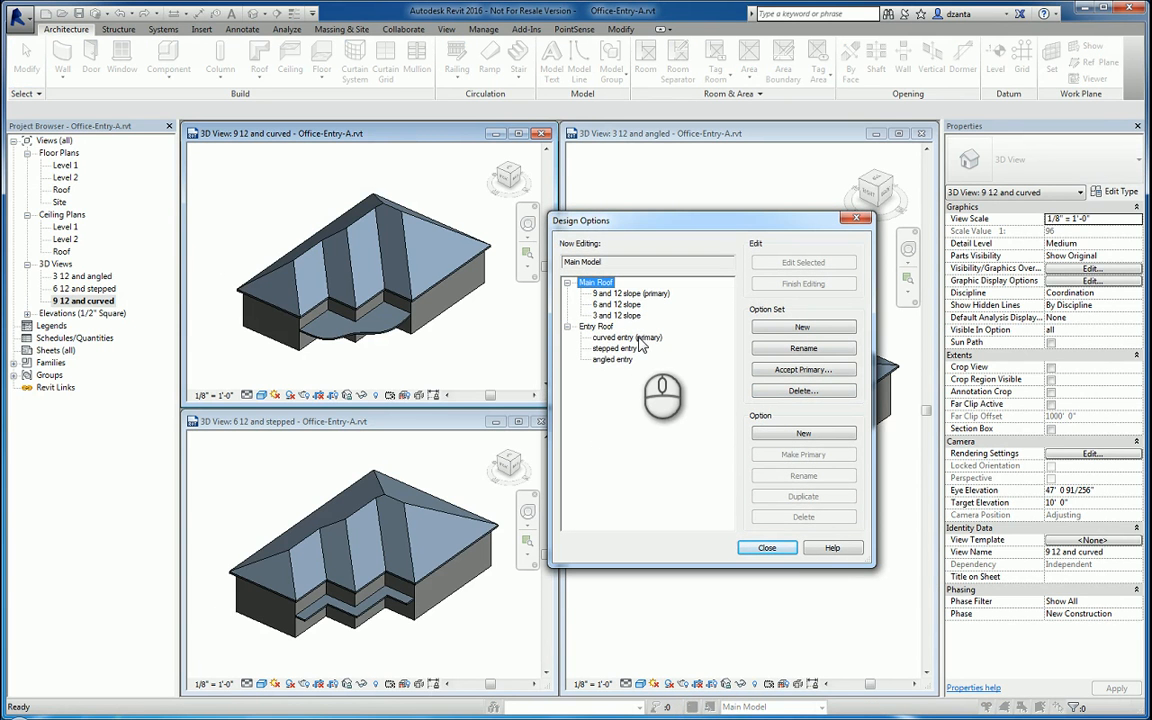
mouse_move(656, 300)
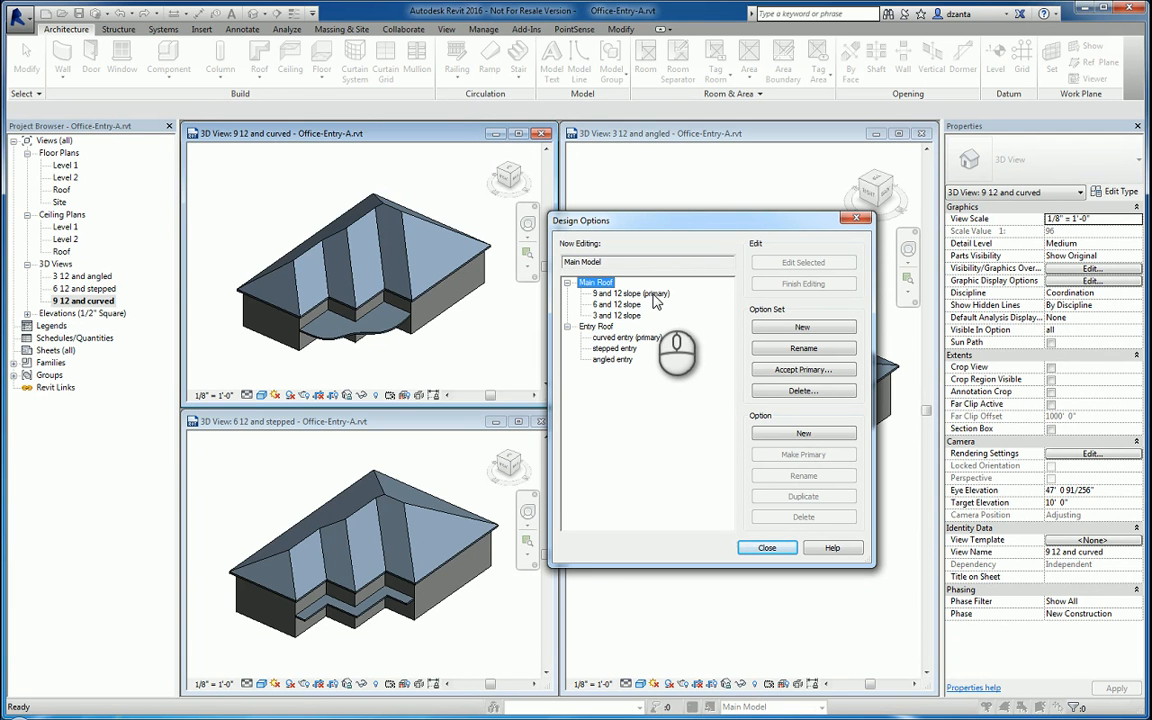
mouse_move(636, 322)
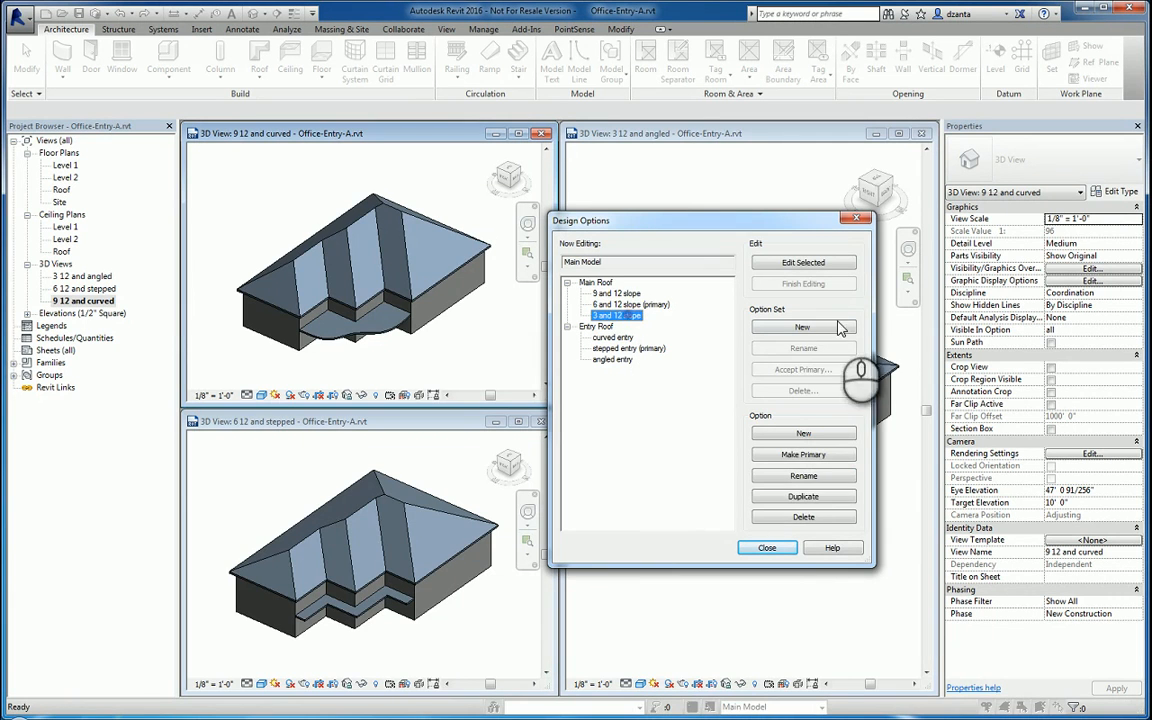
- Delete the 3 and 12 slope and curved entry options with their views, clear remaining non-primaries, and close
left_click(804, 516)
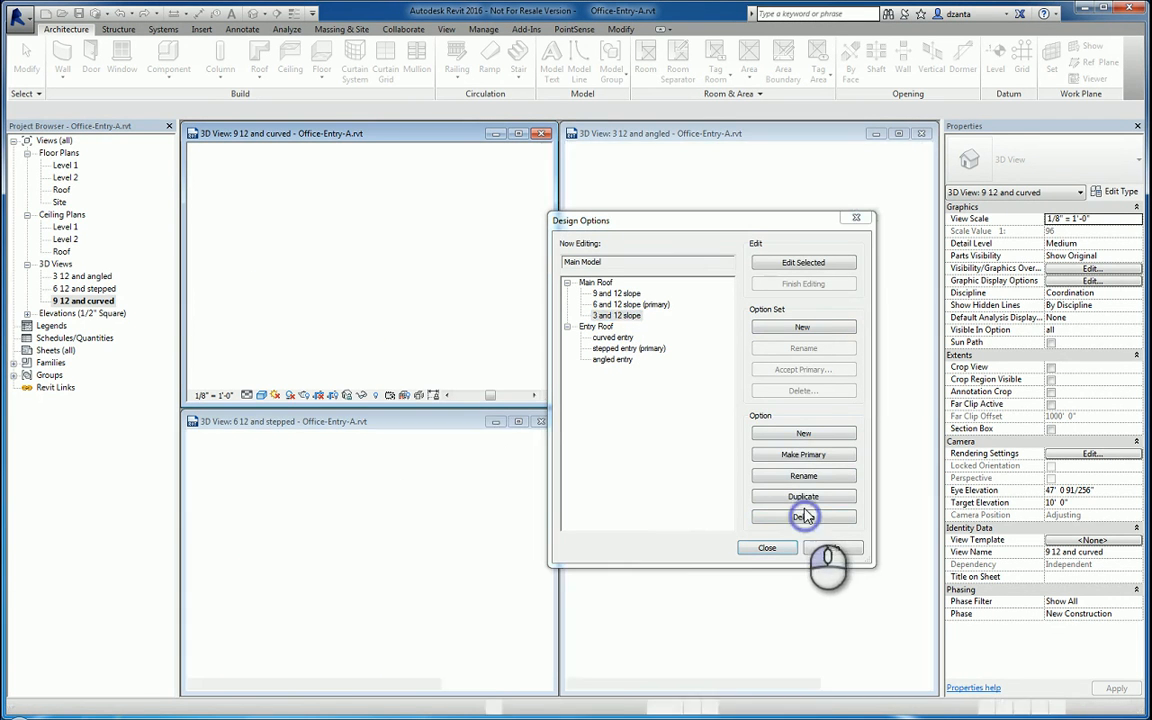
left_click(804, 516)
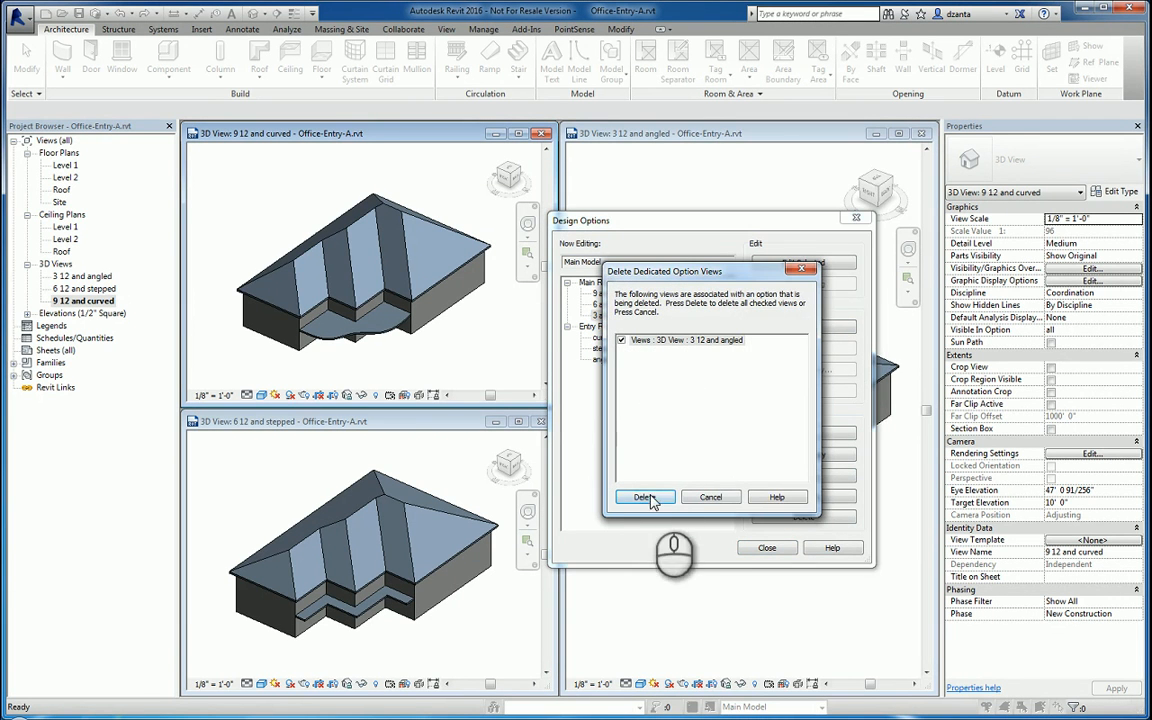
left_click(644, 496)
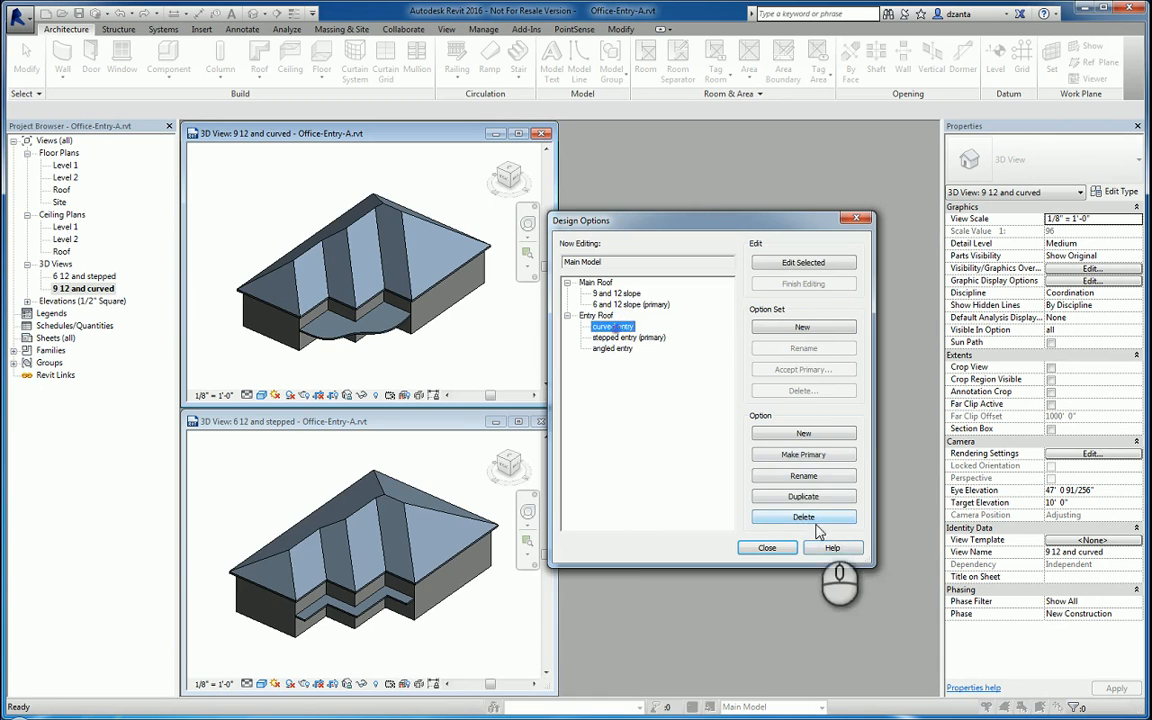
left_click(804, 516)
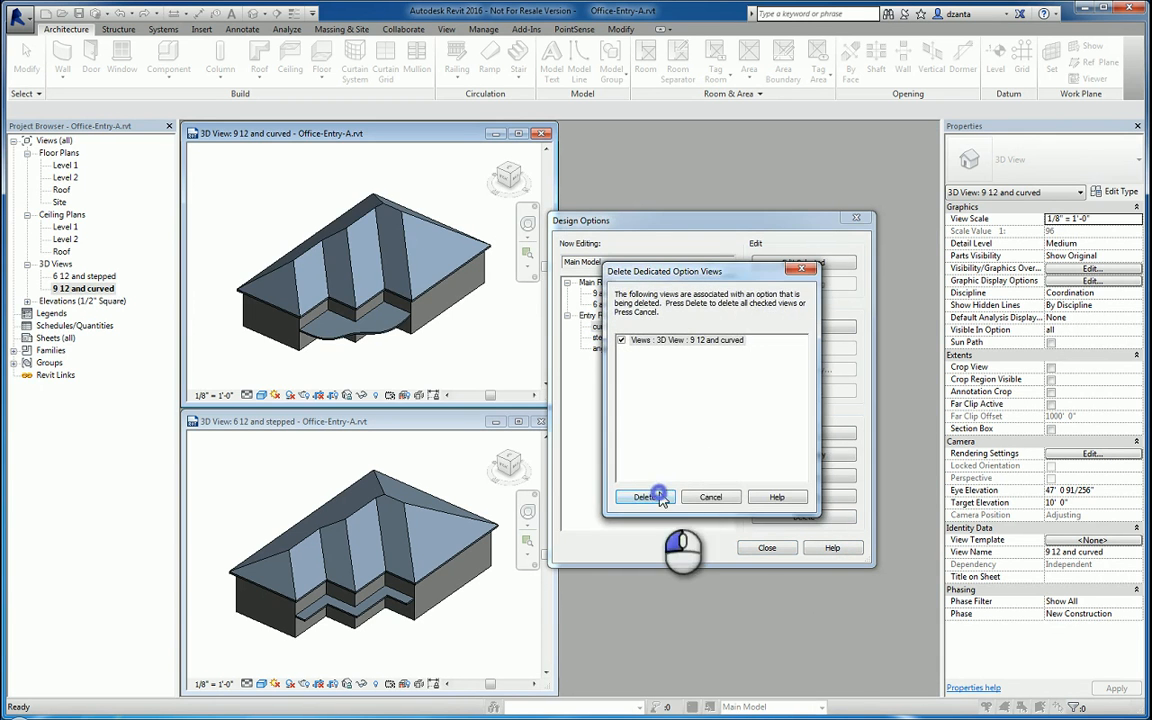
left_click(644, 496)
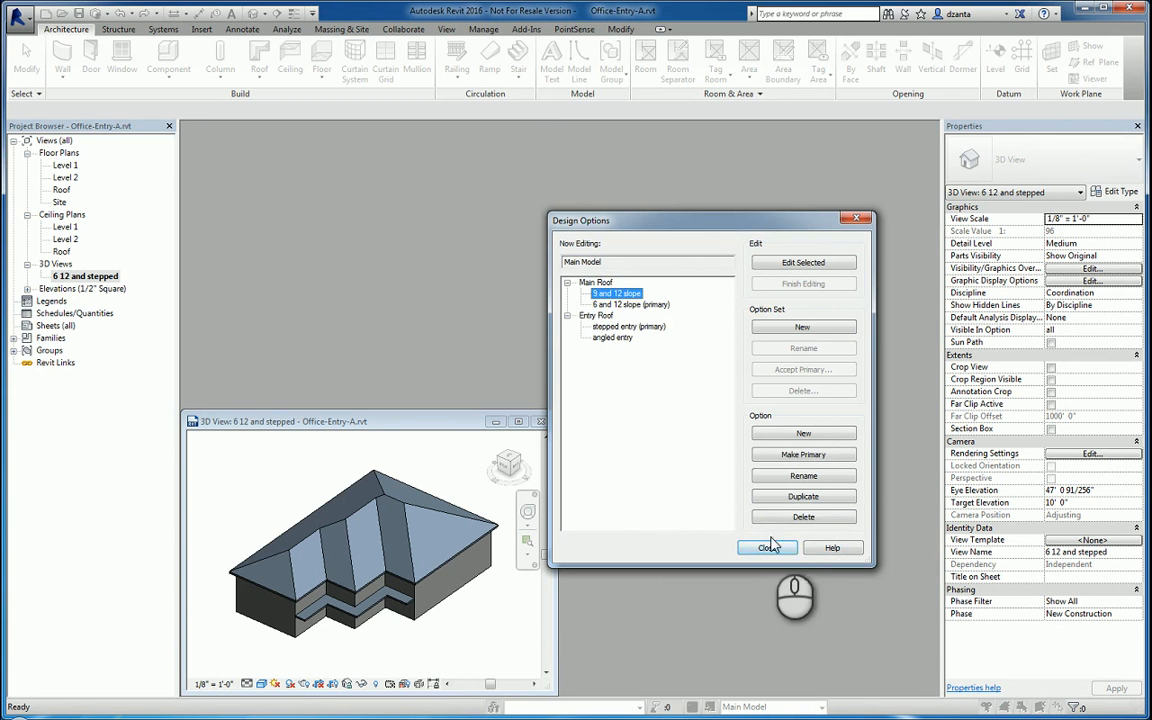
left_click(612, 328)
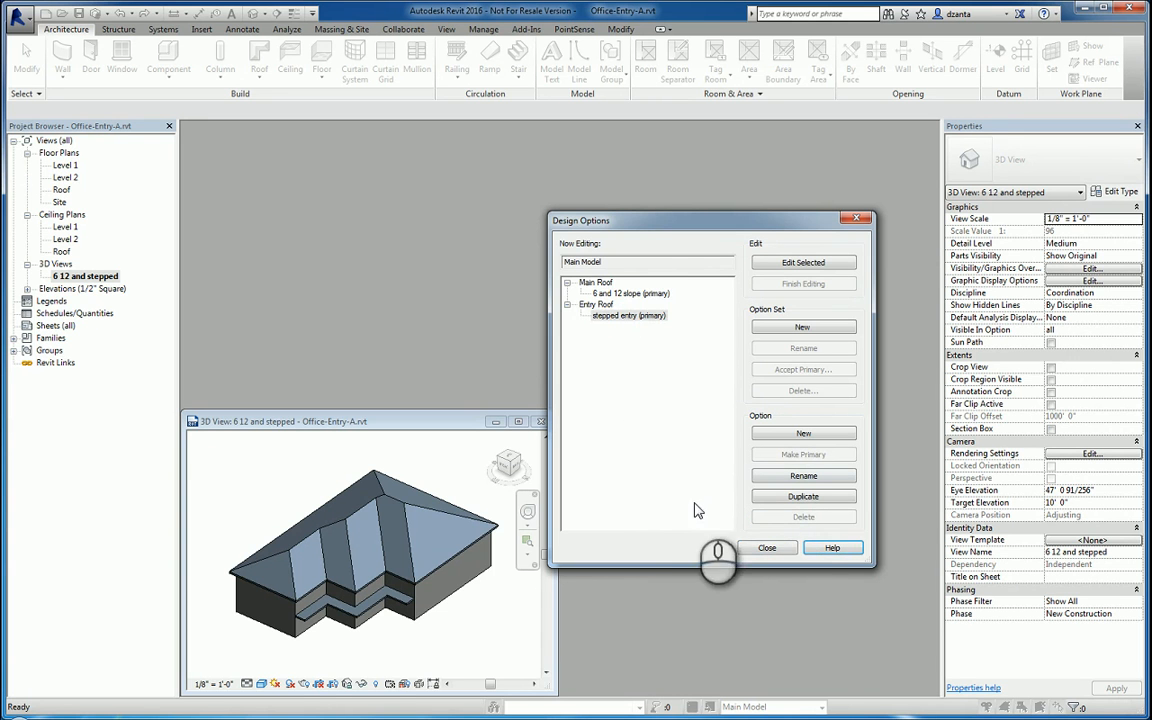
left_click(768, 548)
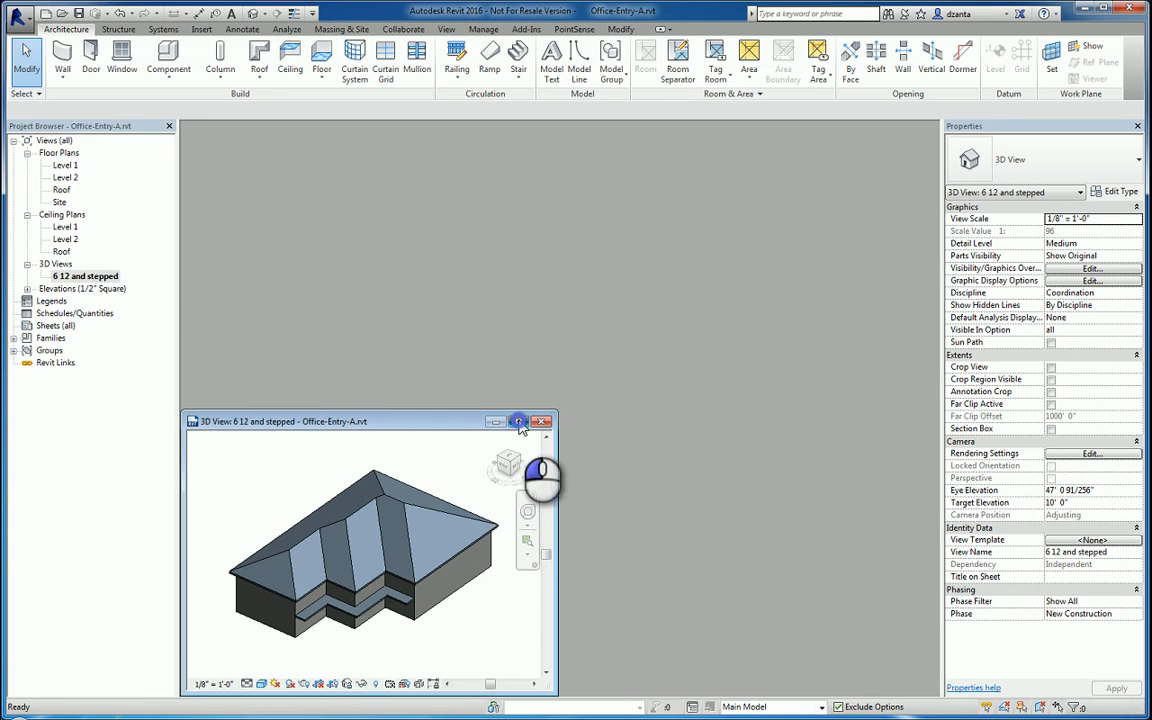
- Maximize the 6 12 and stepped view to fill the drawing area
left_click(520, 420)
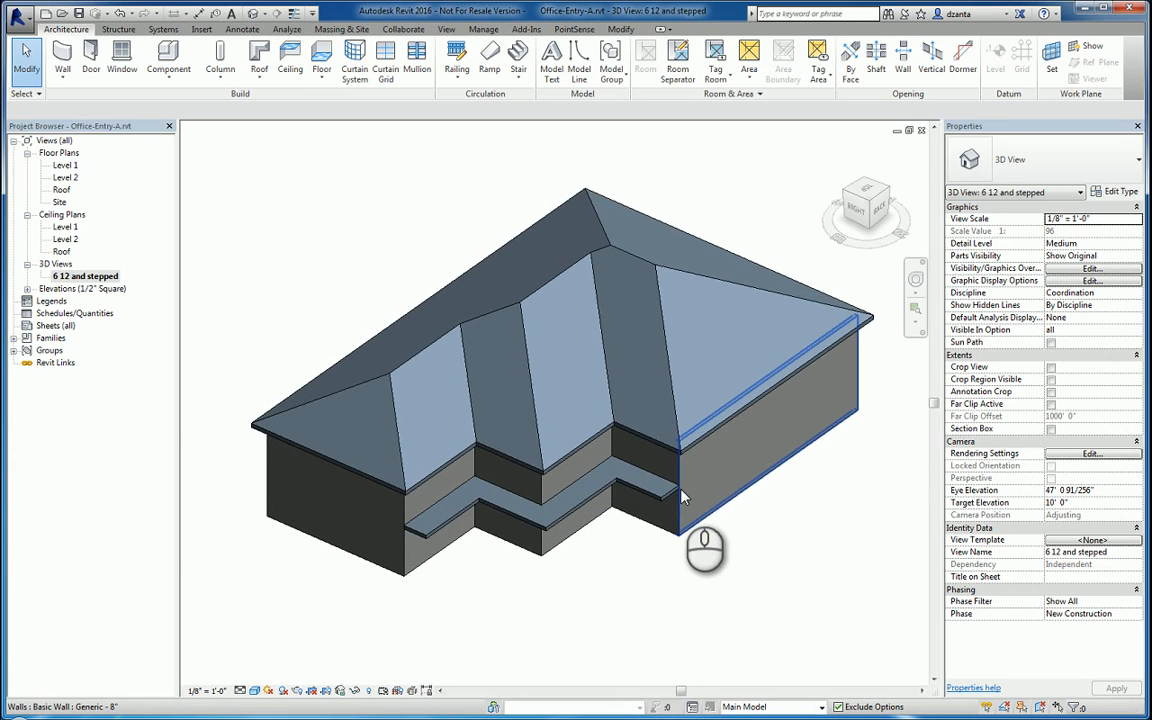
mouse_move(684, 496)
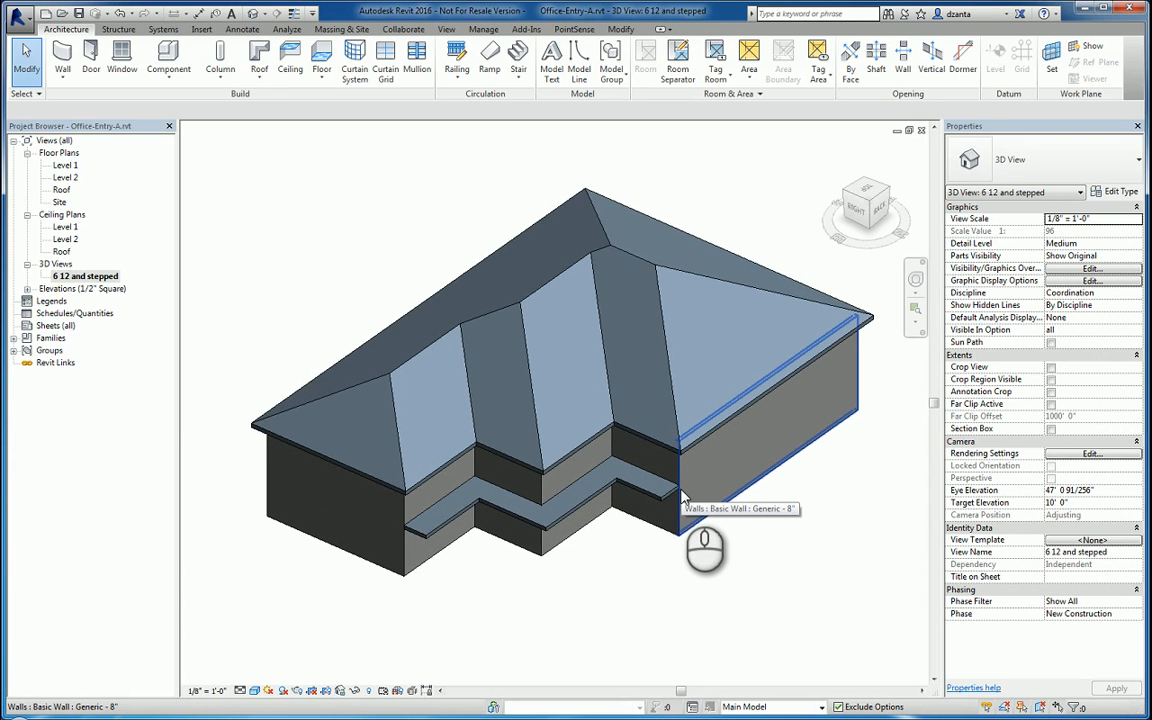